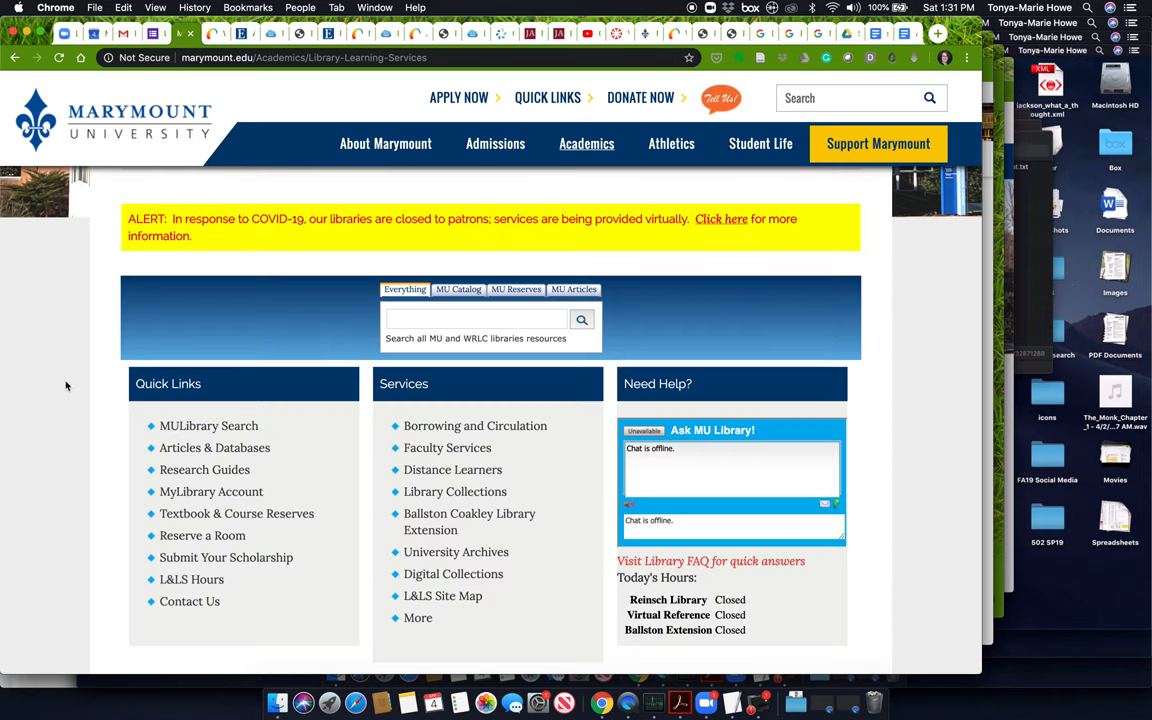
{"action": "mouse_move", "coordinate": [300, 418]}
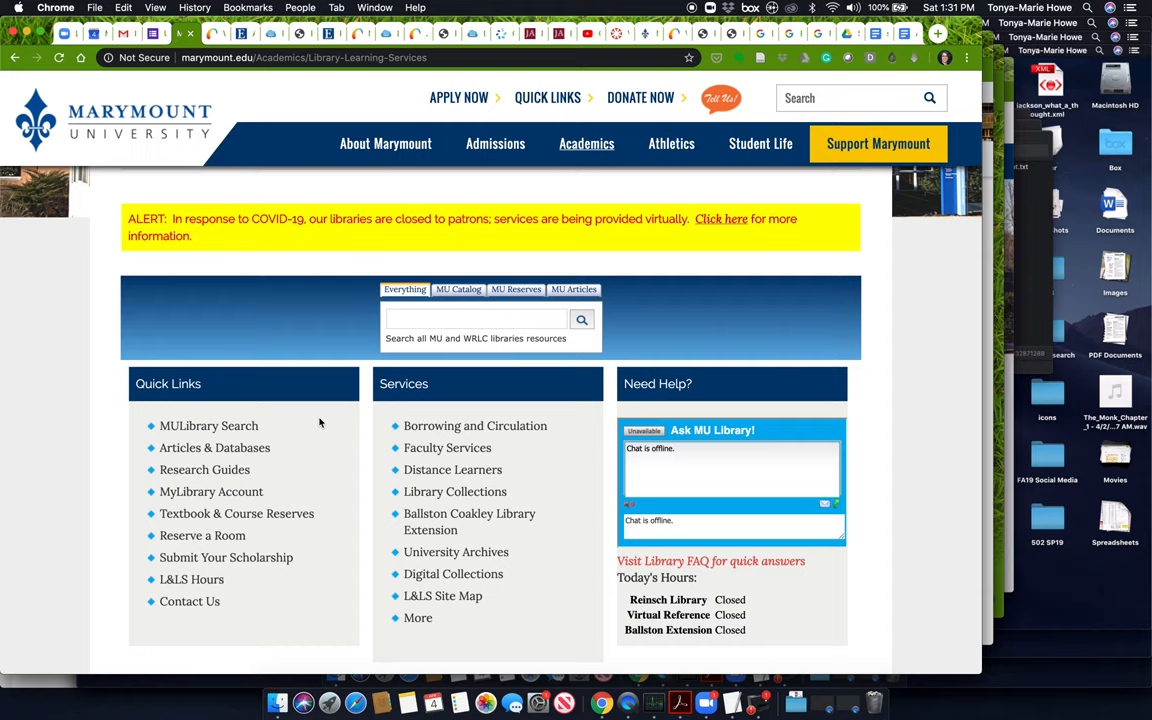
{"action": "mouse_move", "coordinate": [306, 452]}
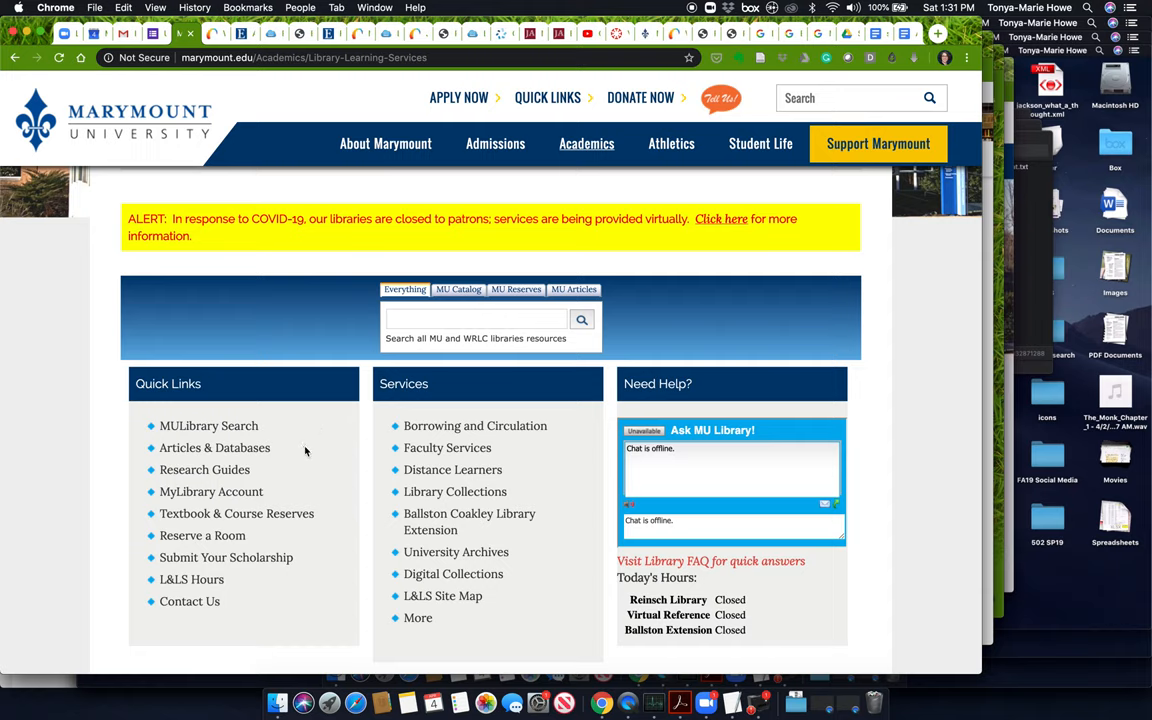
{"action": "mouse_move", "coordinate": [302, 458]}
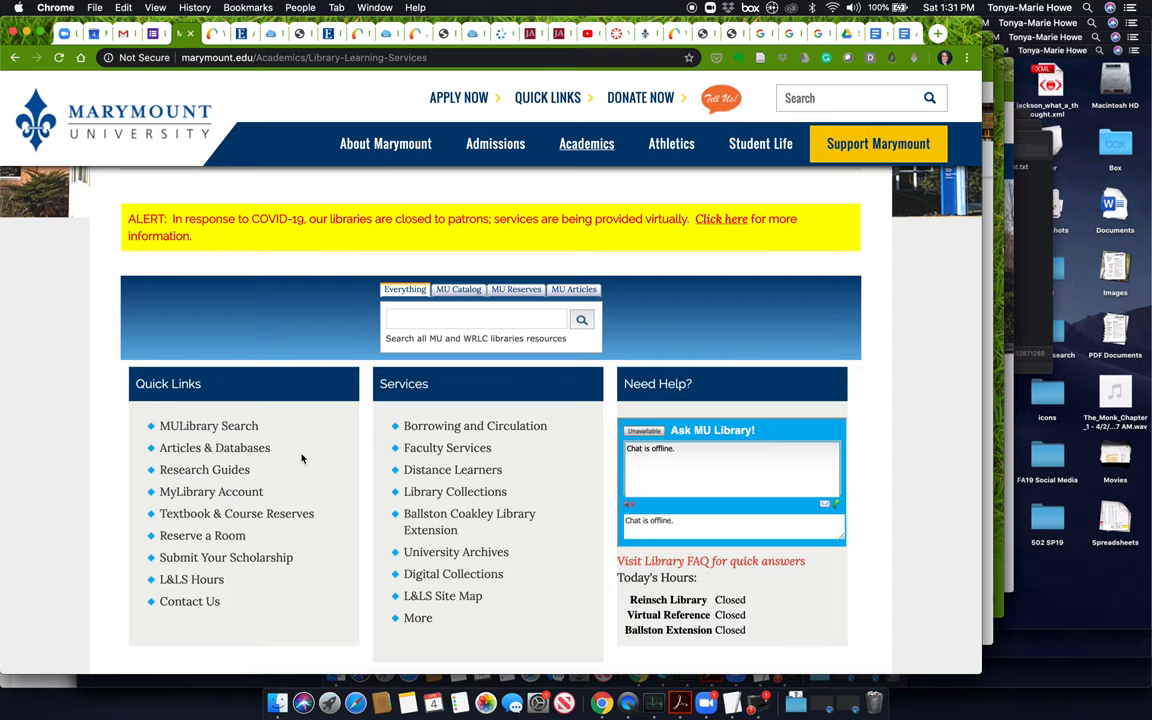
{"action": "mouse_move", "coordinate": [86, 456]}
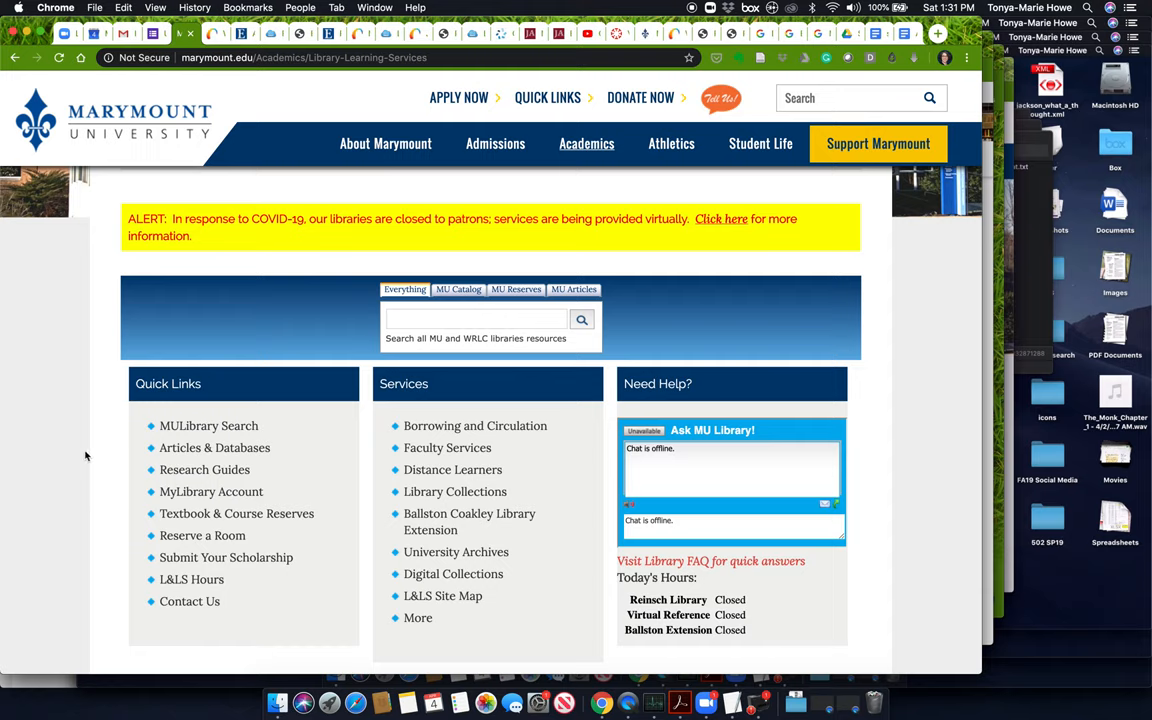
{"action": "mouse_move", "coordinate": [110, 422]}
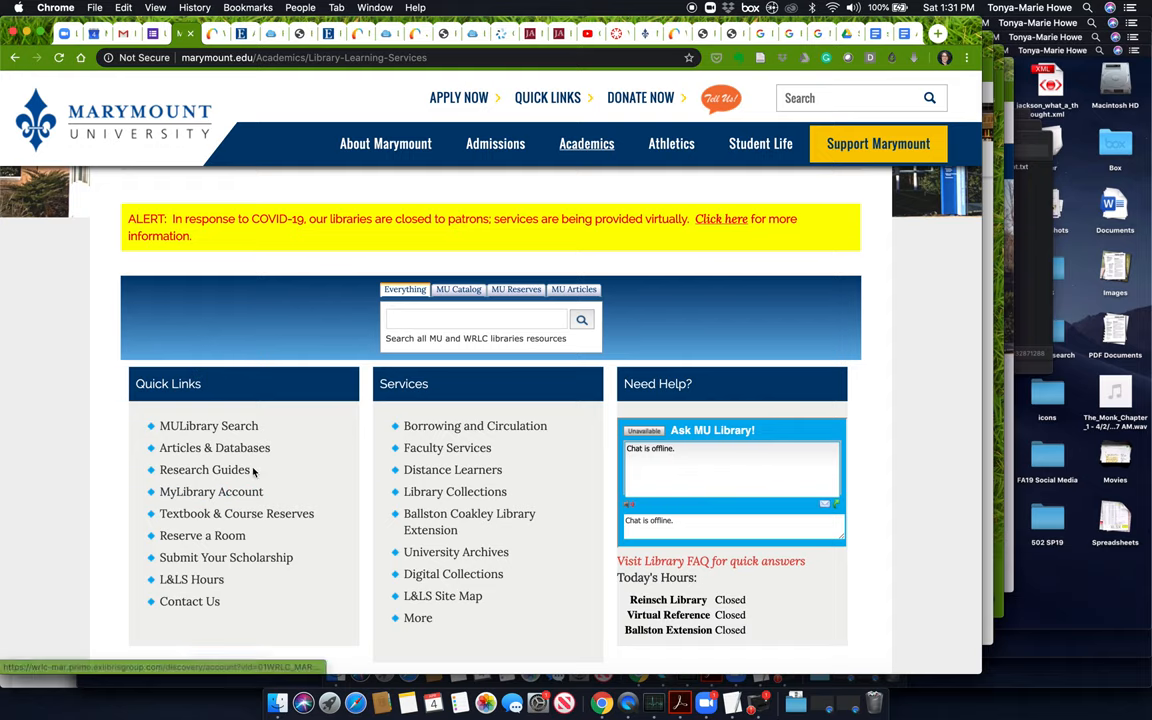
{"action": "mouse_move", "coordinate": [214, 447]}
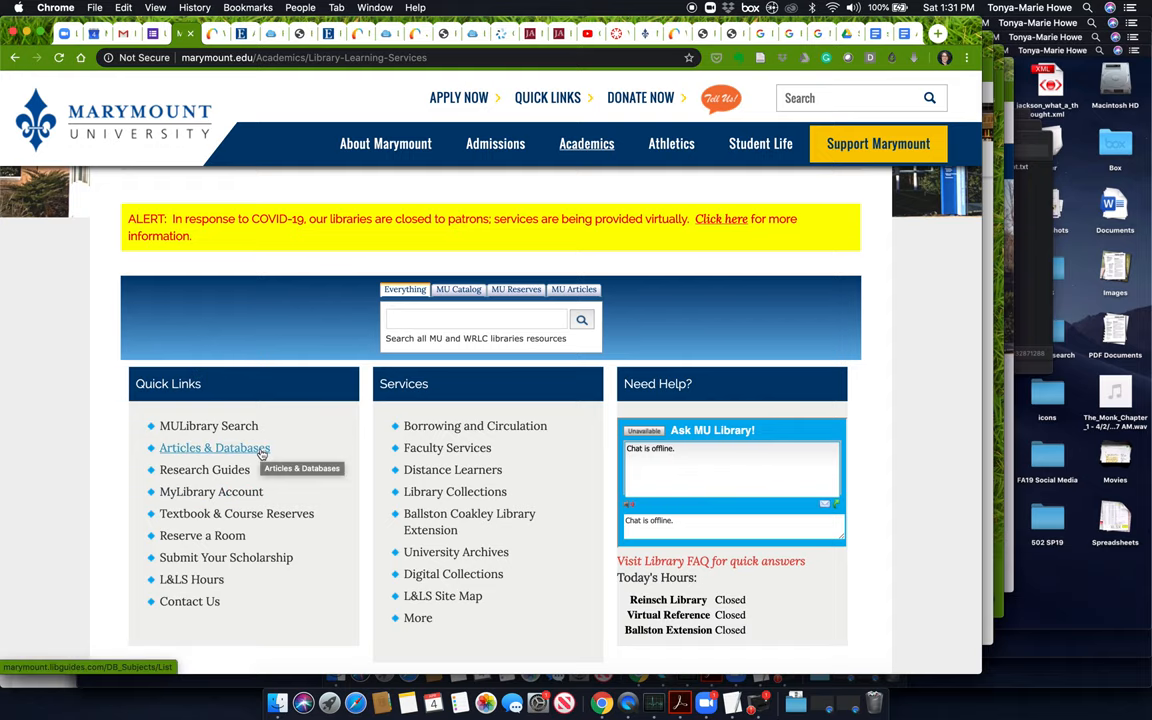
Step: Show the General Databases list and highlight 'magazines' in Academic Search Complete's description
{"action": "left_click", "coordinate": [214, 447]}
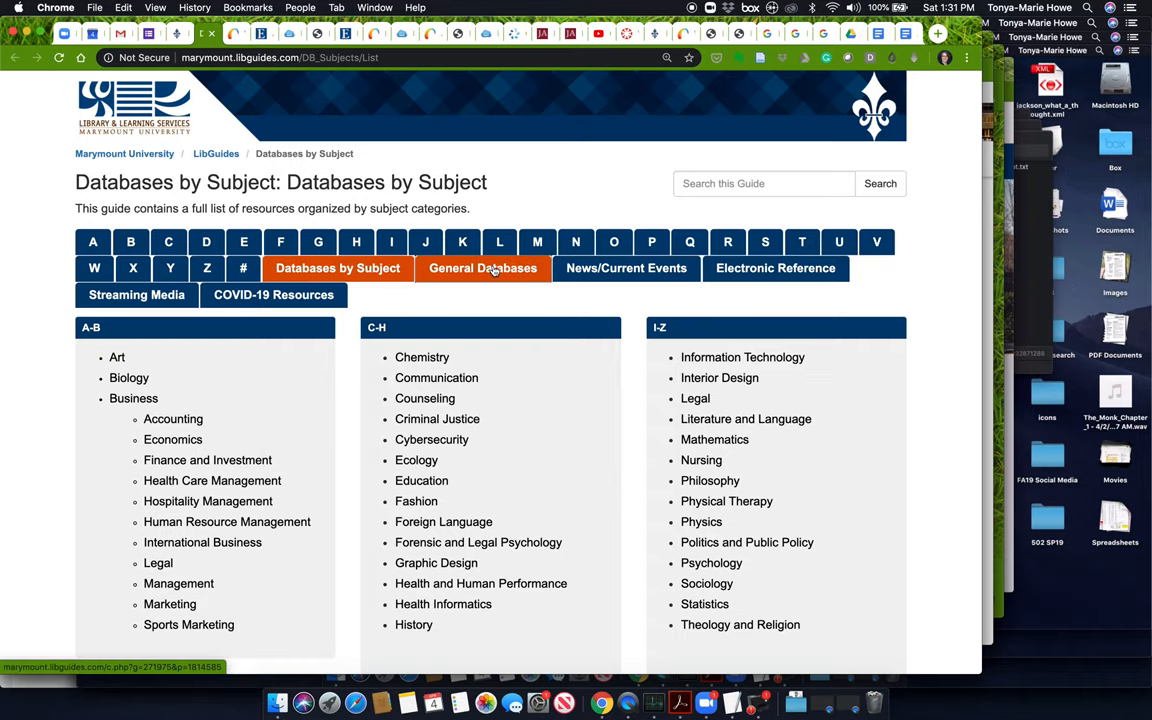
{"action": "left_click", "coordinate": [483, 268]}
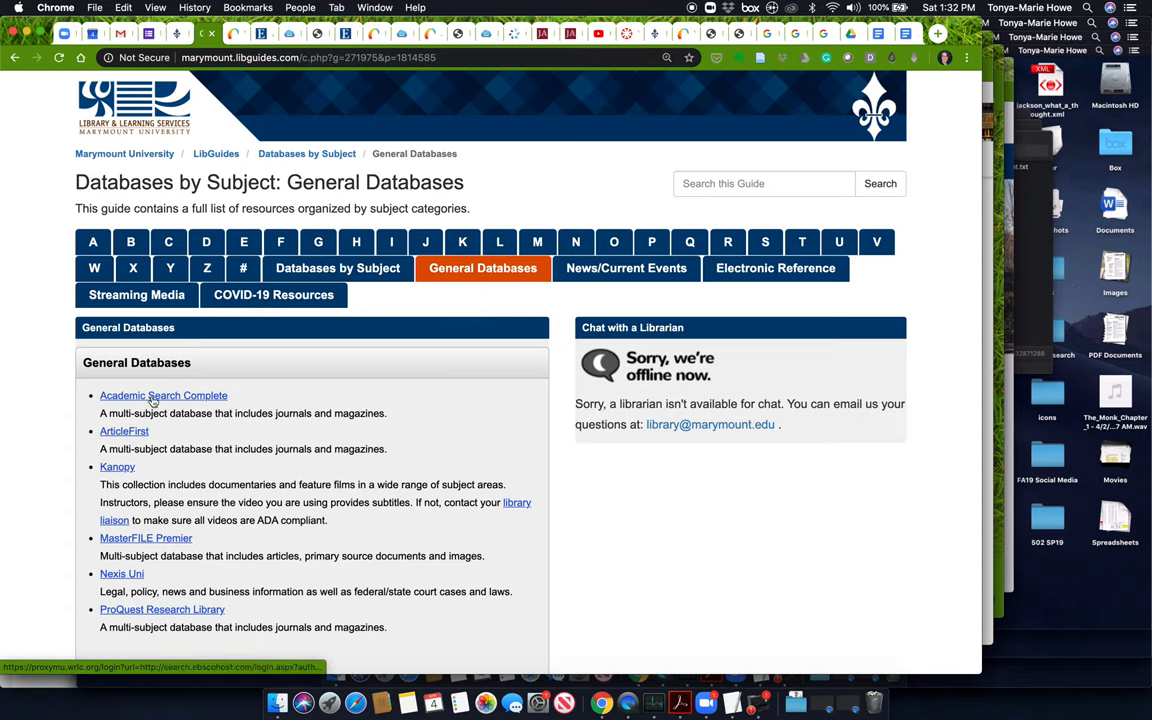
{"action": "left_click_drag", "start_coordinate": [235, 413], "coordinate": [383, 413]}
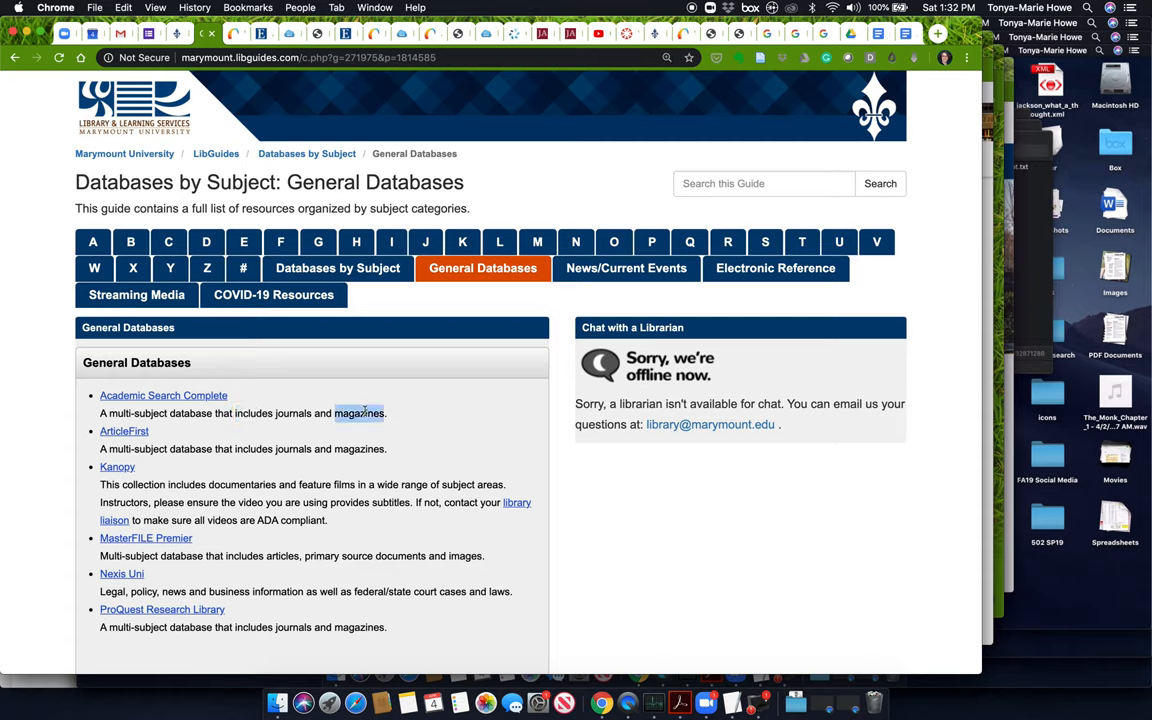
{"action": "mouse_move", "coordinate": [197, 389]}
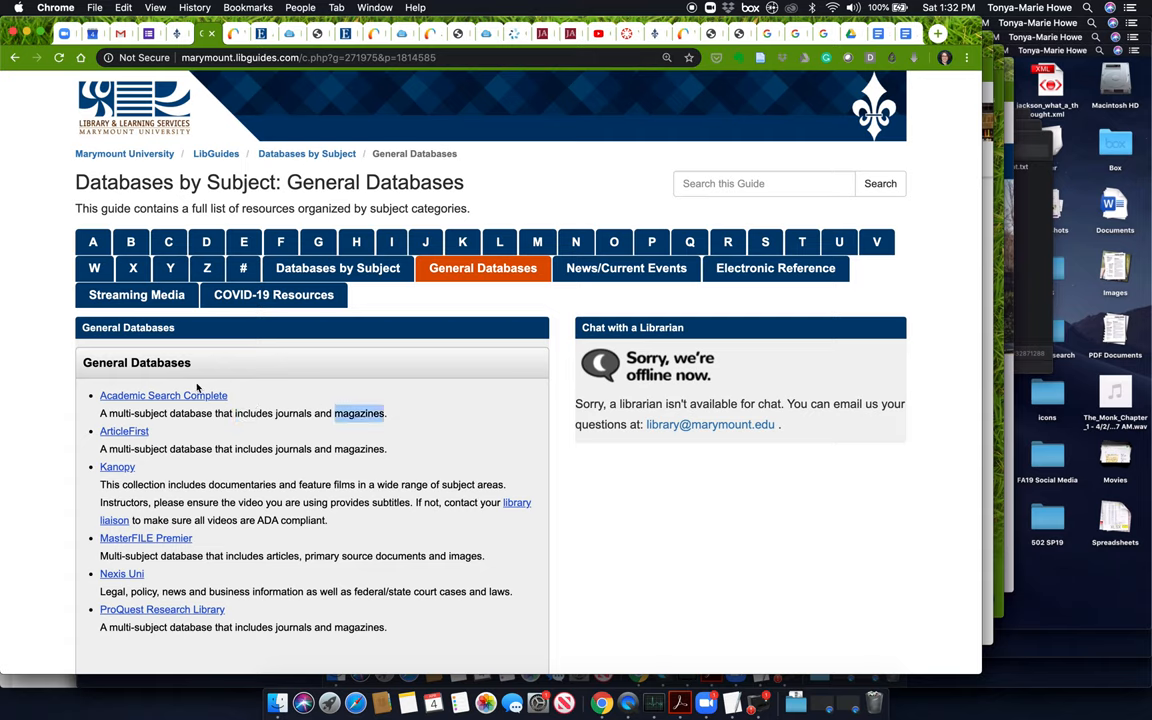
Step: Open Academic Search Complete and enter the phrase "jane austen" in the first search box
{"action": "left_click", "coordinate": [163, 395]}
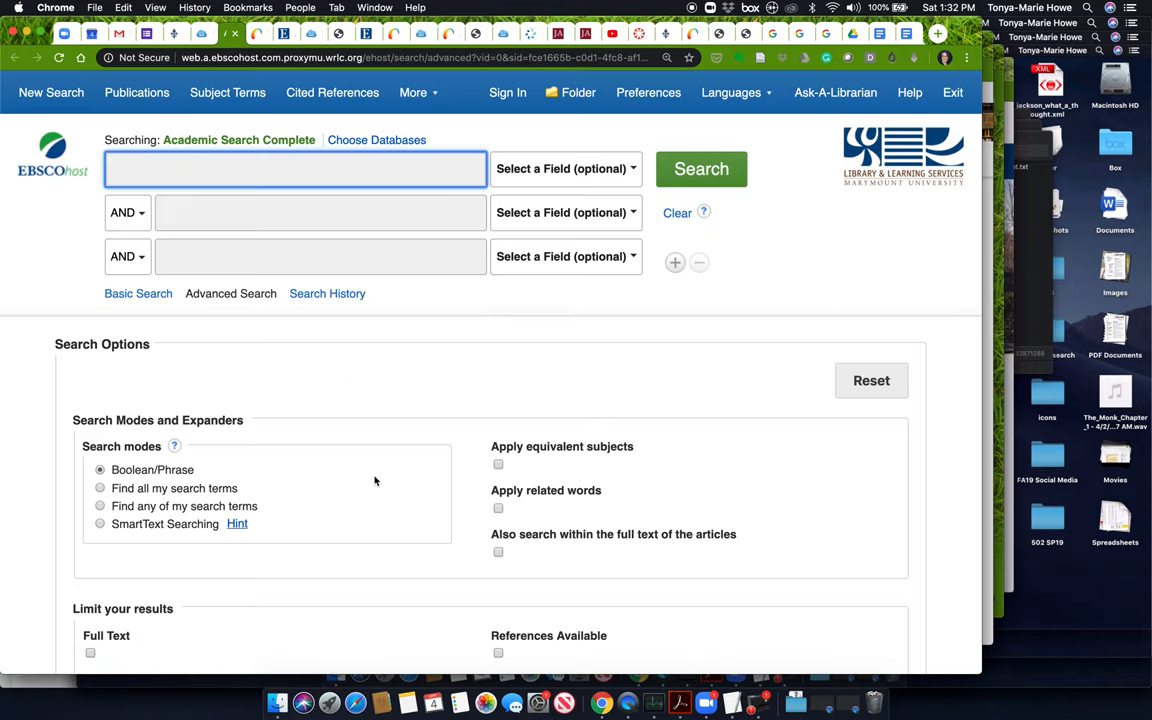
{"action": "scroll", "scroll_direction": "down", "scroll_amount": 3}
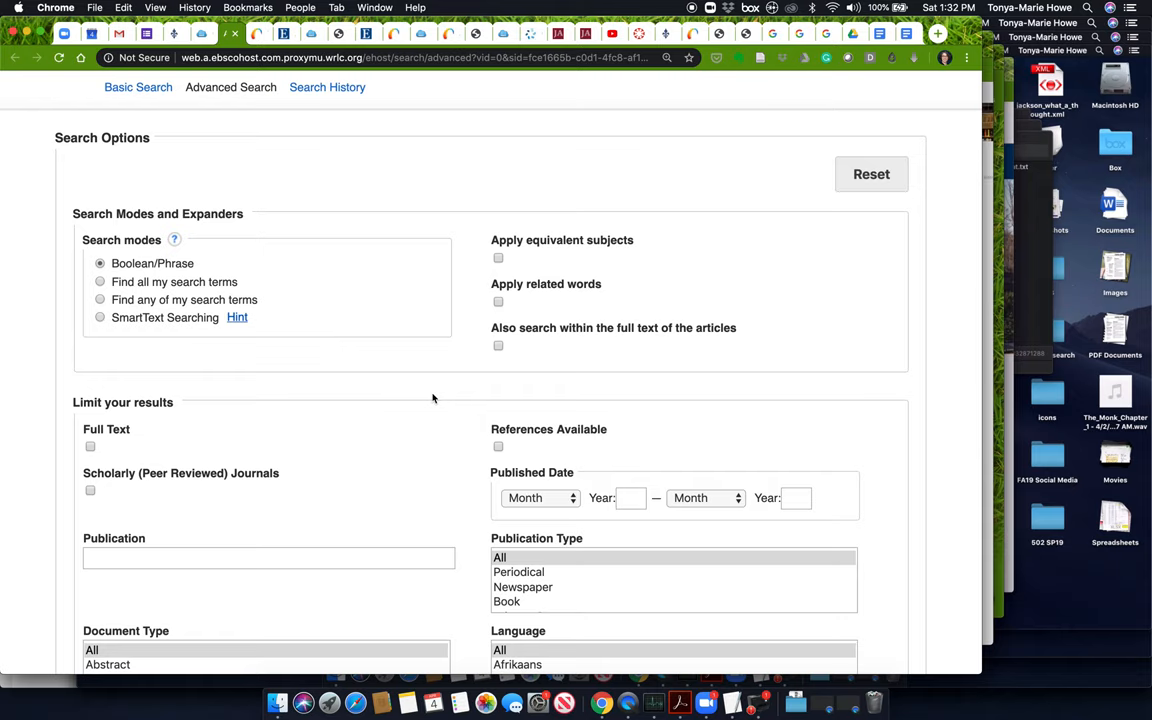
{"action": "scroll", "scroll_direction": "down", "scroll_amount": 3}
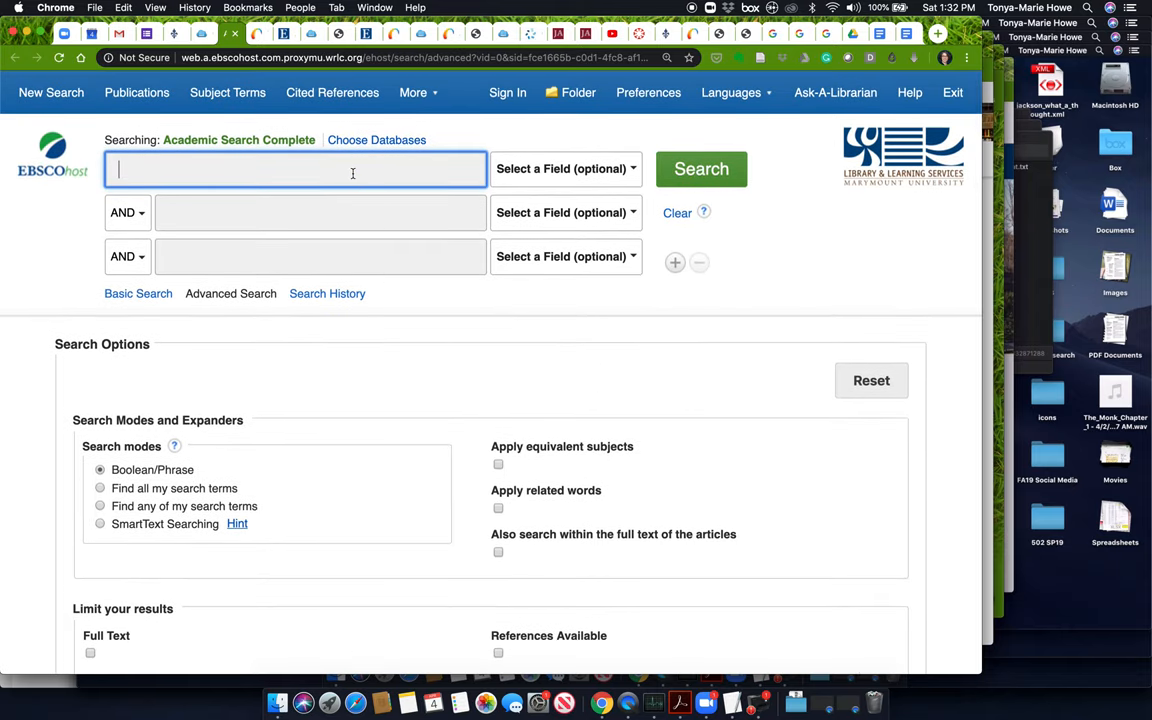
{"action": "type", "text": "\"jant"}
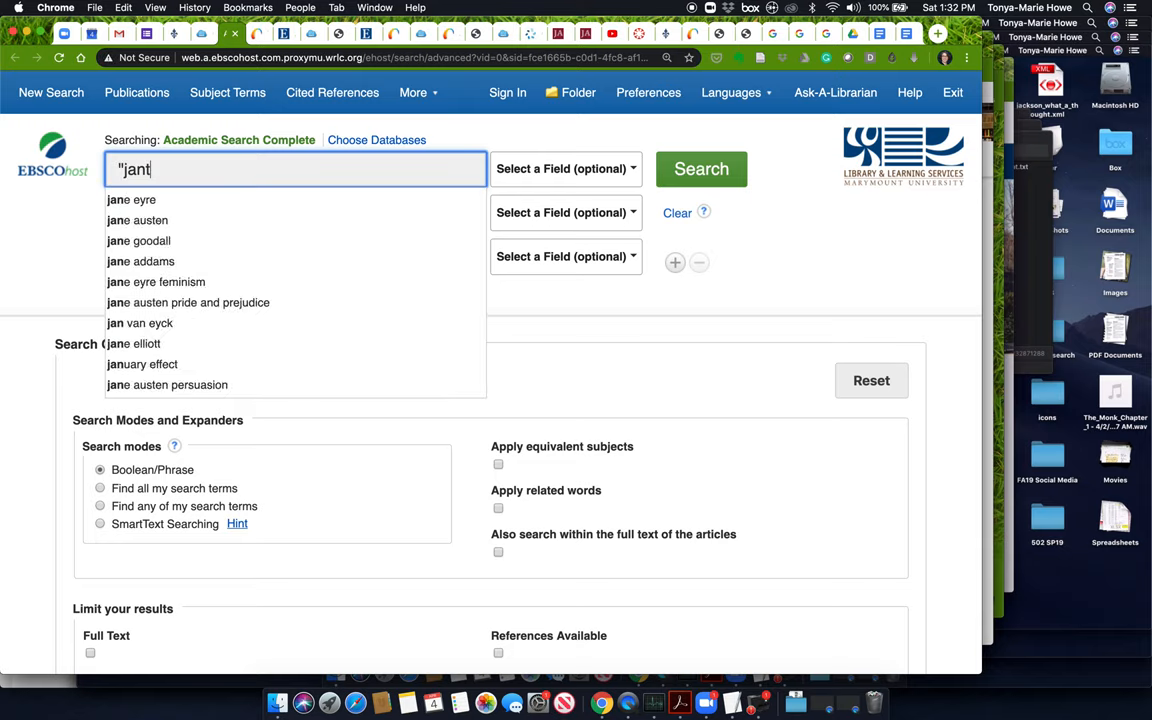
{"action": "type", "text": "jane austen"}
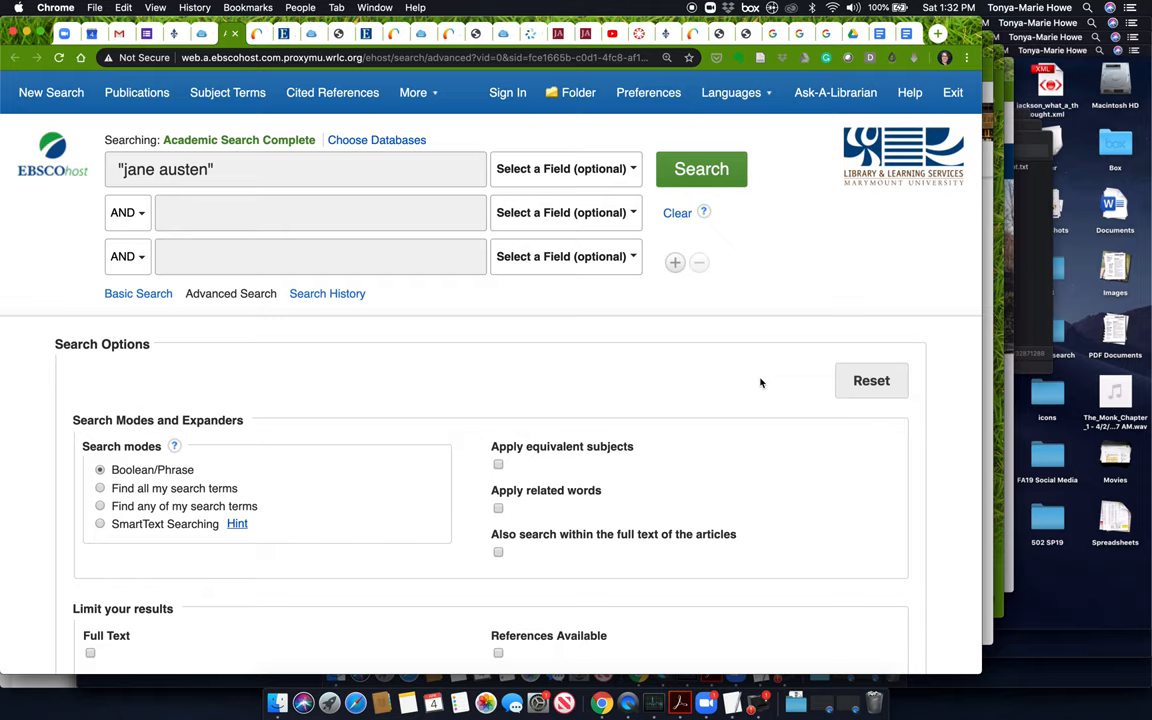
Step: Set the Publication Type limiter to Periodical
{"action": "scroll", "scroll_direction": "down", "scroll_amount": 3}
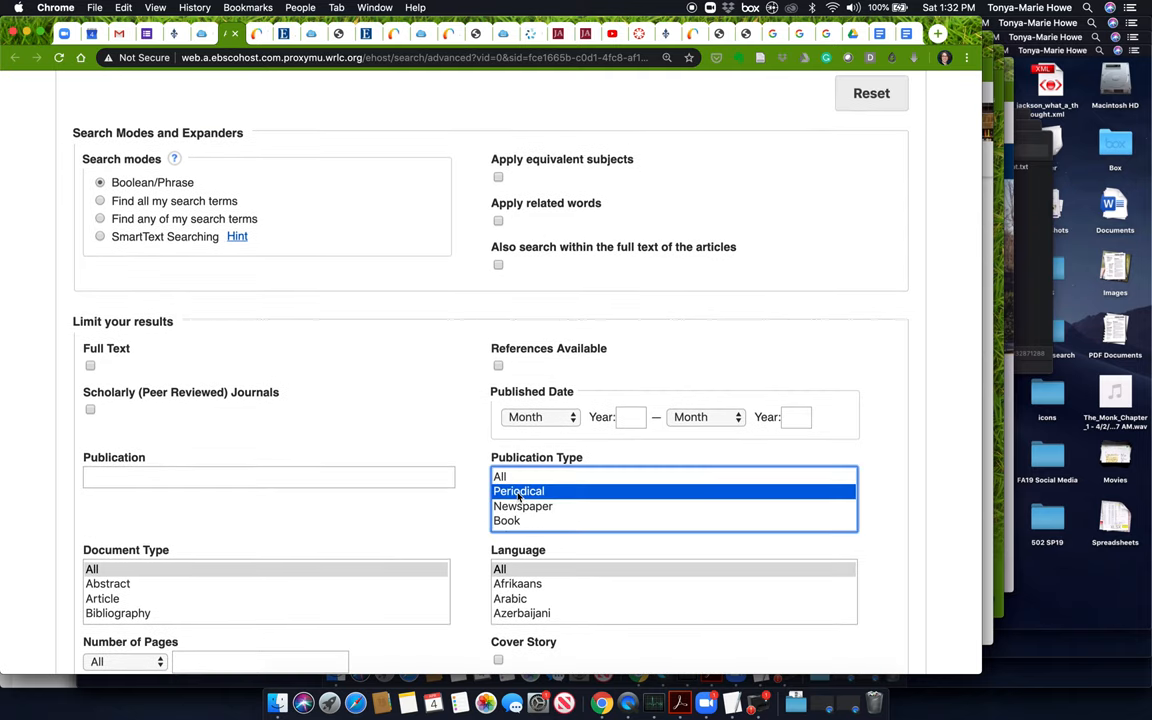
{"action": "scroll", "scroll_direction": "down", "scroll_amount": 3}
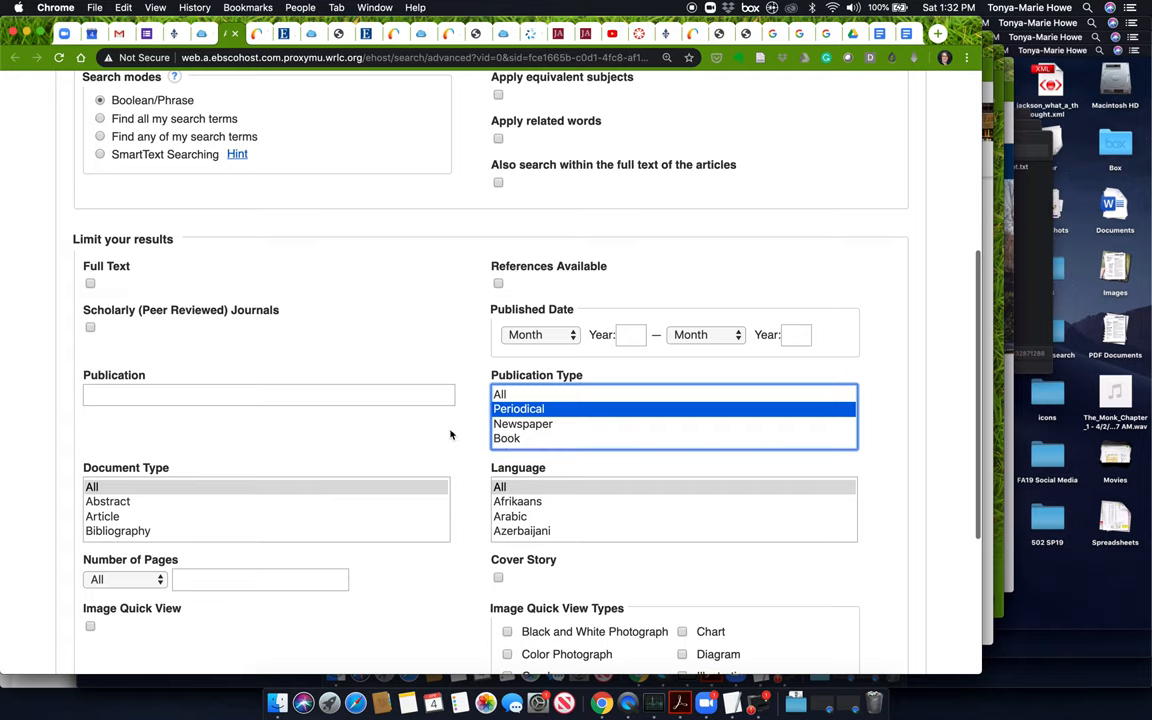
{"action": "mouse_move", "coordinate": [435, 476]}
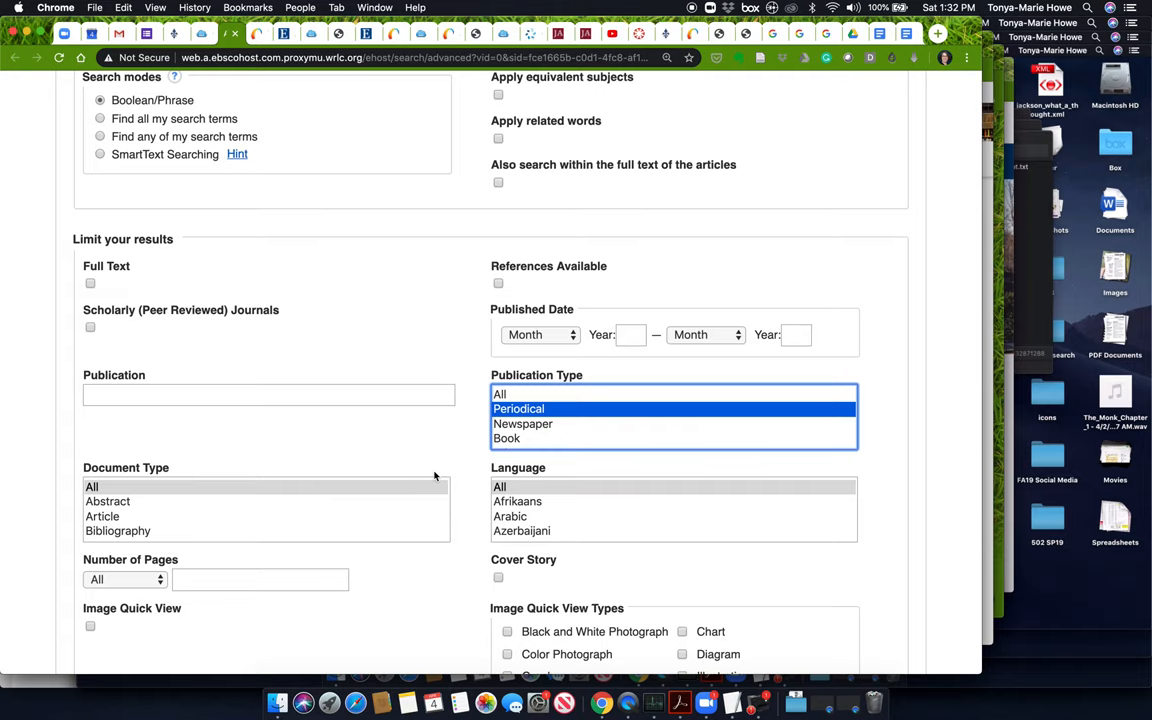
{"action": "scroll", "scroll_direction": "down", "scroll_amount": 3}
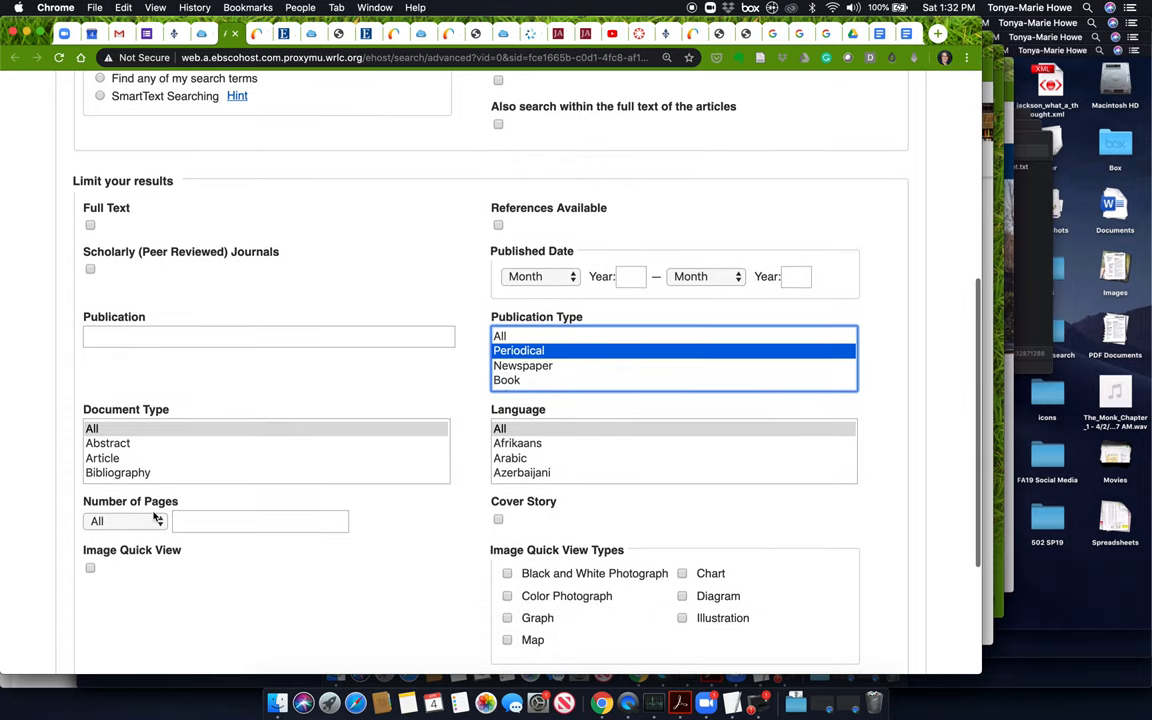
{"action": "scroll", "scroll_direction": "down", "scroll_amount": 3}
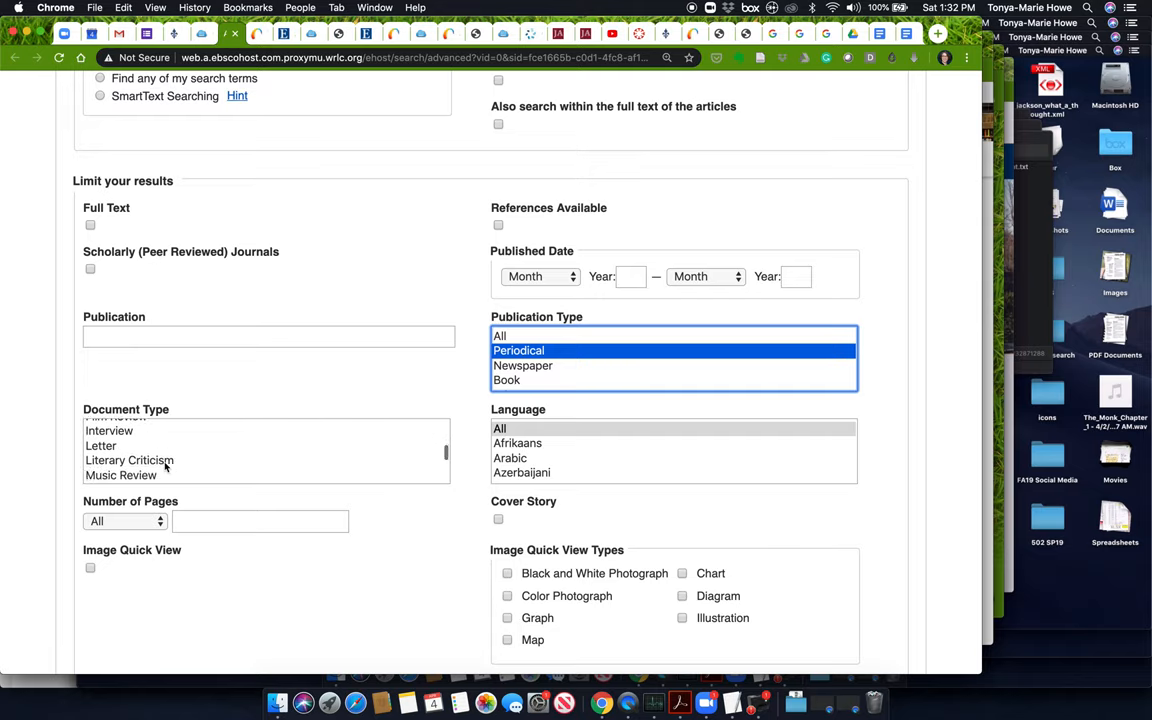
{"action": "scroll", "scroll_direction": "down", "scroll_amount": 3}
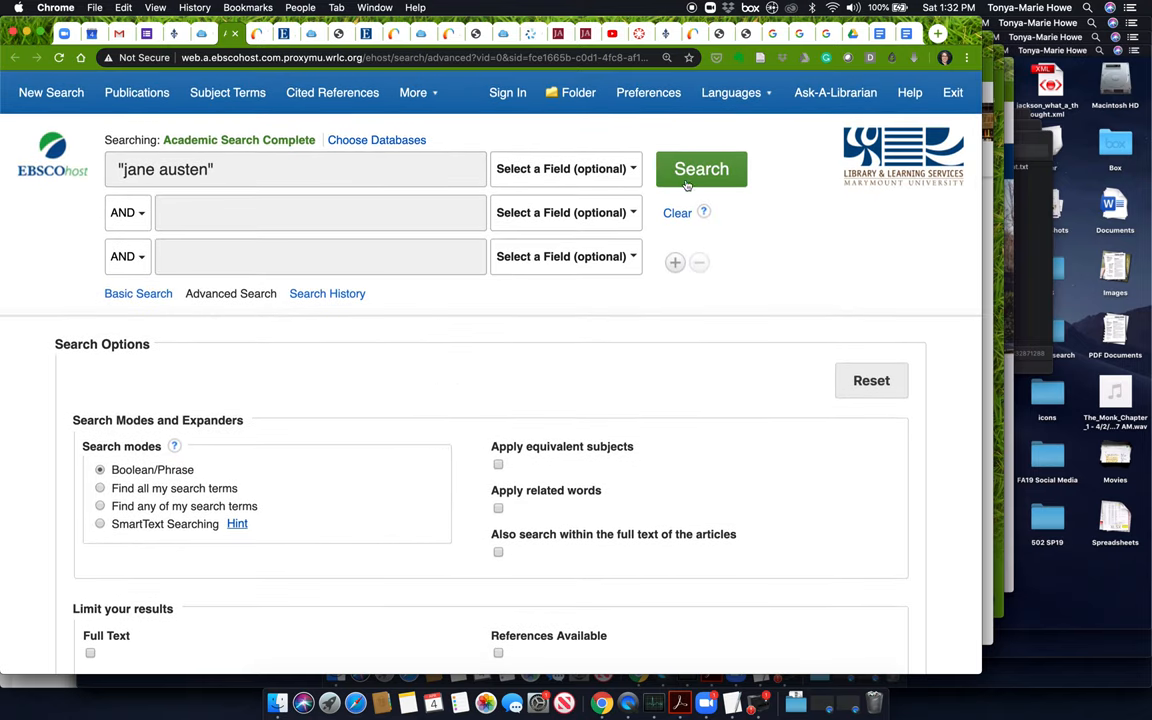
Step: Run the "jane austen" search, highlight the 986-result count, and reach the Source Types filters
{"action": "left_click", "coordinate": [701, 168]}
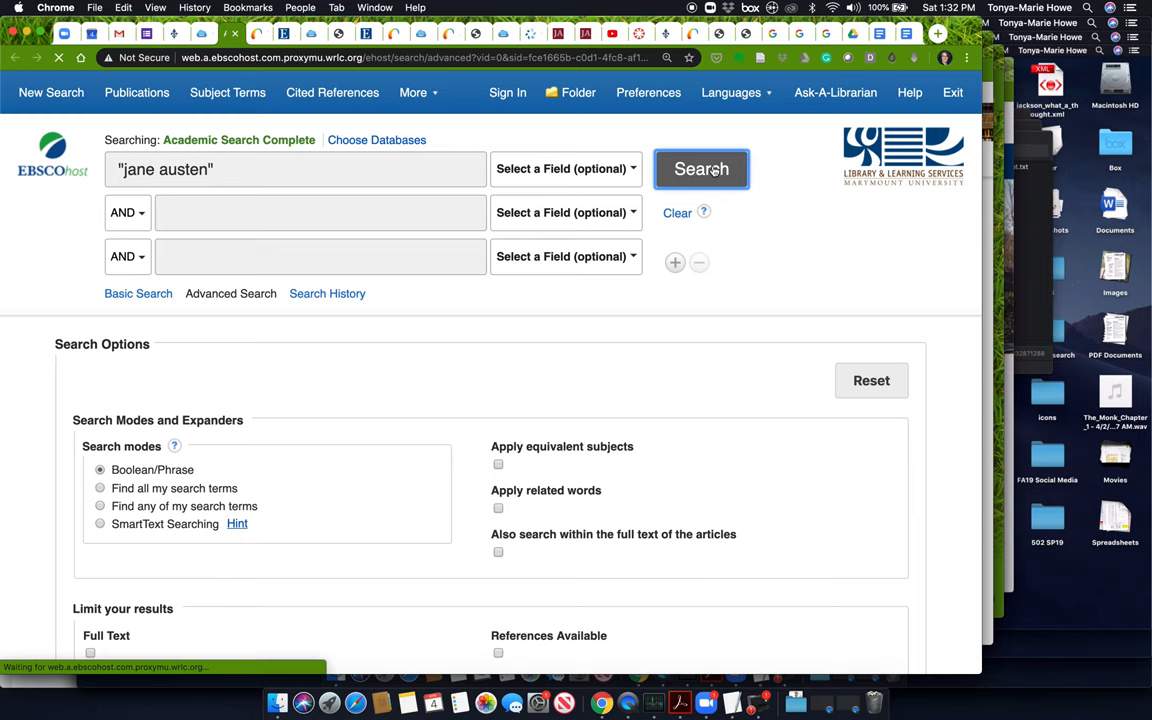
{"action": "left_click", "coordinate": [701, 168]}
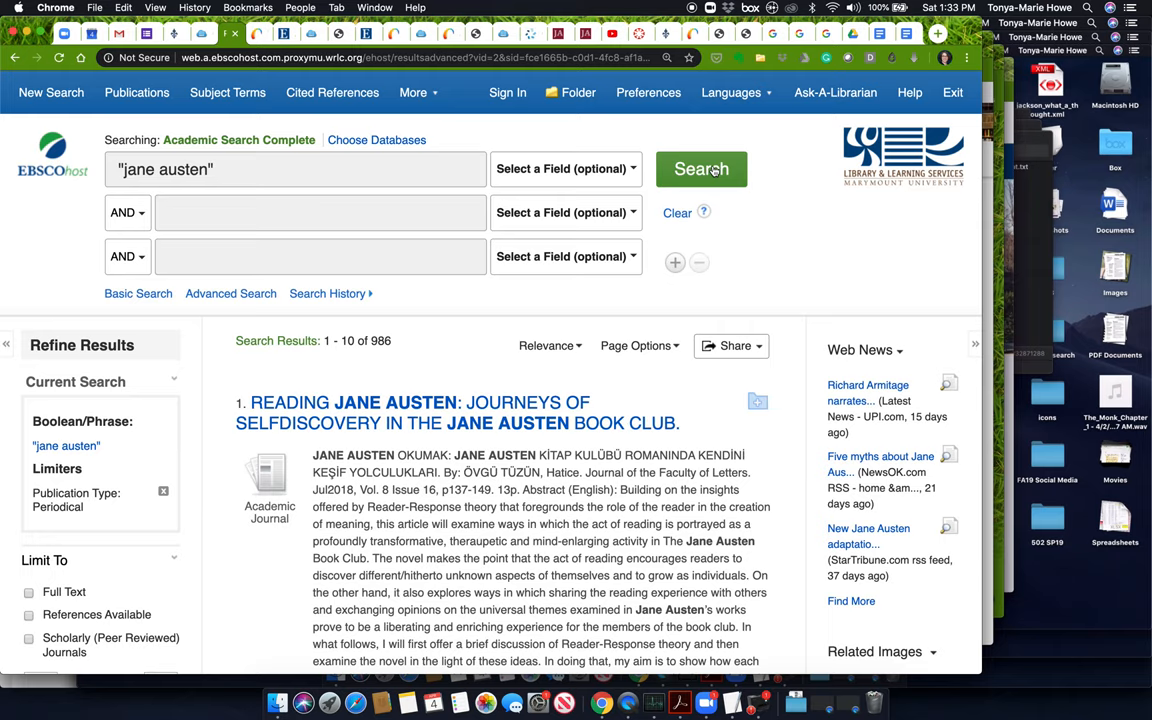
{"action": "left_click", "coordinate": [701, 168]}
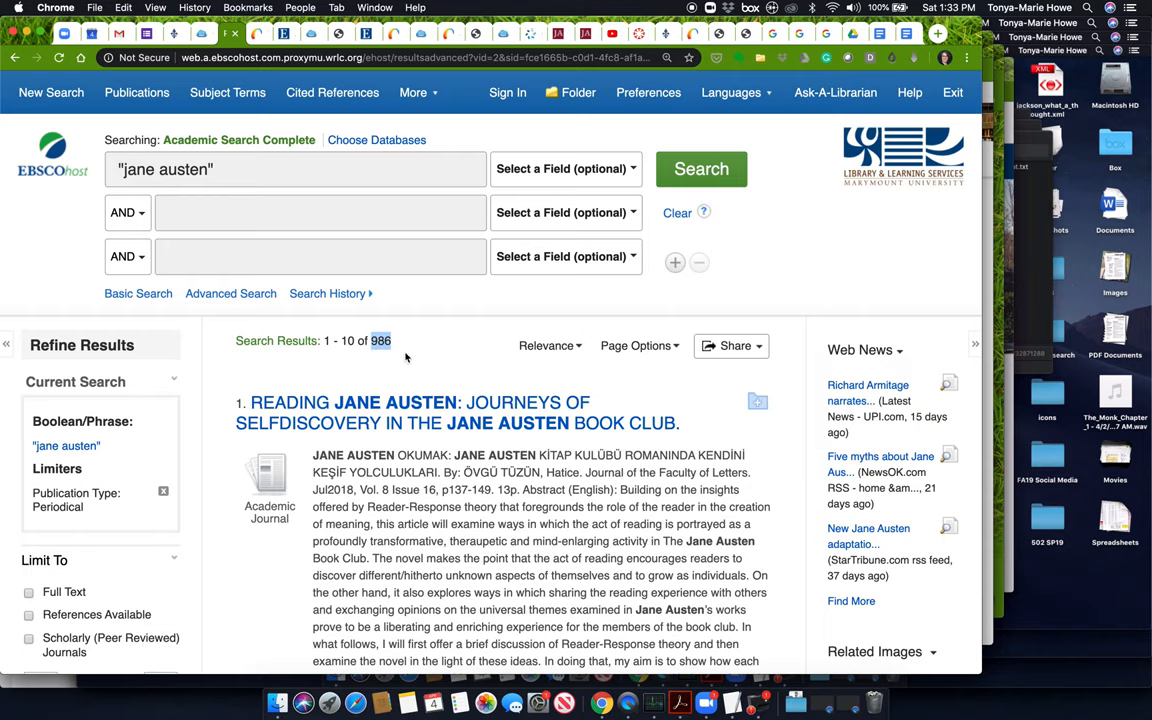
{"action": "scroll", "scroll_direction": "down", "scroll_amount": 3}
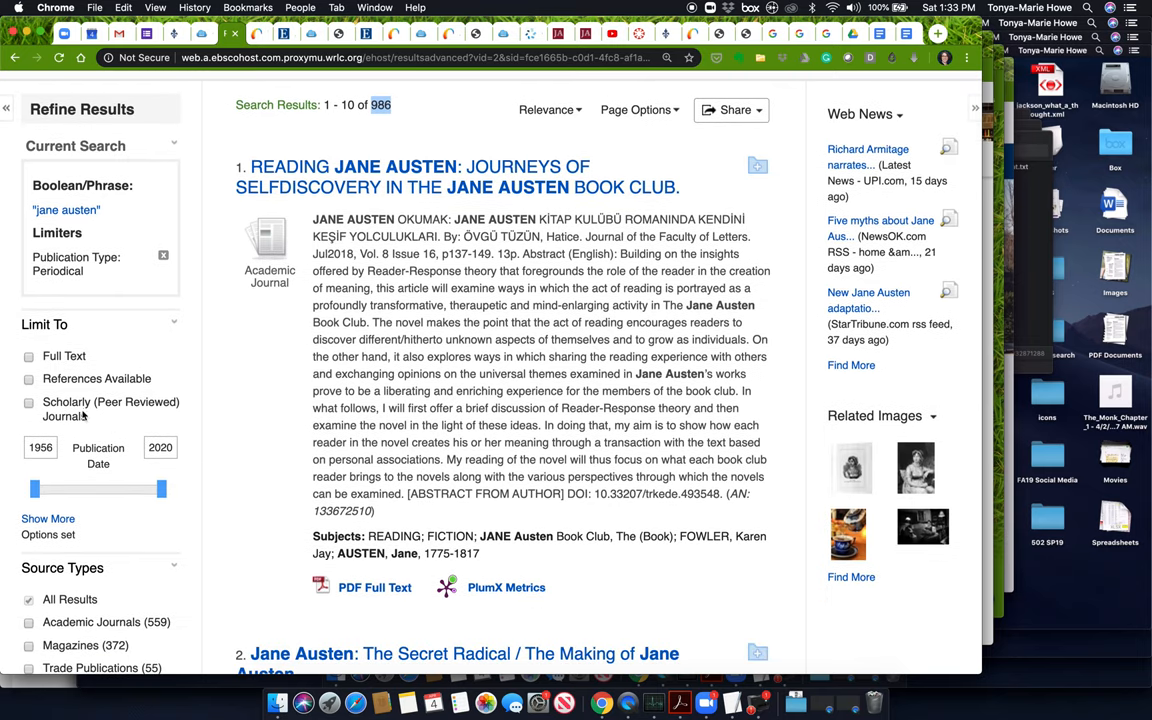
{"action": "scroll", "scroll_direction": "down", "scroll_amount": 3}
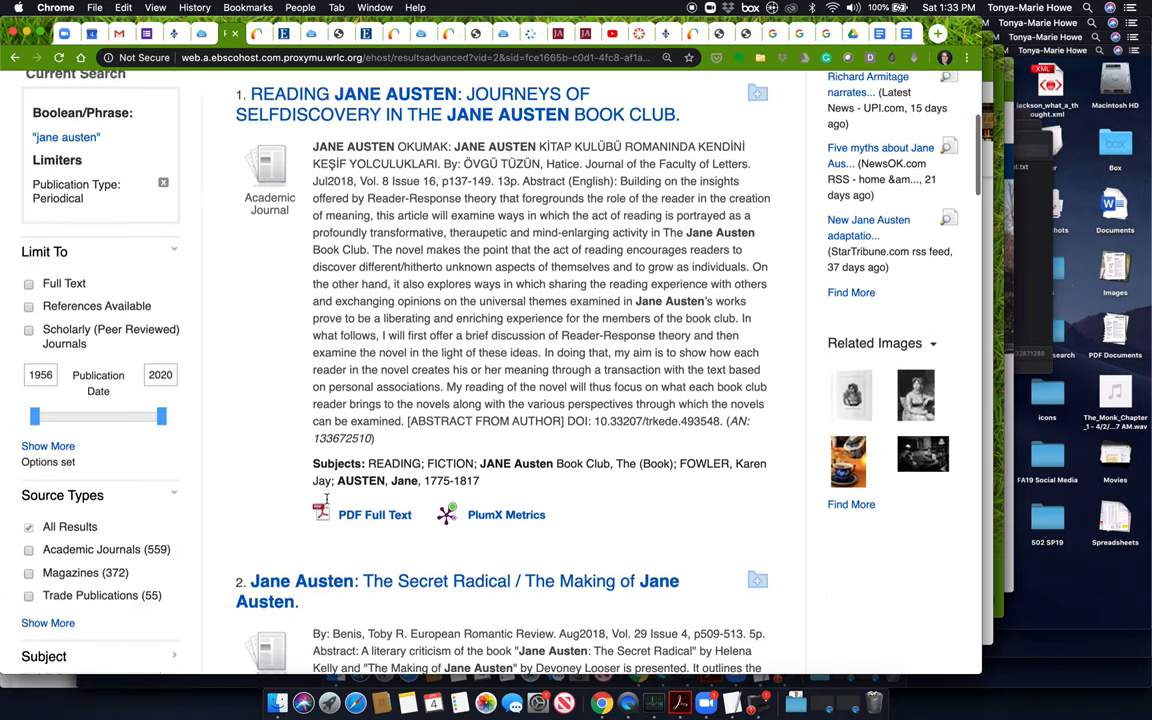
{"action": "scroll", "scroll_direction": "down", "scroll_amount": 3}
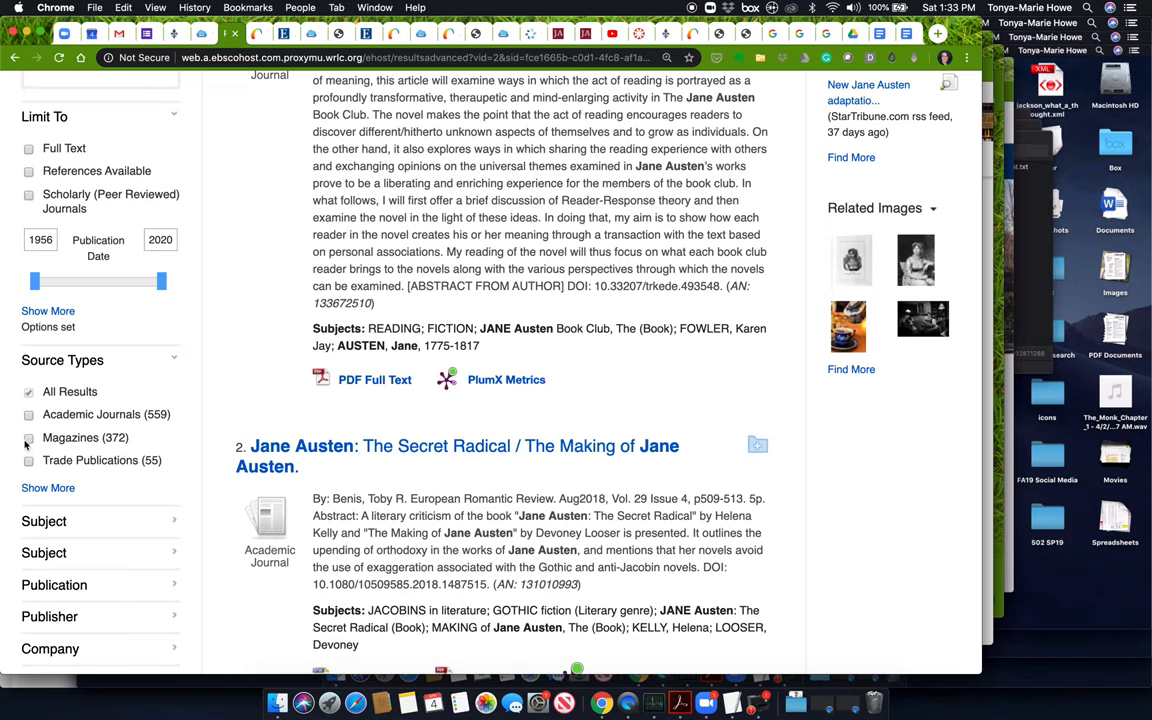
{"action": "left_click", "coordinate": [28, 437]}
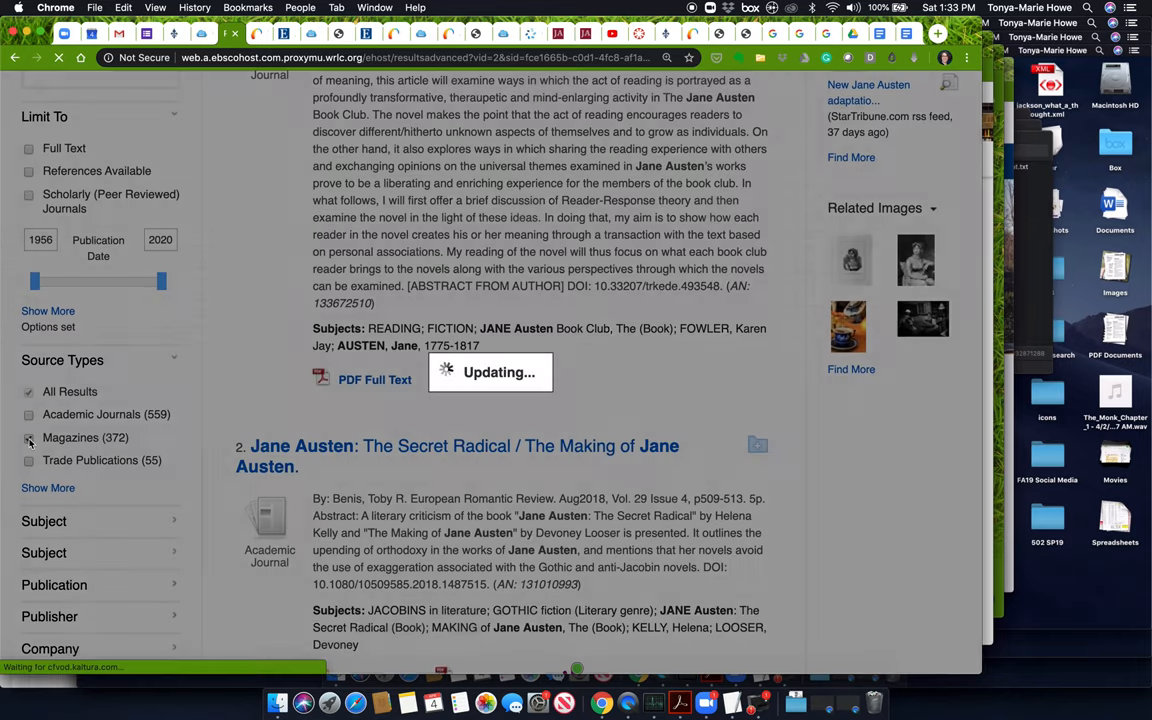
{"action": "left_click", "coordinate": [29, 438]}
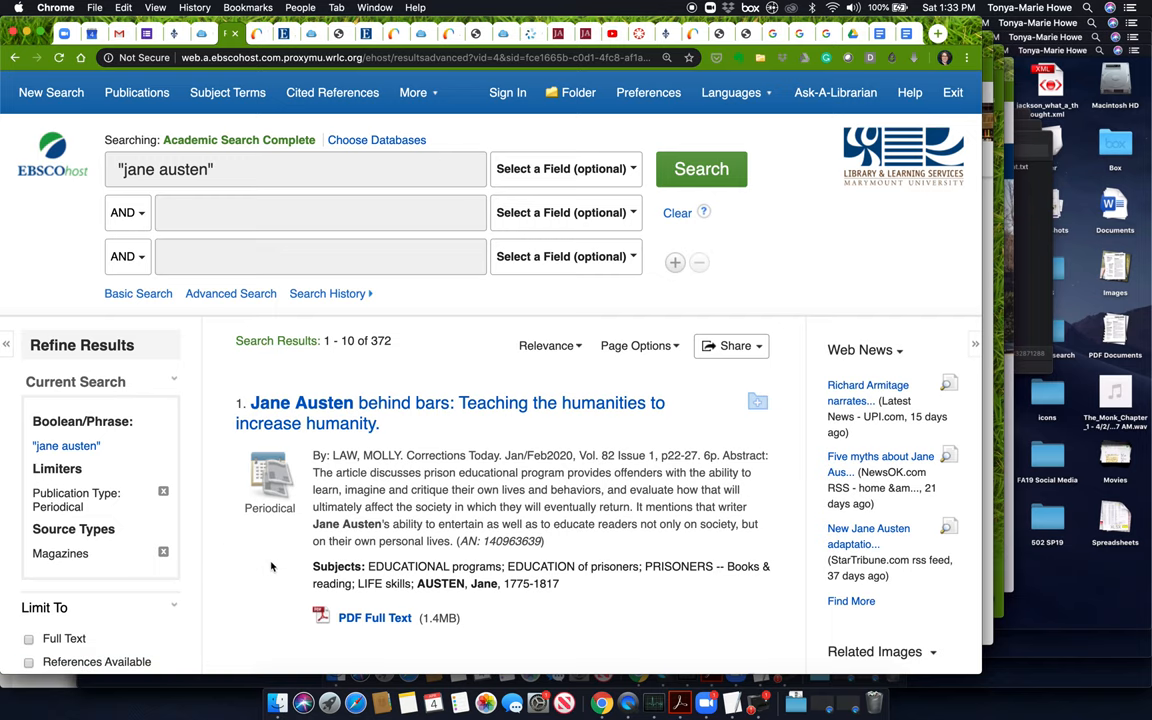
{"action": "scroll", "scroll_direction": "down", "scroll_amount": 3}
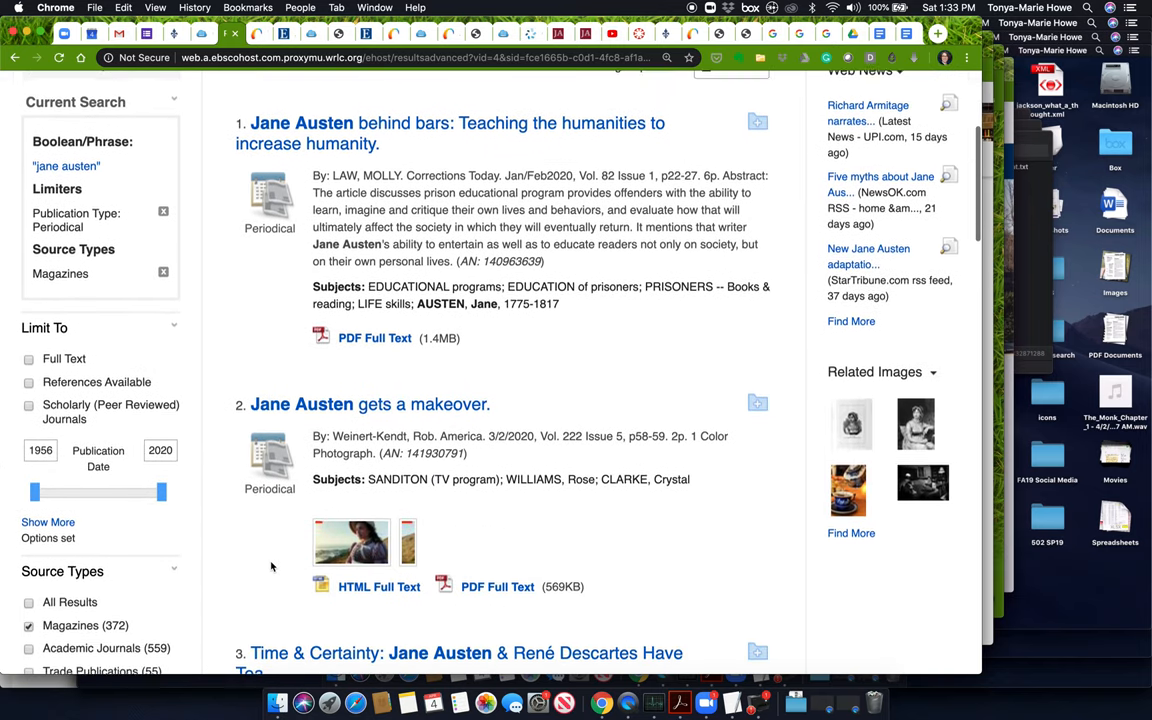
{"action": "scroll", "scroll_direction": "down", "scroll_amount": 3}
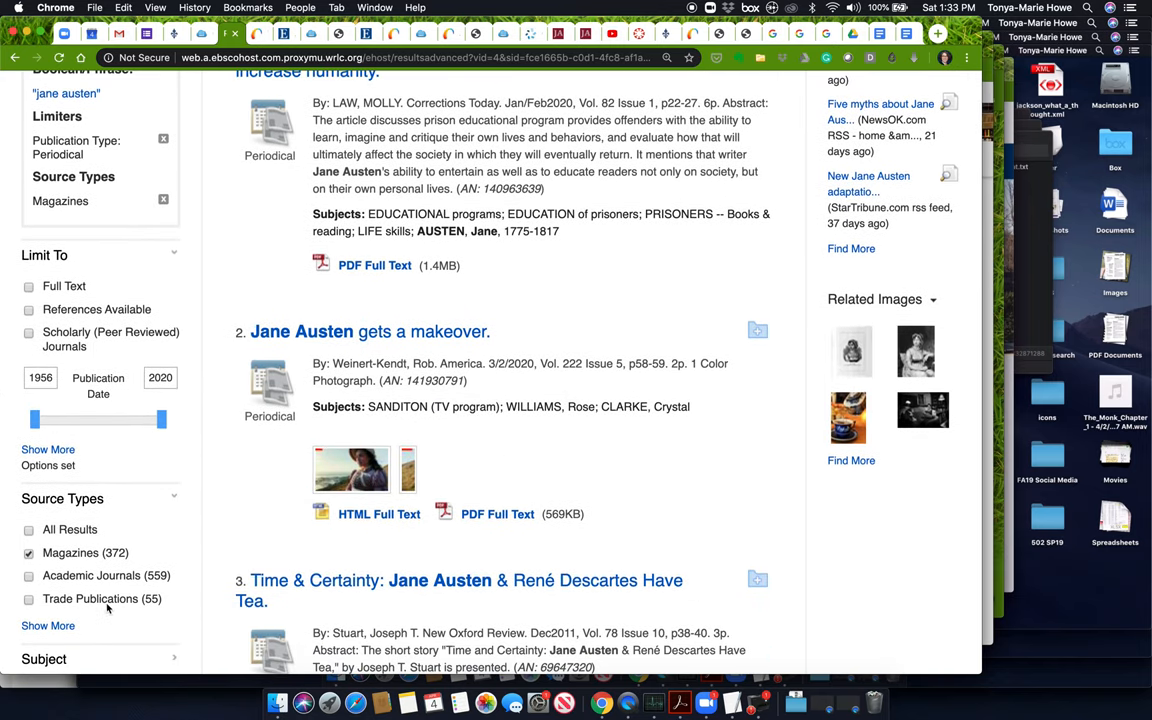
{"action": "mouse_move", "coordinate": [420, 430]}
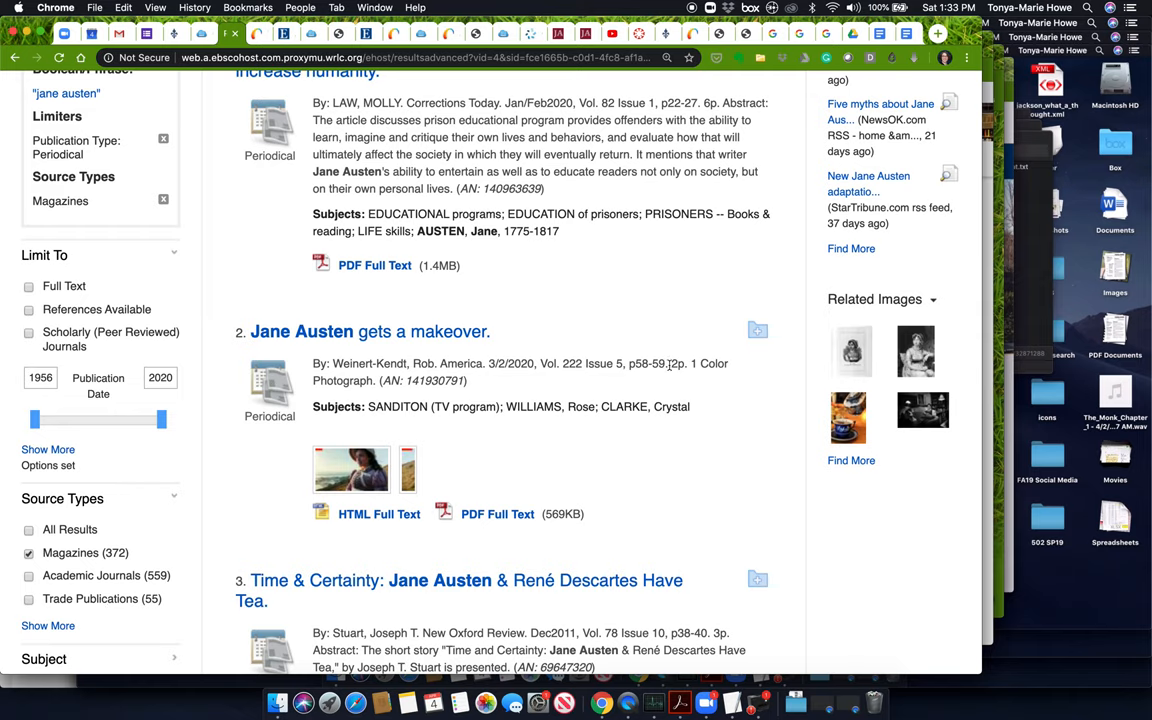
{"action": "mouse_move", "coordinate": [591, 411]}
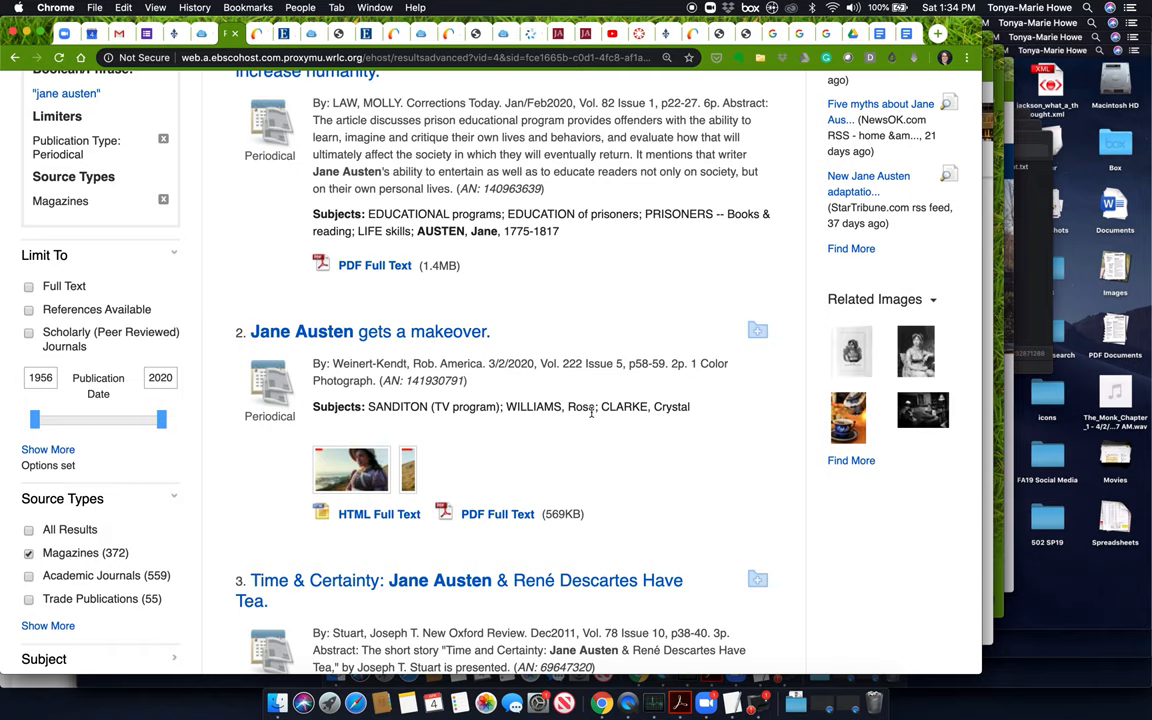
{"action": "mouse_move", "coordinate": [592, 408]}
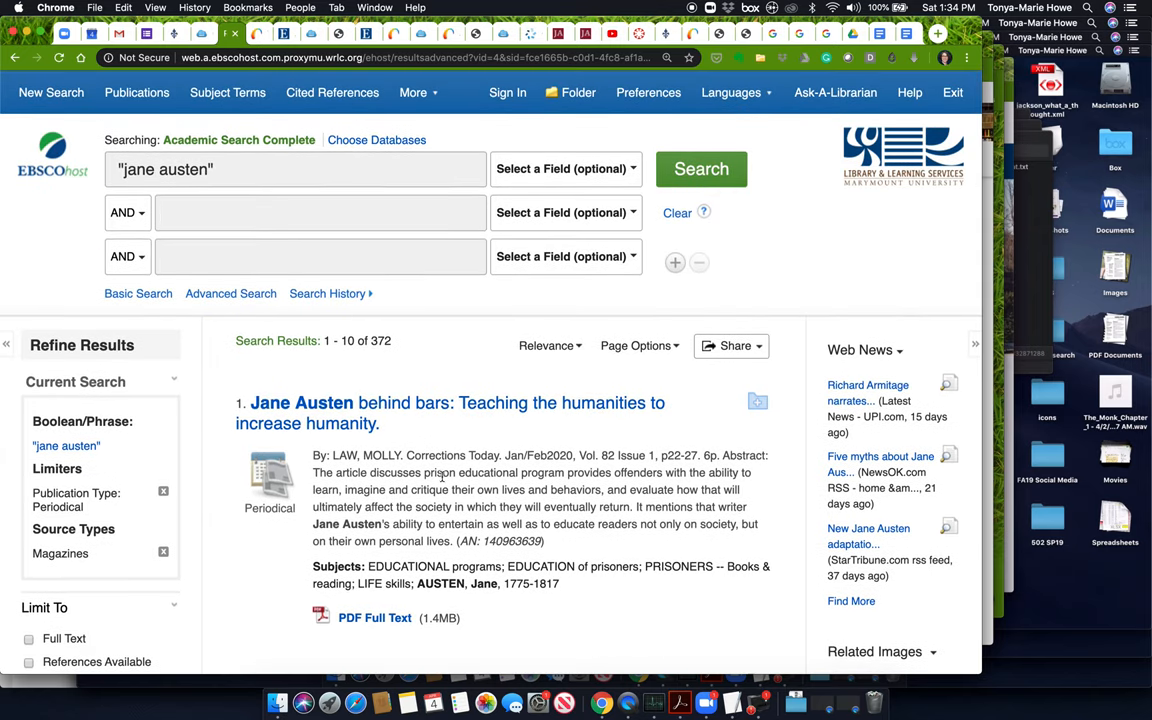
{"action": "scroll", "scroll_direction": "down", "scroll_amount": 3}
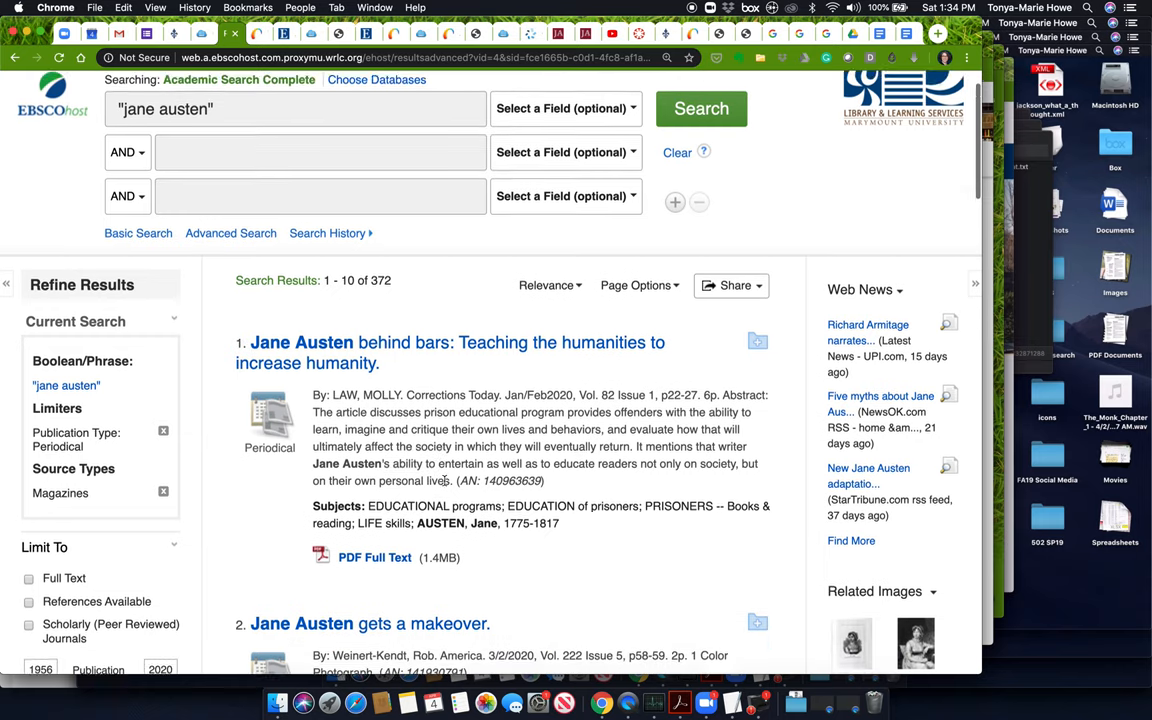
{"action": "scroll", "scroll_direction": "down", "scroll_amount": 3}
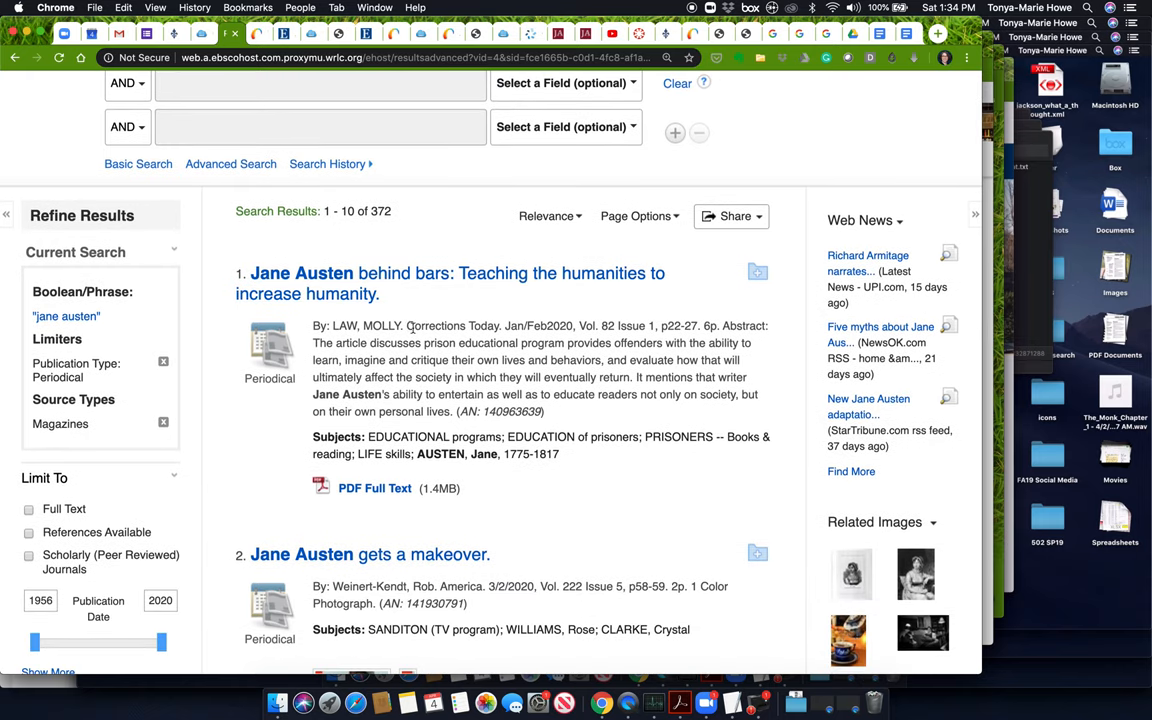
{"action": "mouse_move", "coordinate": [705, 323]}
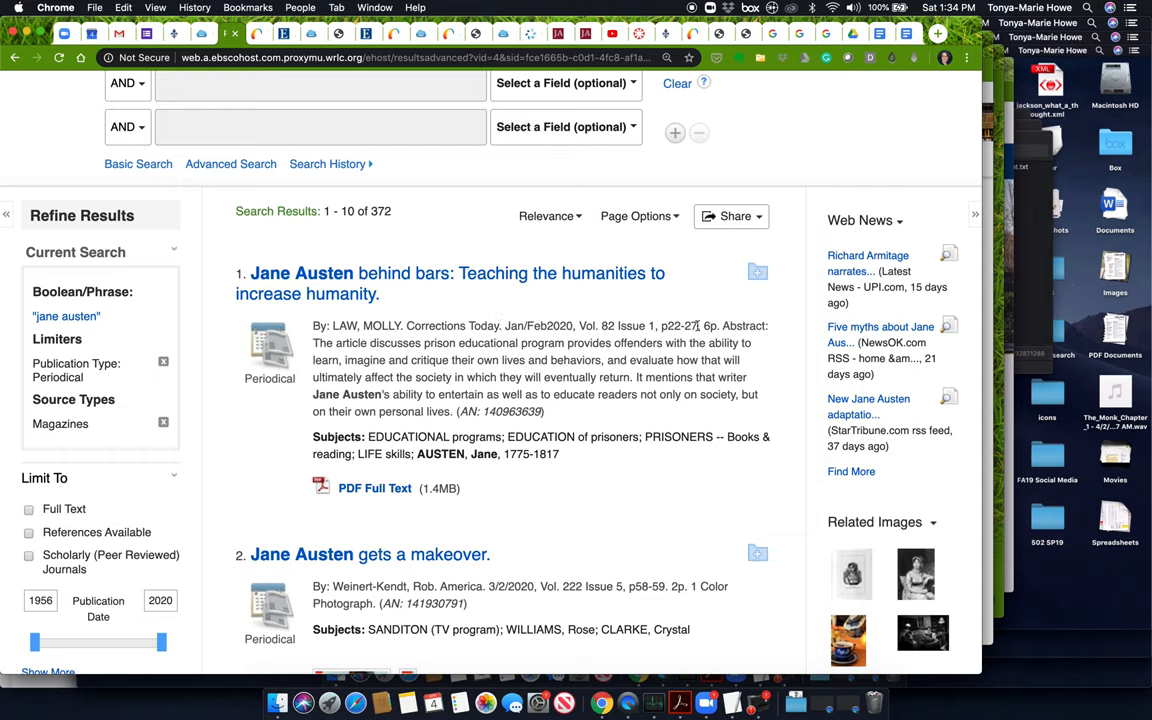
{"action": "scroll", "scroll_direction": "down", "scroll_amount": 3}
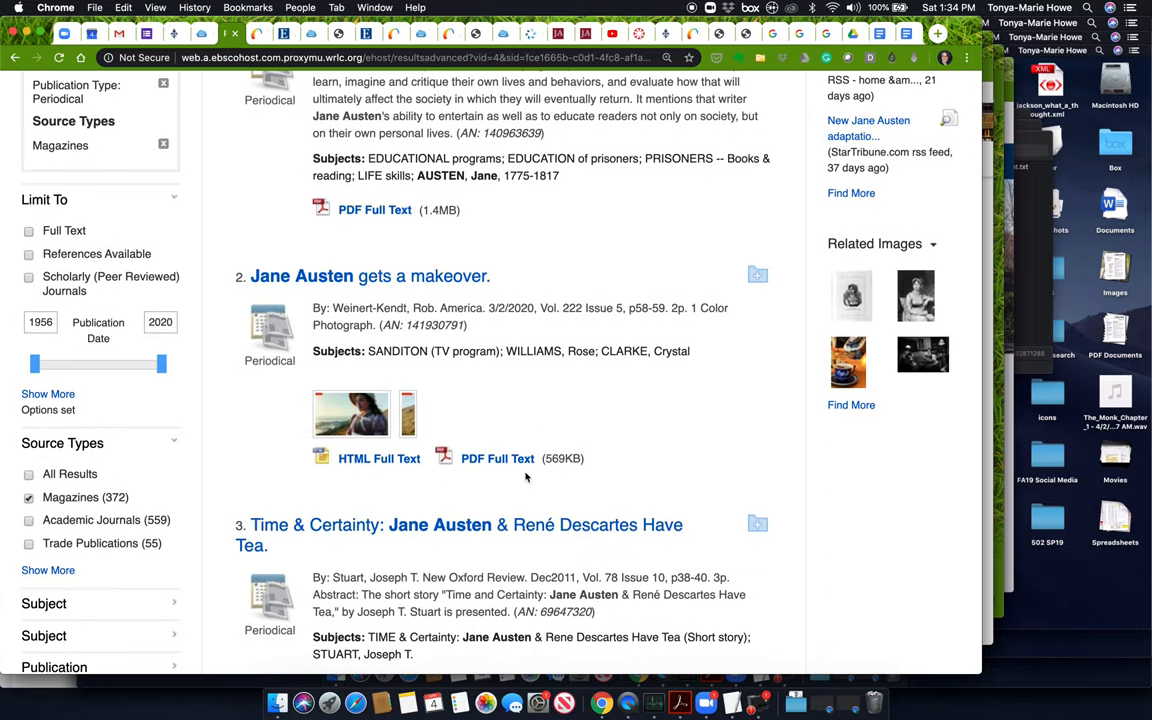
{"action": "mouse_move", "coordinate": [651, 411]}
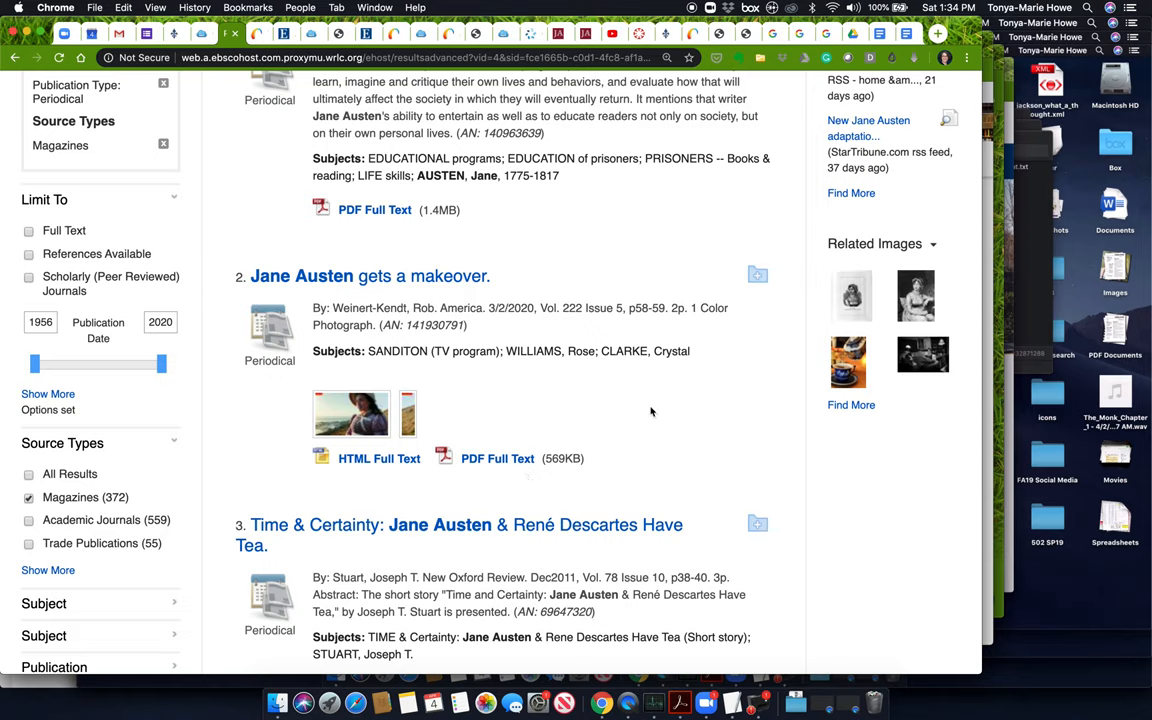
{"action": "mouse_move", "coordinate": [674, 307]}
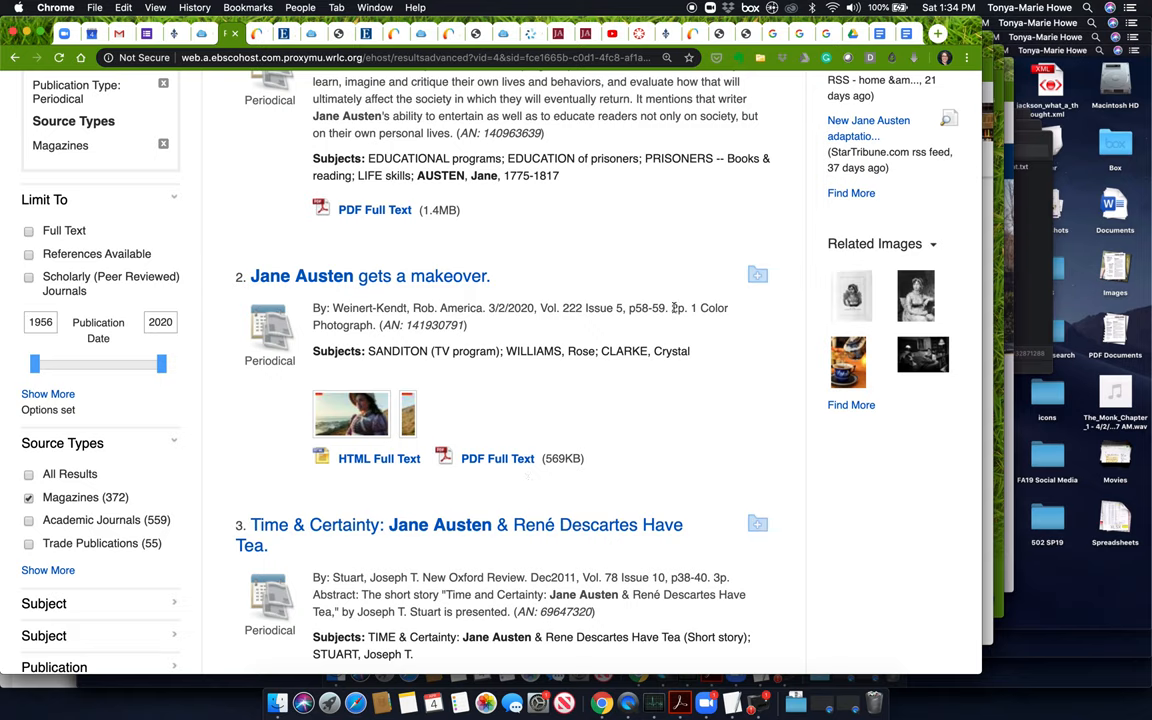
{"action": "mouse_move", "coordinate": [593, 341]}
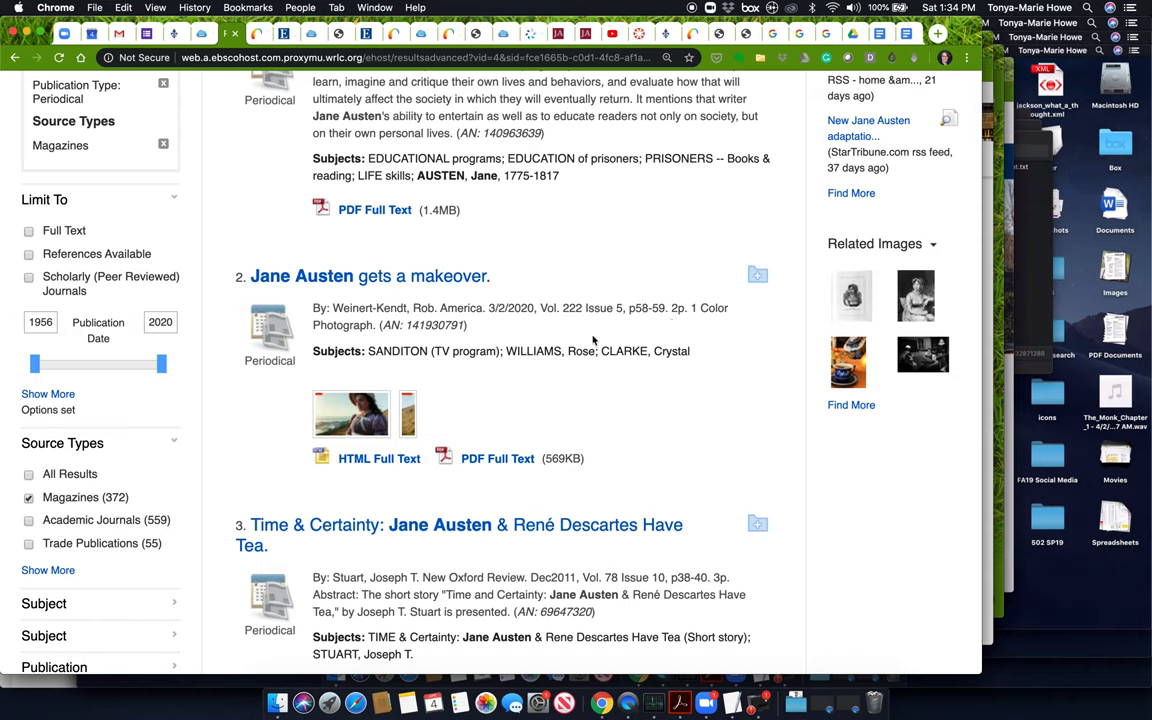
{"action": "mouse_move", "coordinate": [468, 309]}
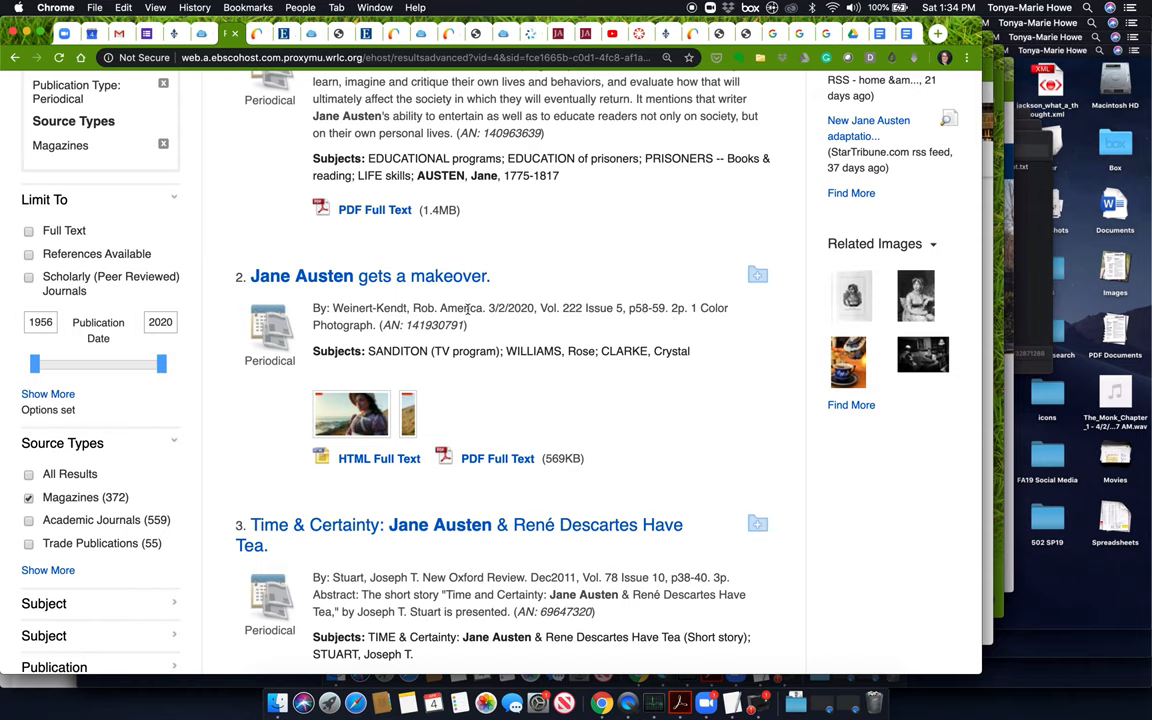
{"action": "mouse_move", "coordinate": [387, 352]}
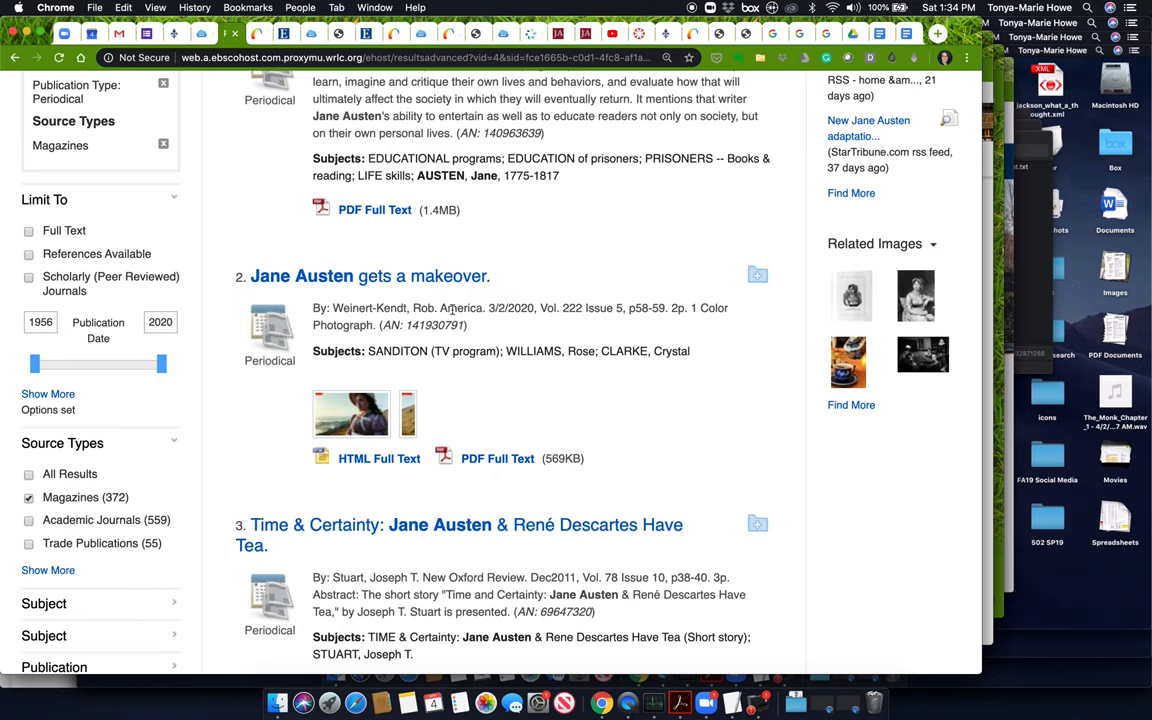
{"action": "scroll", "scroll_direction": "down", "scroll_amount": 3}
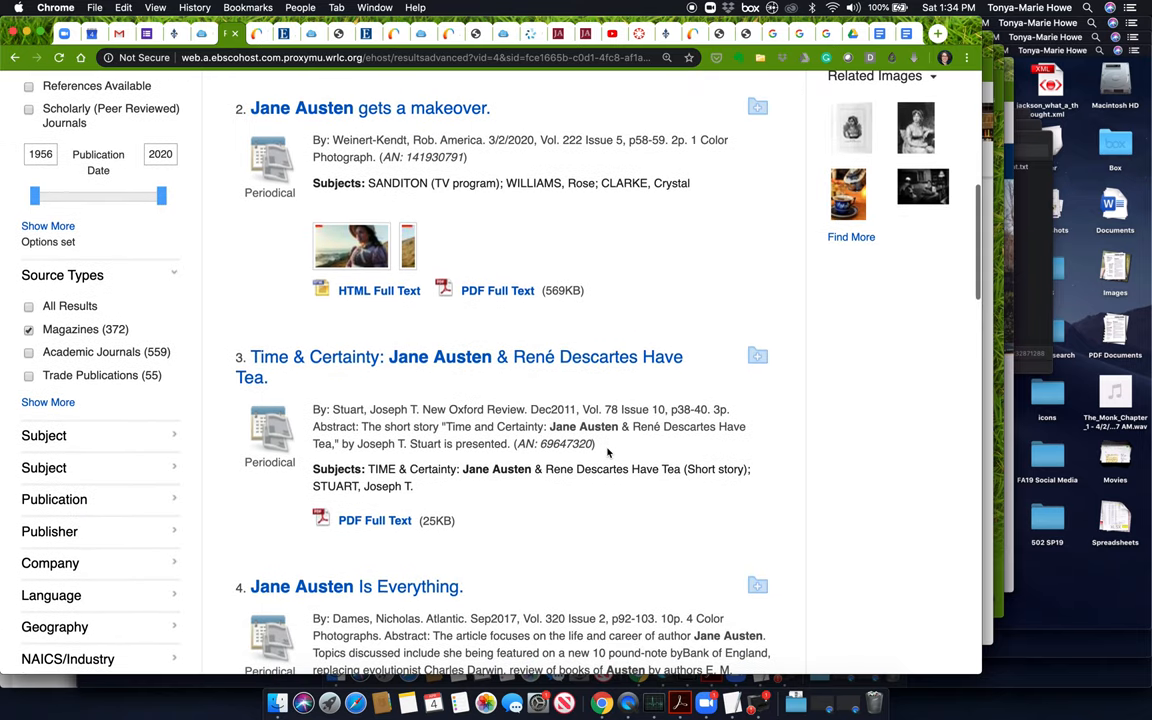
{"action": "scroll", "scroll_direction": "down", "scroll_amount": 3}
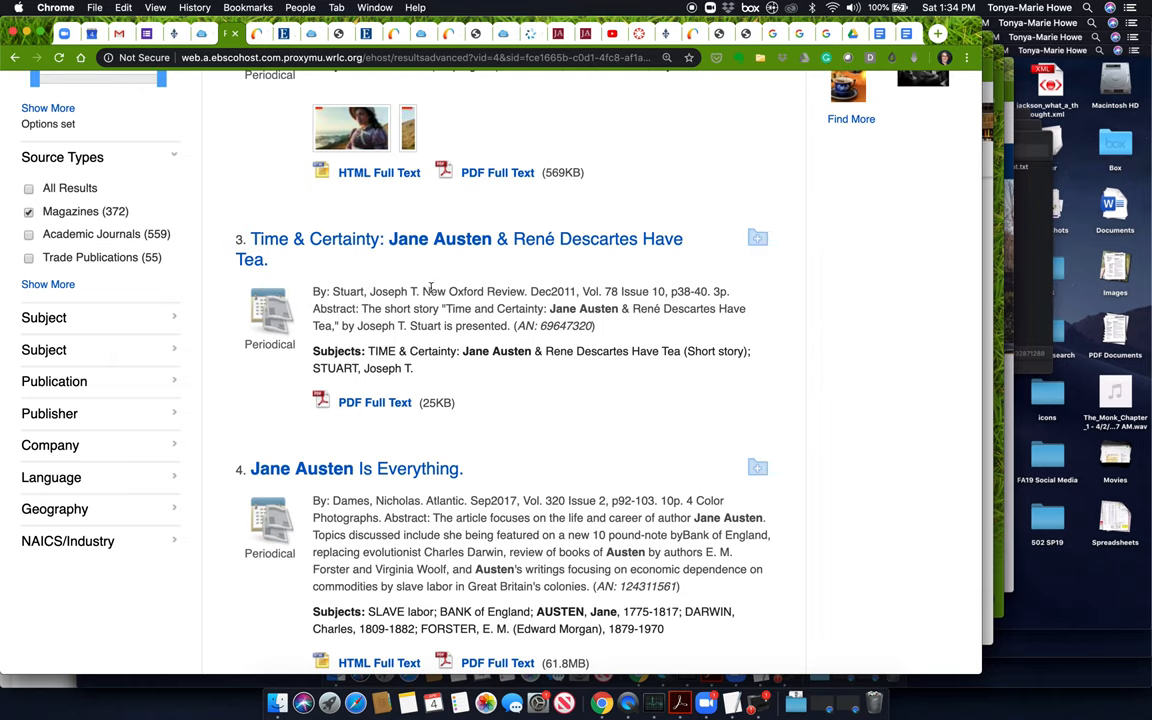
{"action": "scroll", "scroll_direction": "down", "scroll_amount": 3}
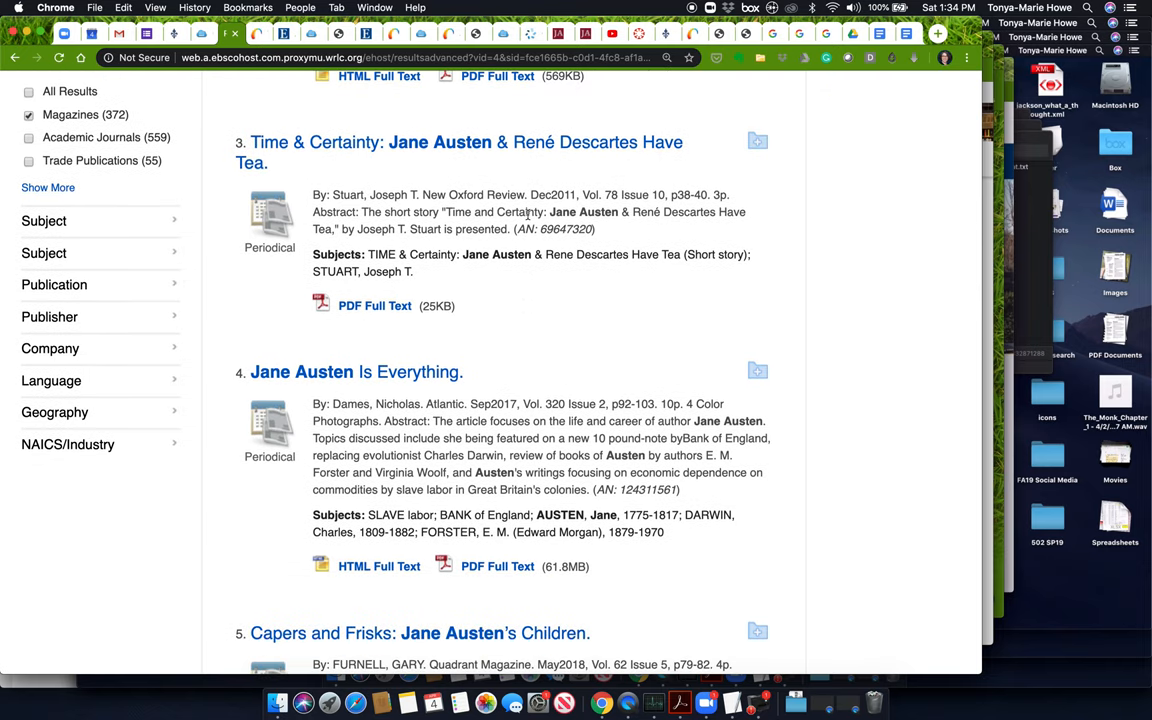
{"action": "mouse_move", "coordinate": [544, 359]}
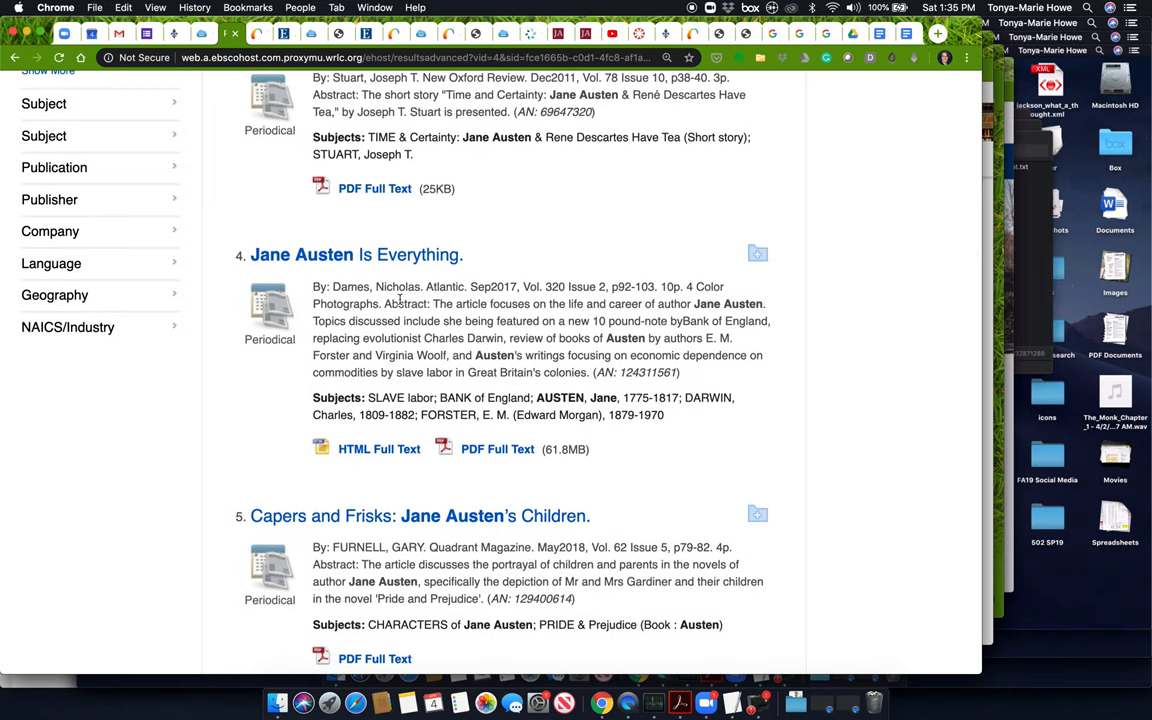
{"action": "double_click", "coordinate": [444, 287]}
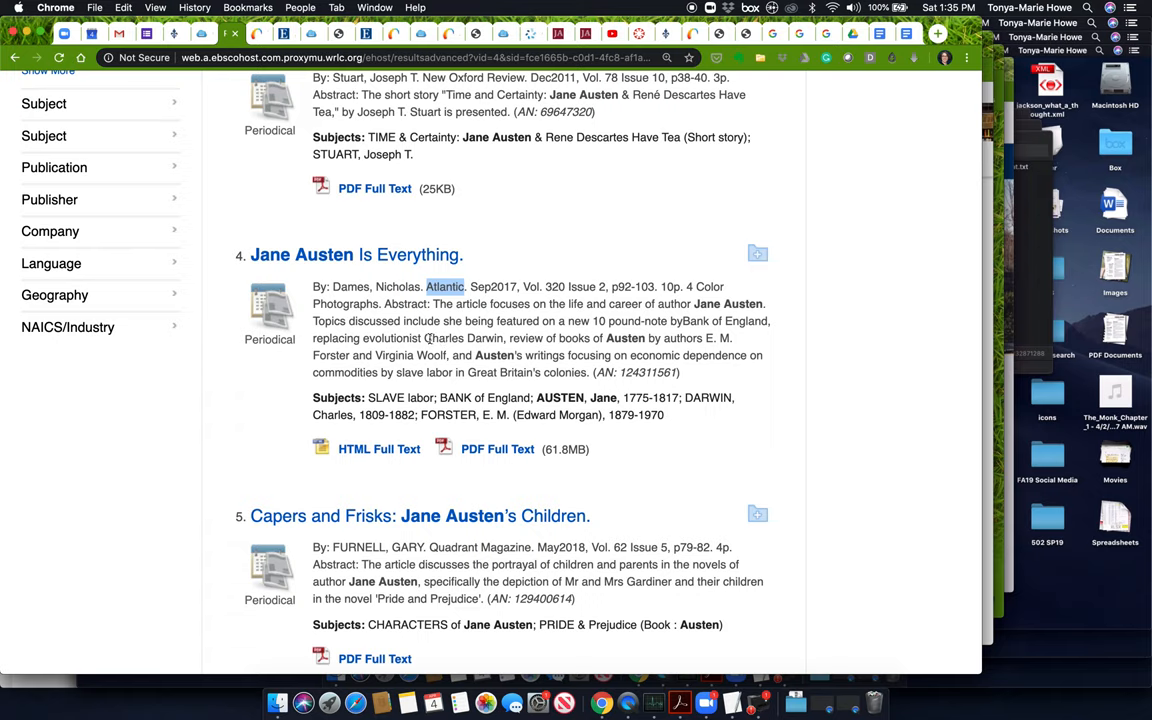
{"action": "mouse_move", "coordinate": [428, 338]}
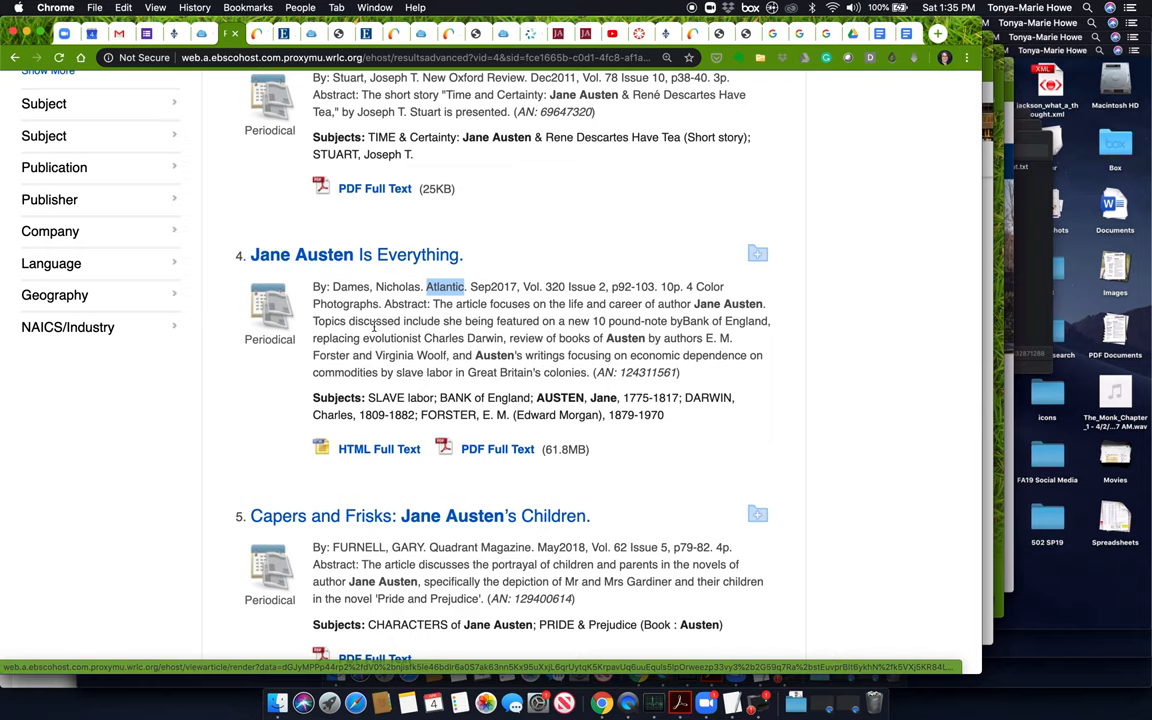
{"action": "scroll", "scroll_direction": "down", "scroll_amount": 3}
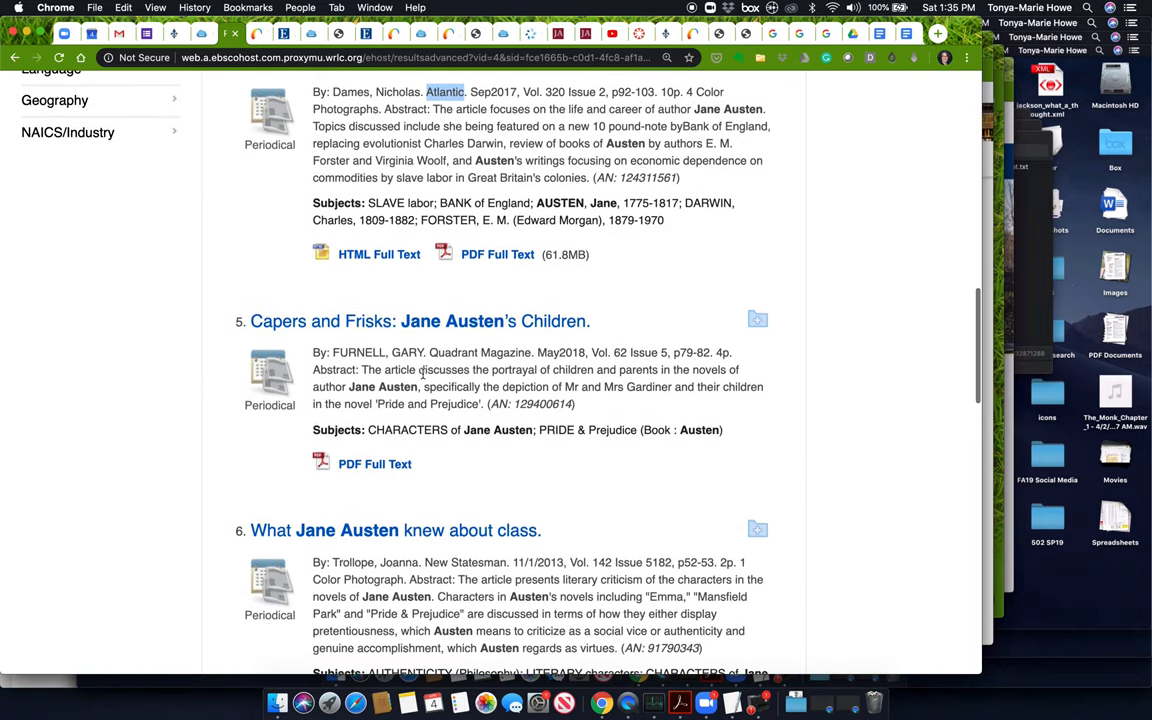
{"action": "scroll", "scroll_direction": "down", "scroll_amount": 3}
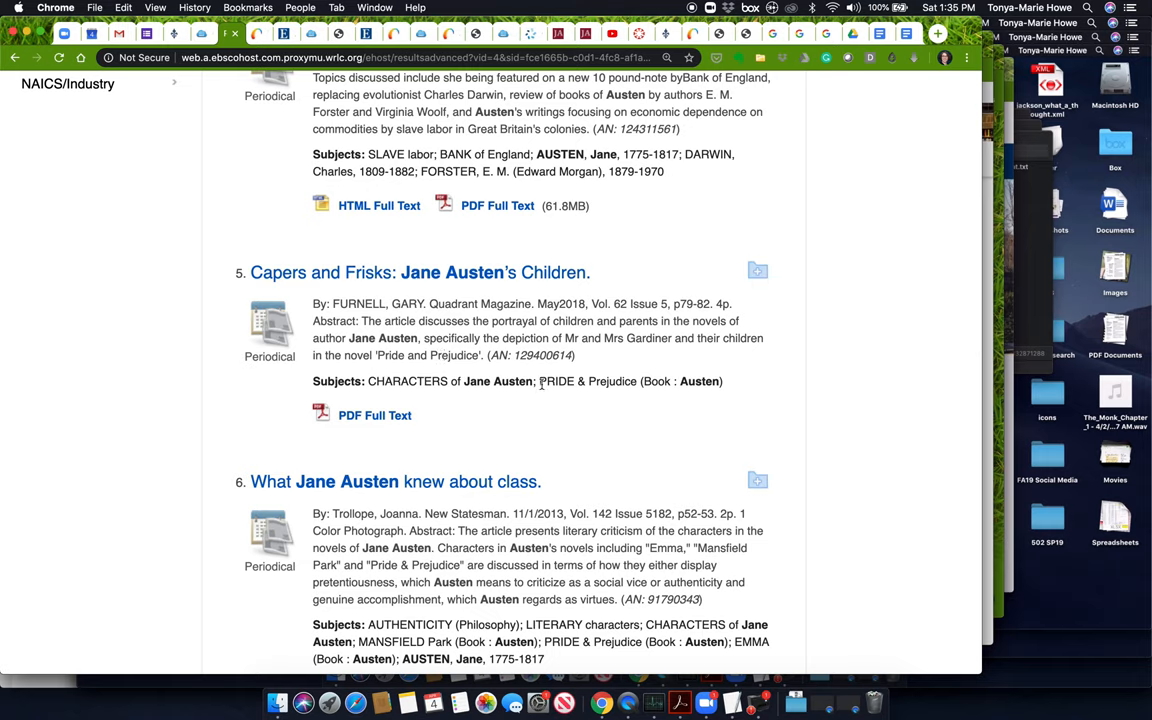
{"action": "scroll", "scroll_direction": "down", "scroll_amount": 3}
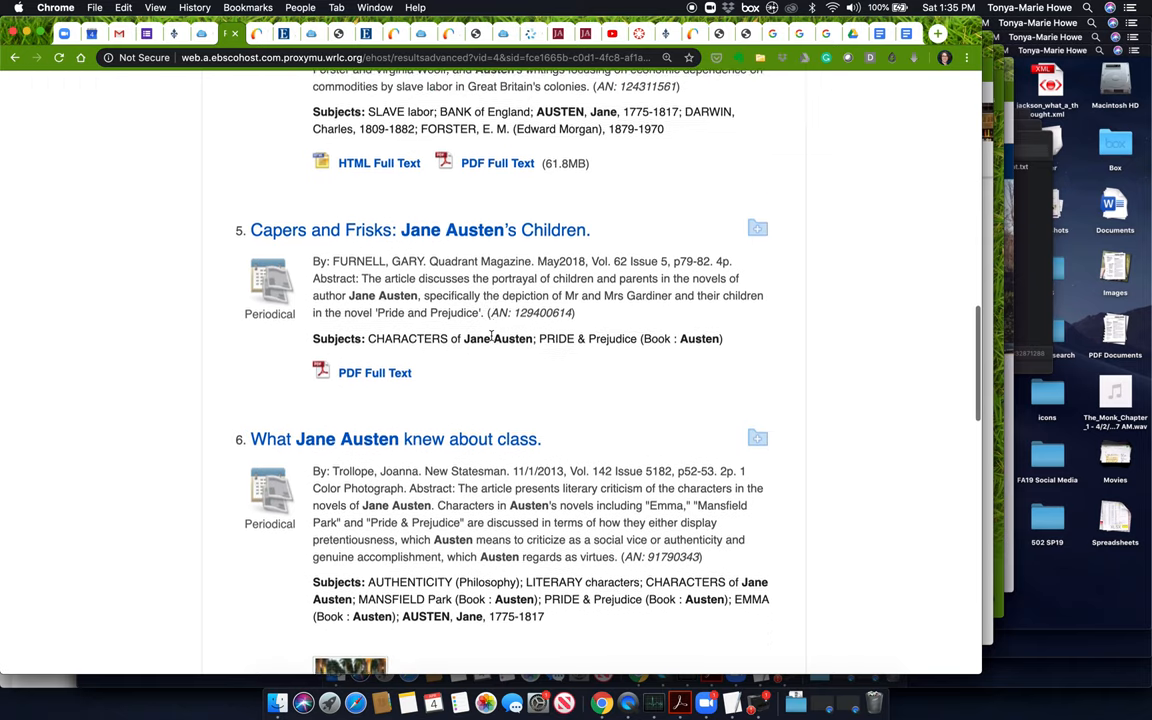
{"action": "scroll", "scroll_direction": "down", "scroll_amount": 3}
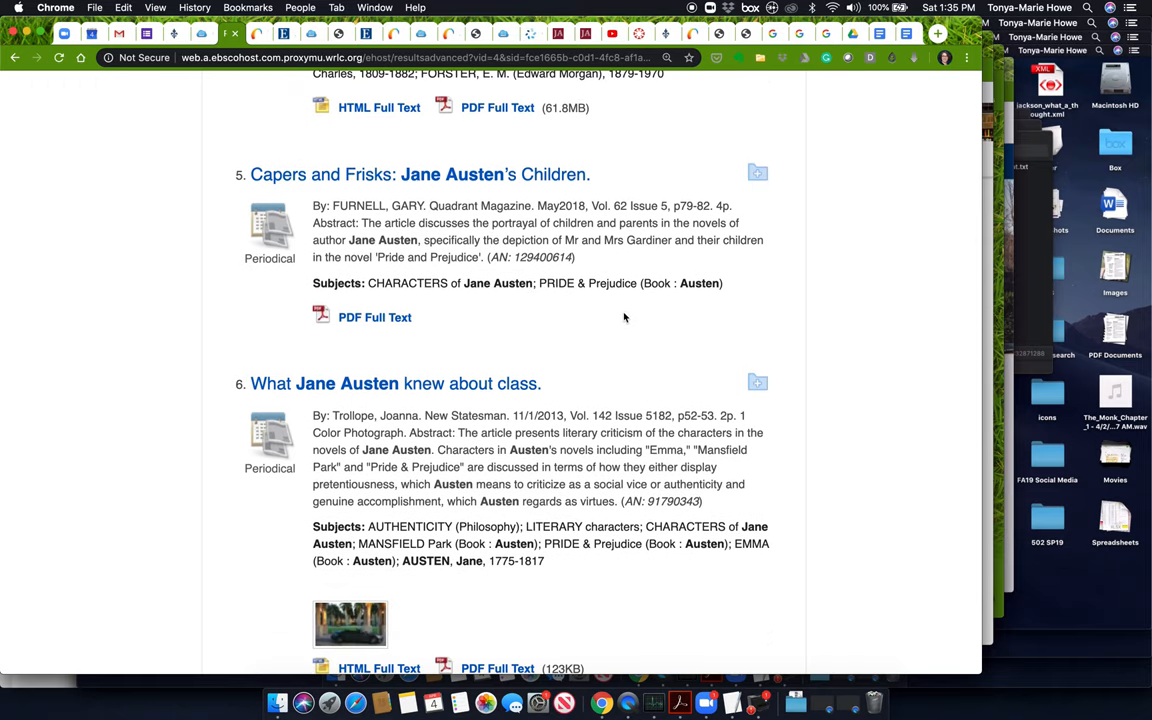
{"action": "scroll", "scroll_direction": "down", "scroll_amount": 3}
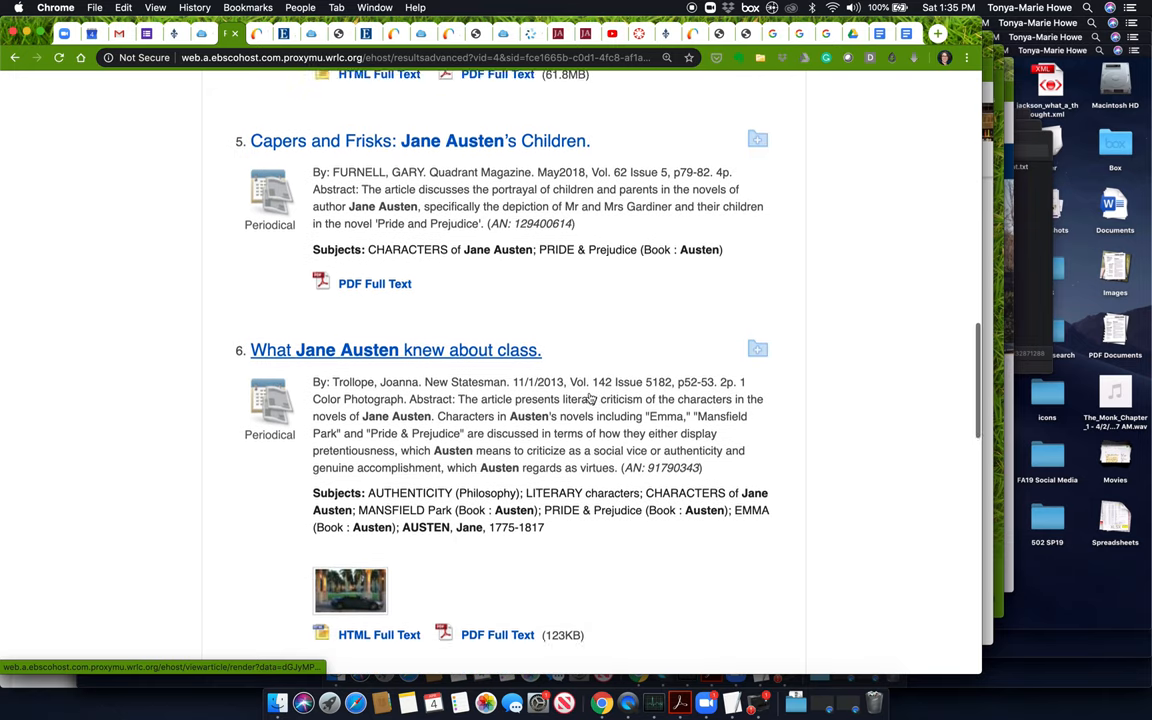
{"action": "scroll", "scroll_direction": "down", "scroll_amount": 3}
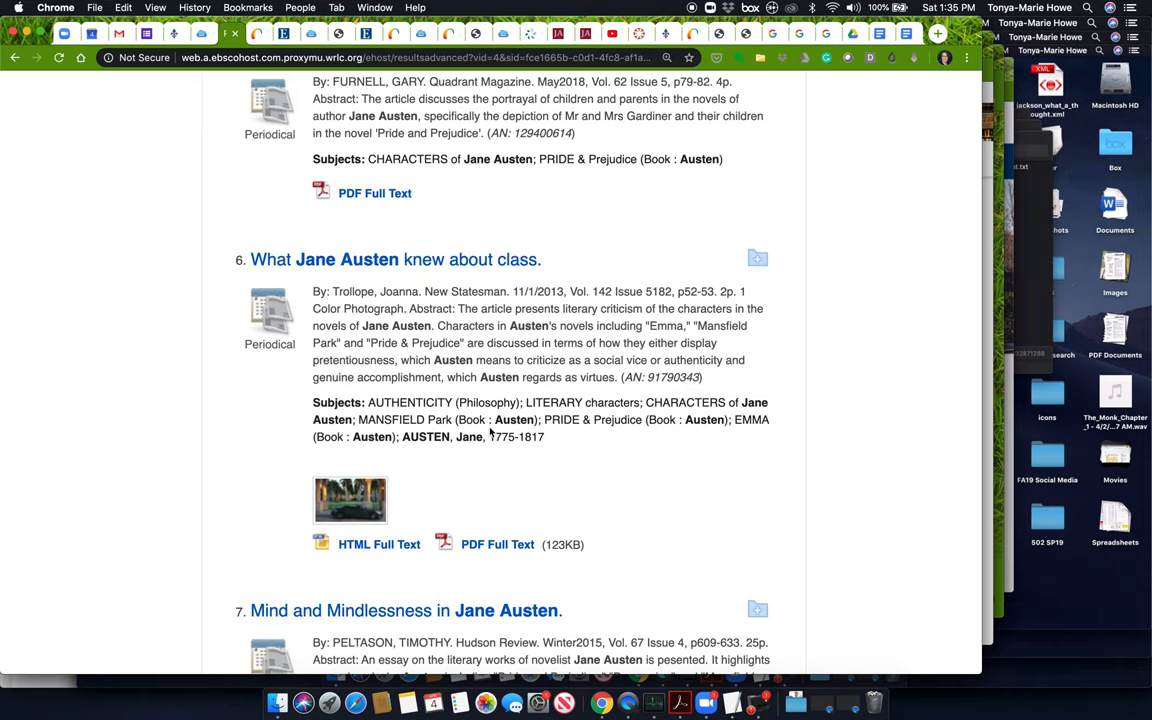
{"action": "scroll", "scroll_direction": "down", "scroll_amount": 3}
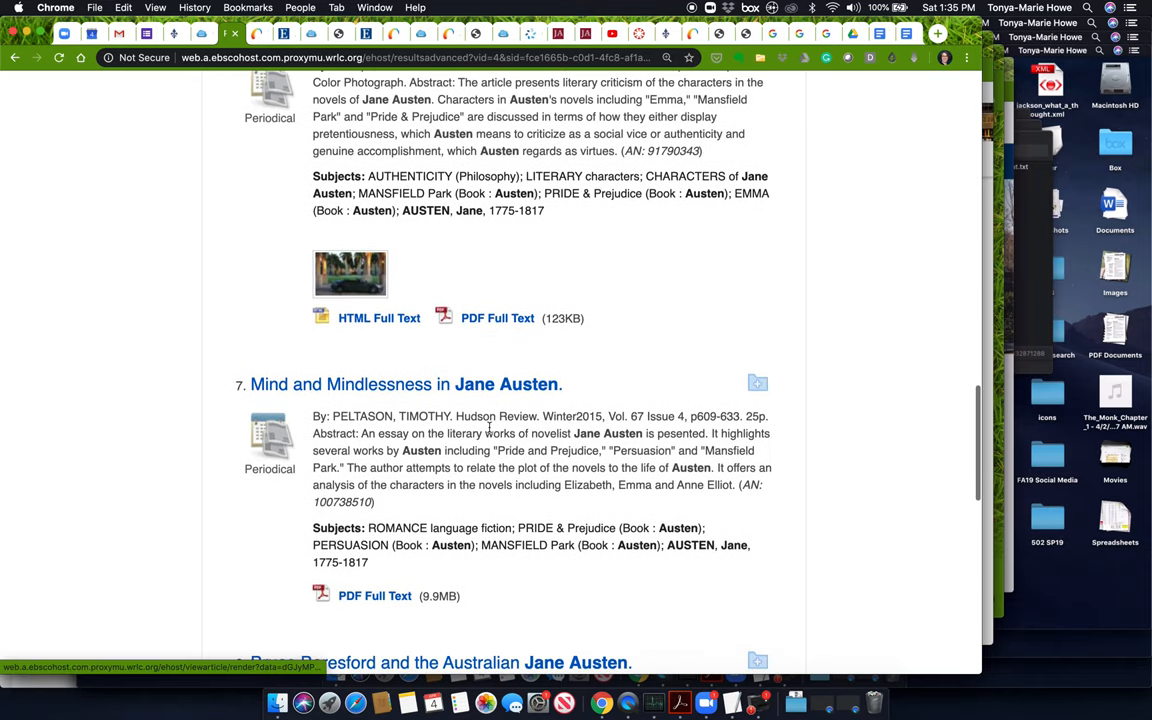
{"action": "scroll", "scroll_direction": "down", "scroll_amount": 3}
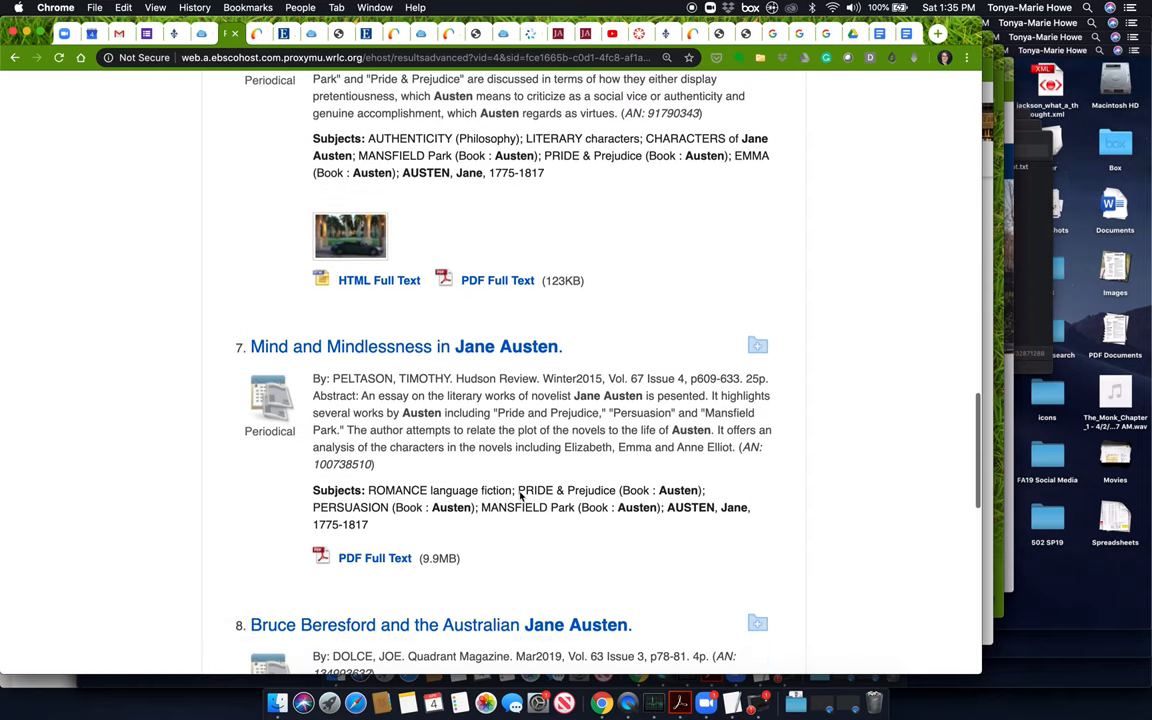
{"action": "scroll", "scroll_direction": "down", "scroll_amount": 3}
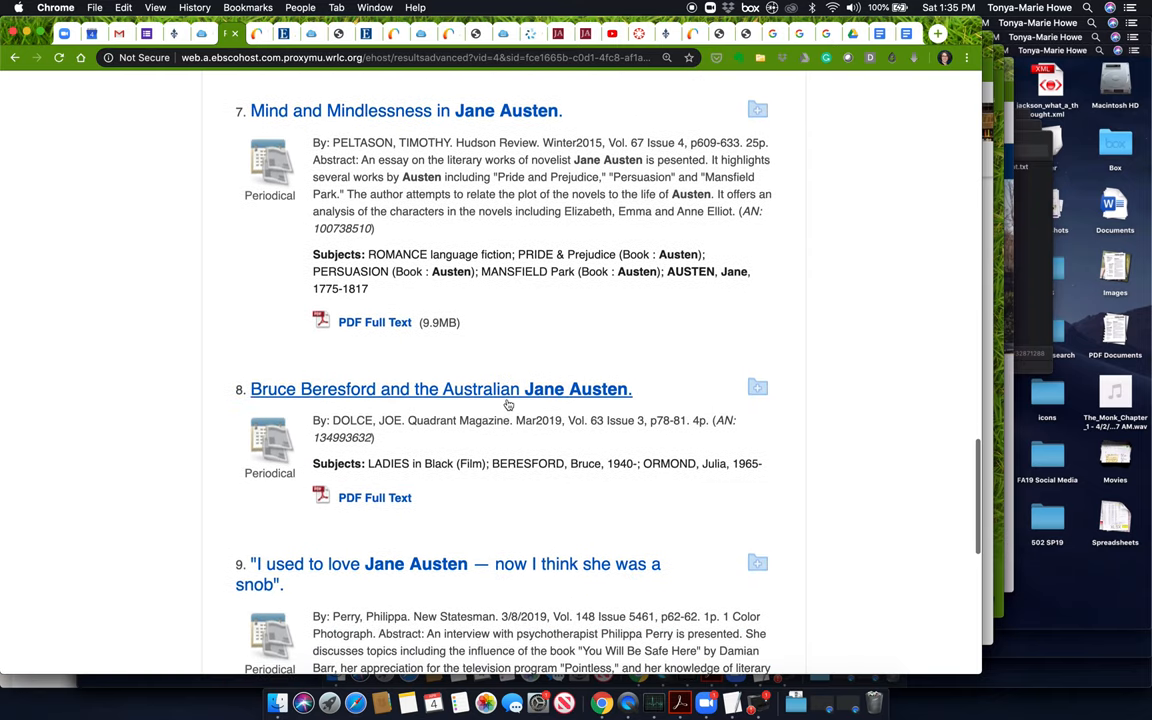
{"action": "scroll", "scroll_direction": "down", "scroll_amount": 3}
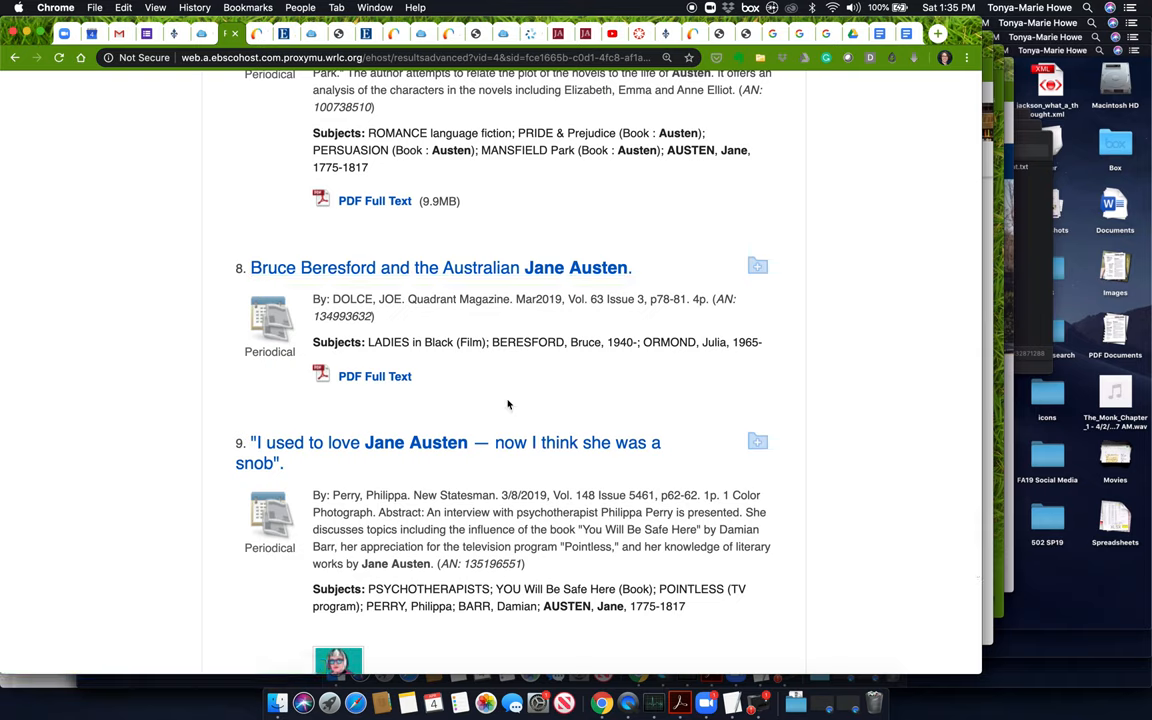
{"action": "double_click", "coordinate": [484, 299]}
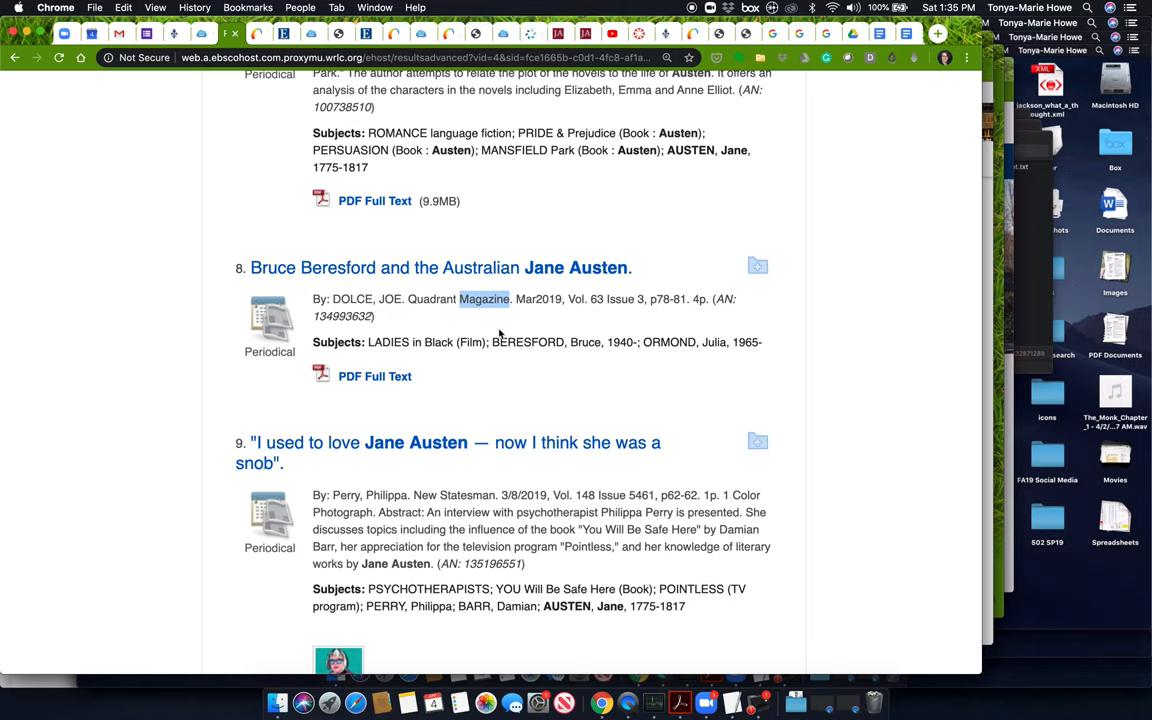
{"action": "mouse_move", "coordinate": [533, 336]}
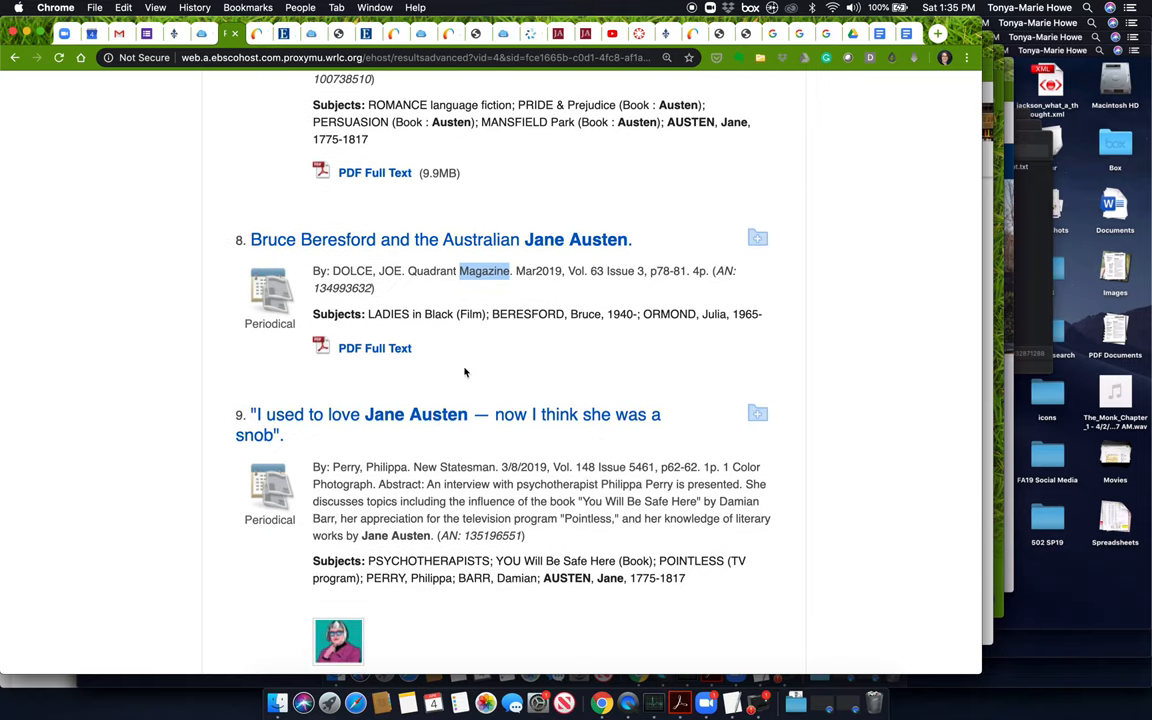
{"action": "scroll", "scroll_direction": "down", "scroll_amount": 3}
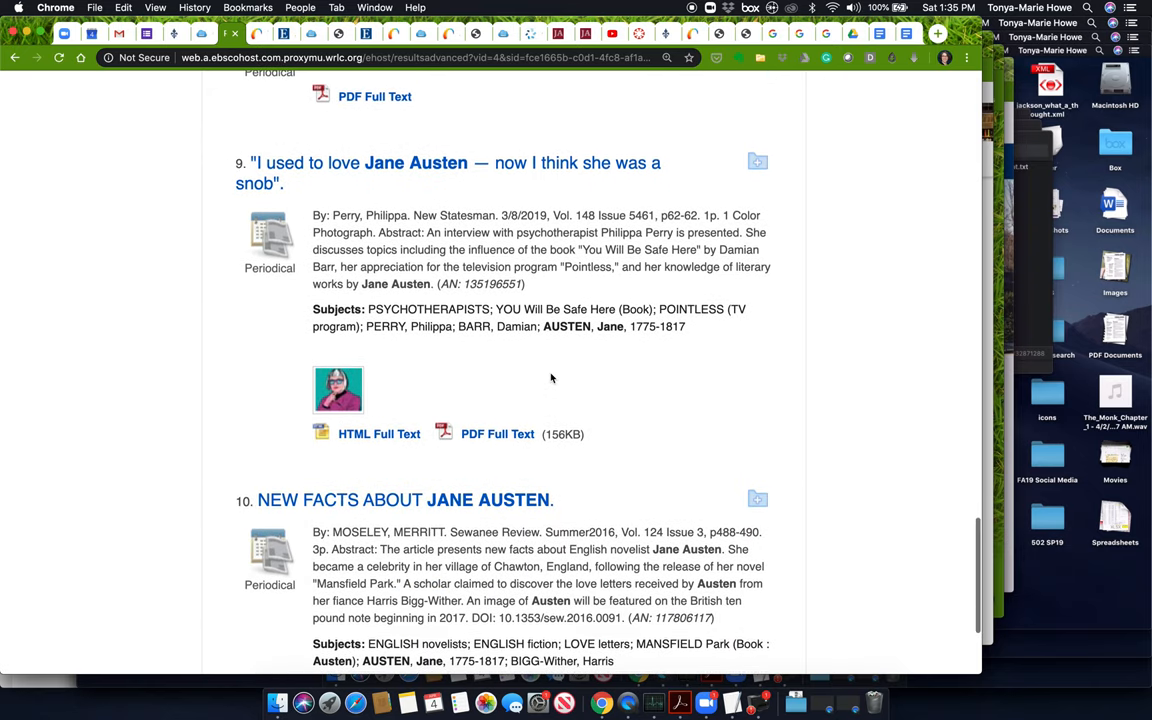
{"action": "scroll", "scroll_direction": "down", "scroll_amount": 3}
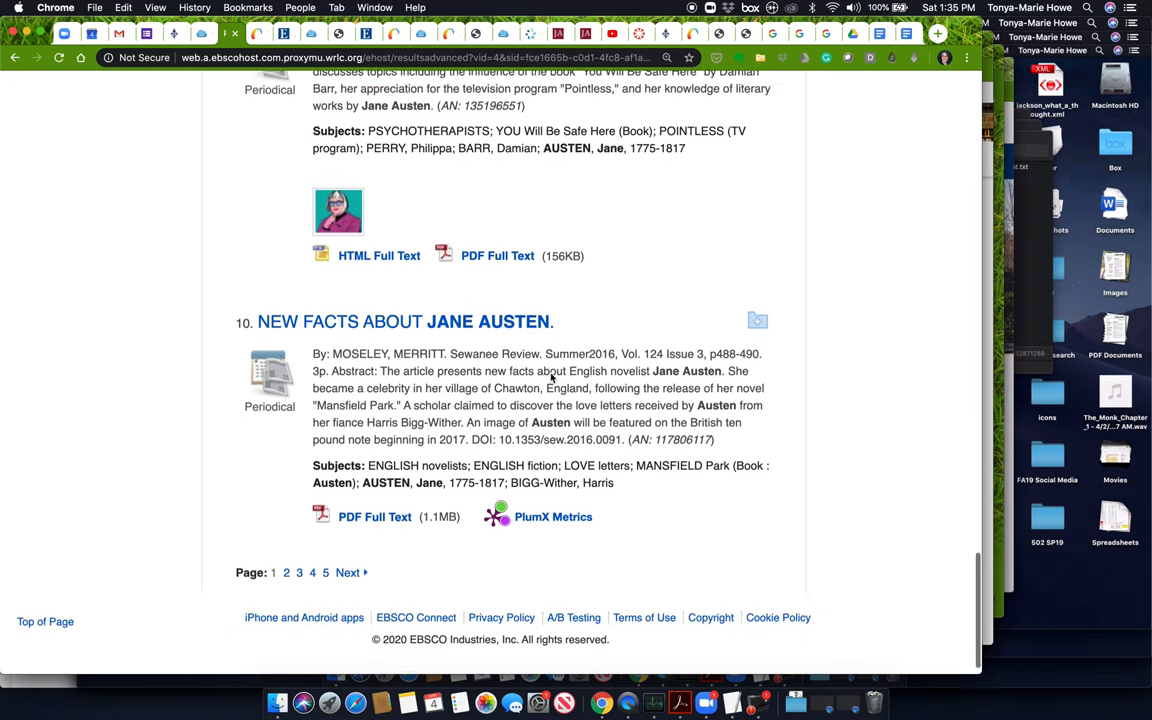
{"action": "scroll", "scroll_direction": "up", "scroll_amount": 3}
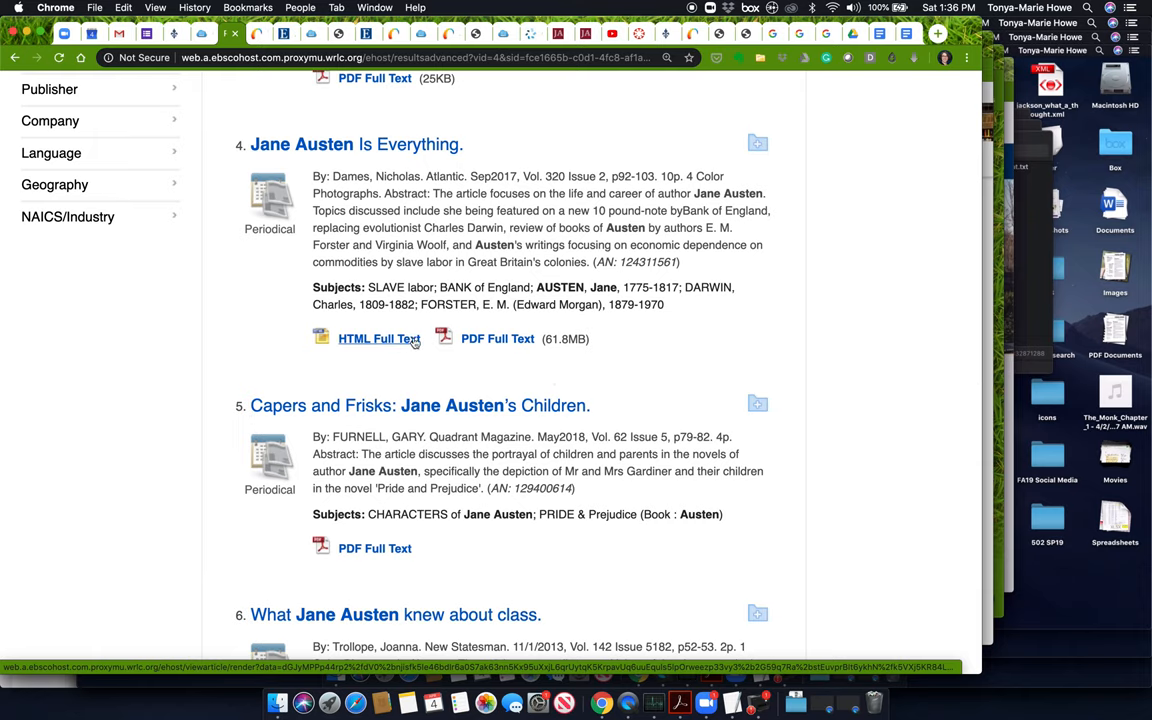
{"action": "left_click", "coordinate": [497, 338]}
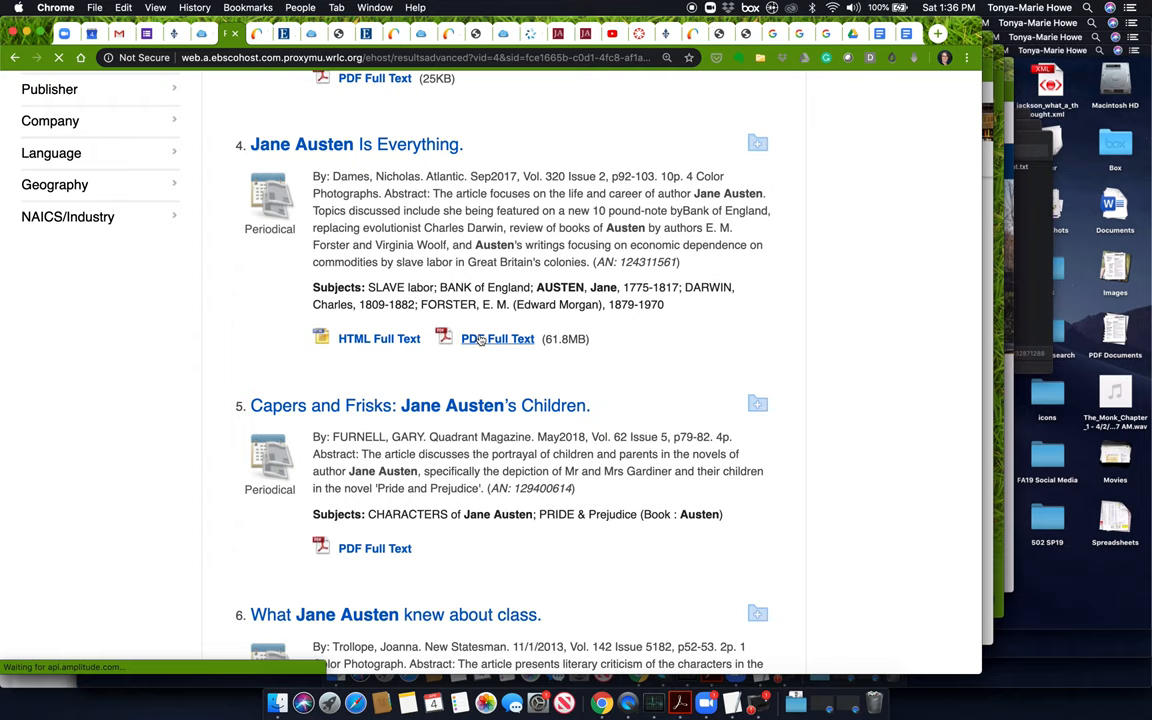
{"action": "left_click", "coordinate": [497, 338]}
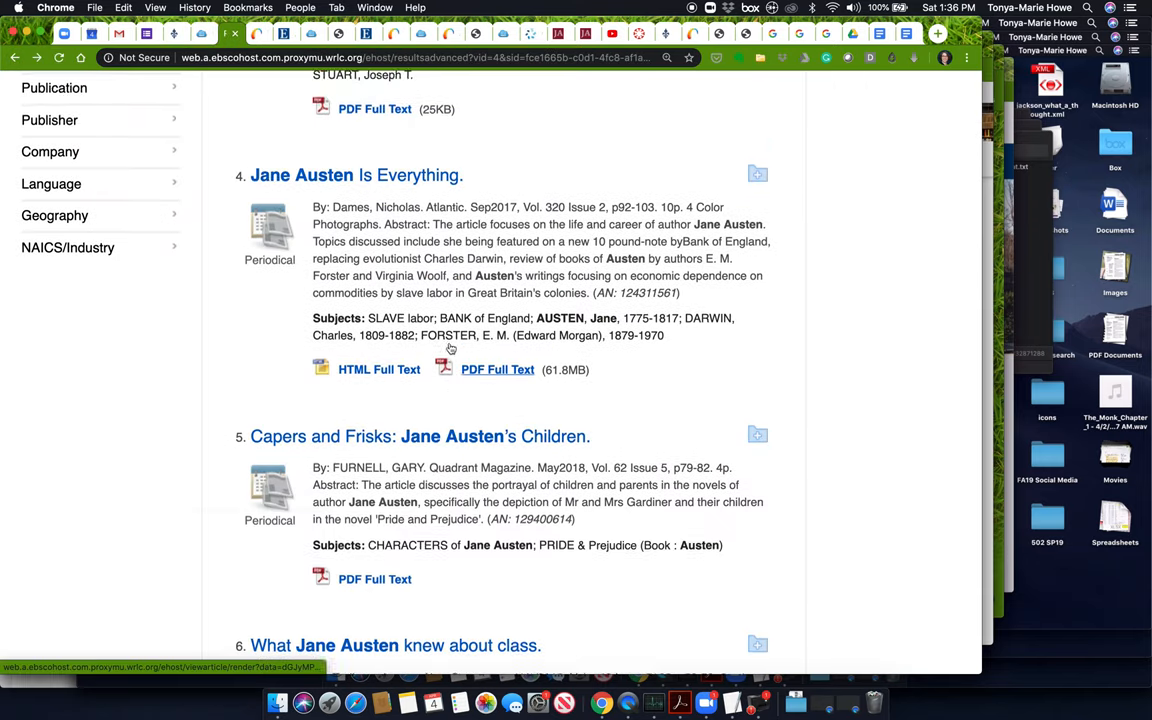
{"action": "scroll", "scroll_direction": "down", "scroll_amount": 3}
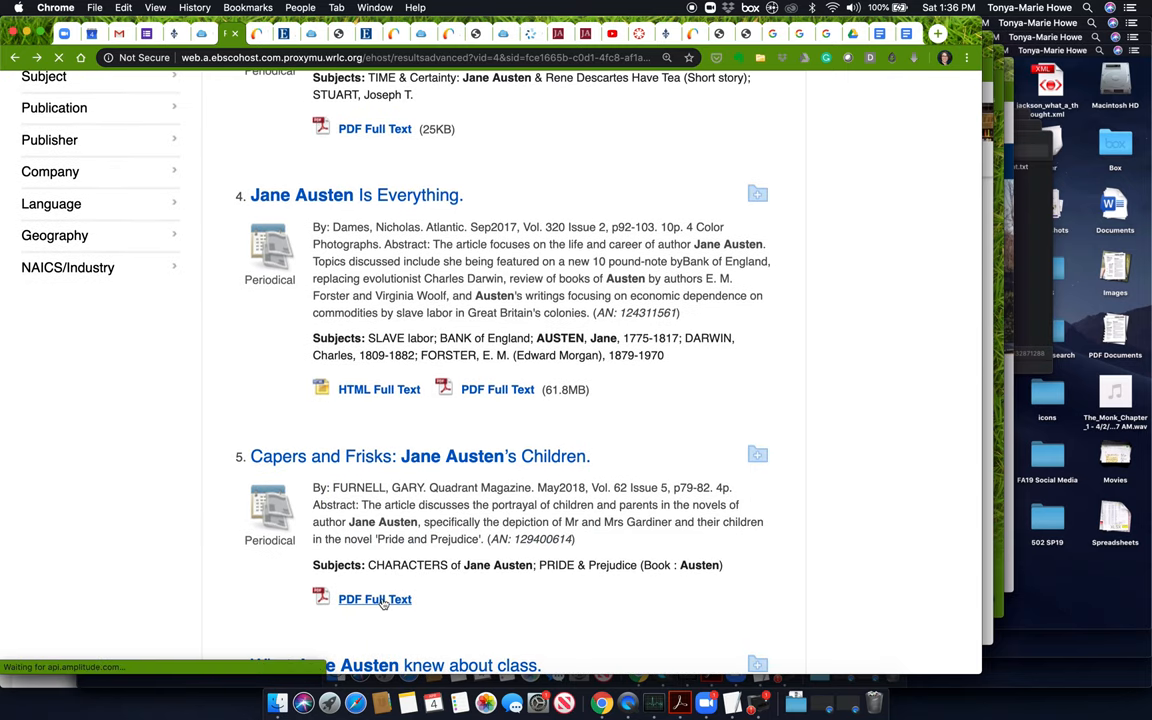
Step: Open the Capers and Frisks PDF, scroll through it, and highlight its Quadrant Magazine source
{"action": "left_click", "coordinate": [374, 599]}
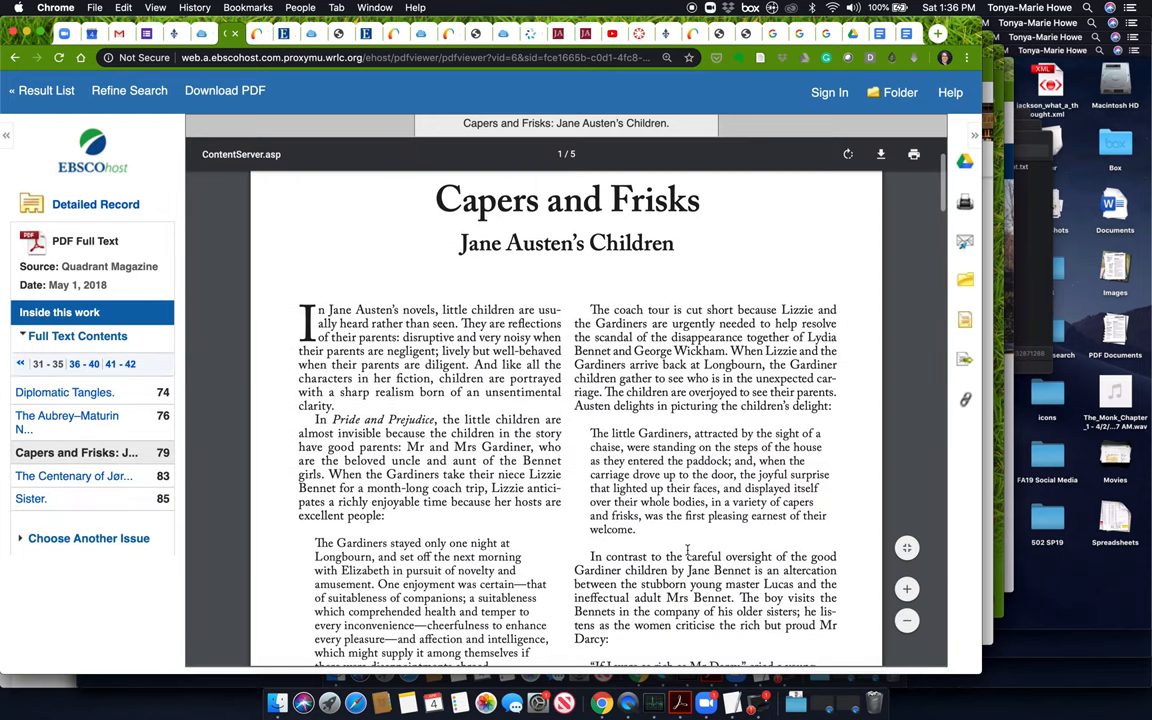
{"action": "scroll", "scroll_direction": "down", "scroll_amount": 3}
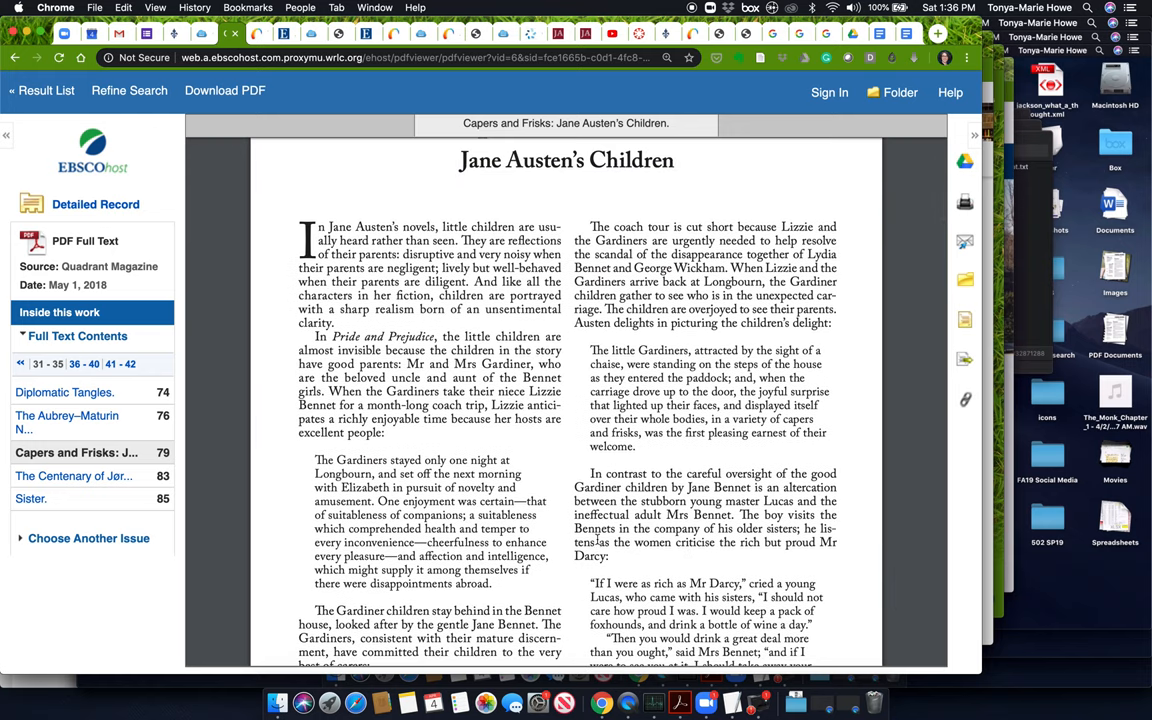
{"action": "scroll", "scroll_direction": "down", "scroll_amount": 3}
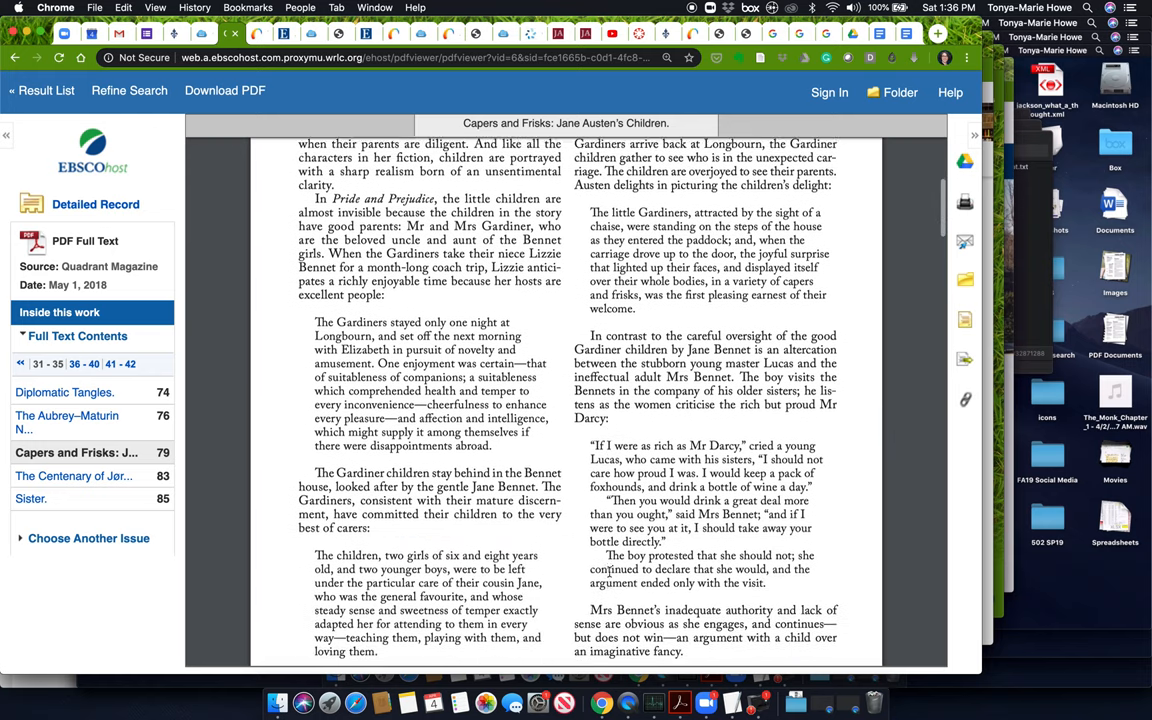
{"action": "scroll", "scroll_direction": "down", "scroll_amount": 3}
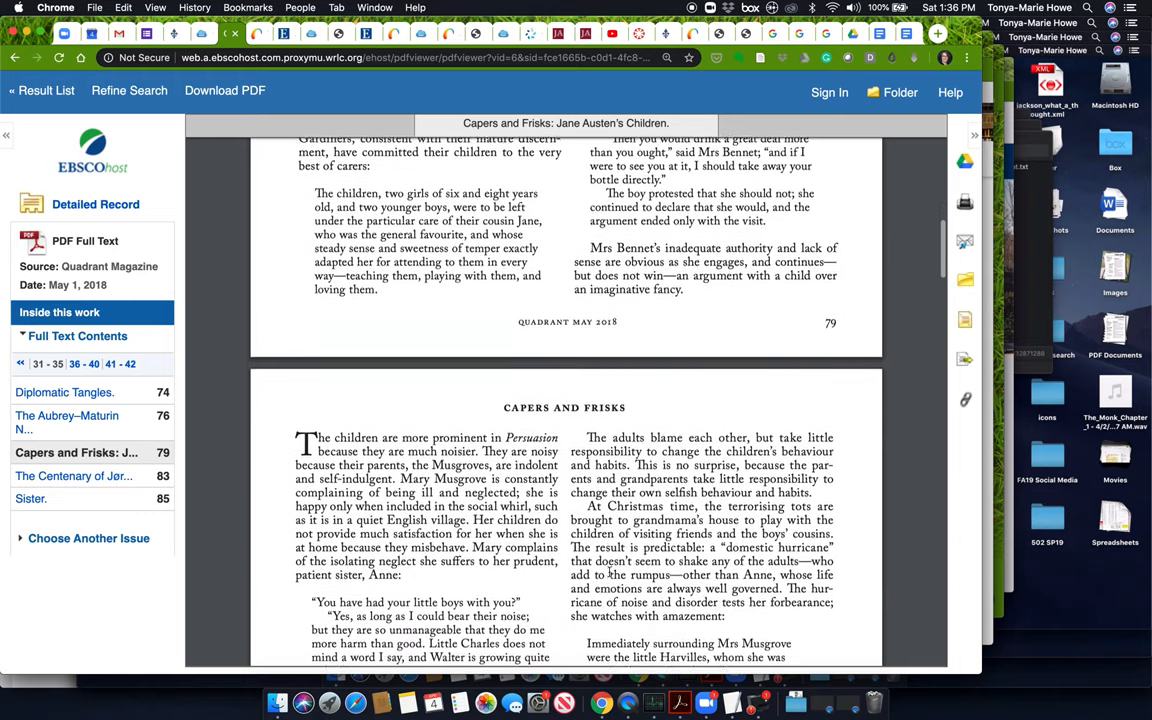
{"action": "scroll", "scroll_direction": "down", "scroll_amount": 3}
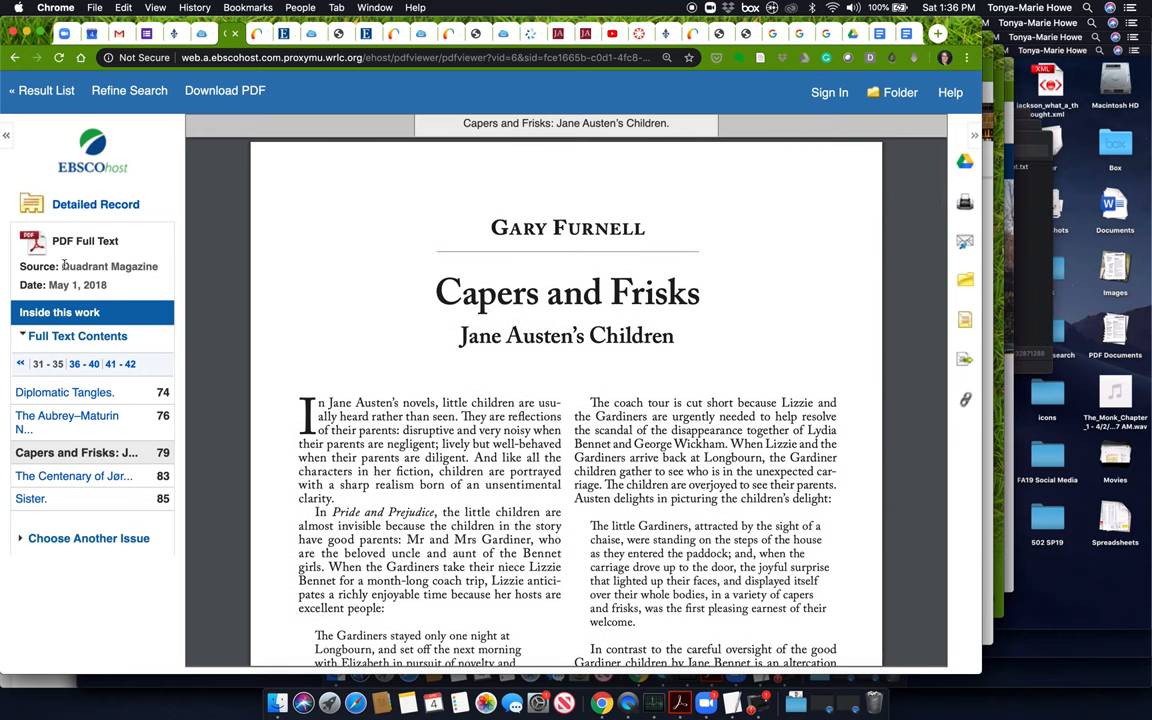
{"action": "double_click", "coordinate": [108, 266]}
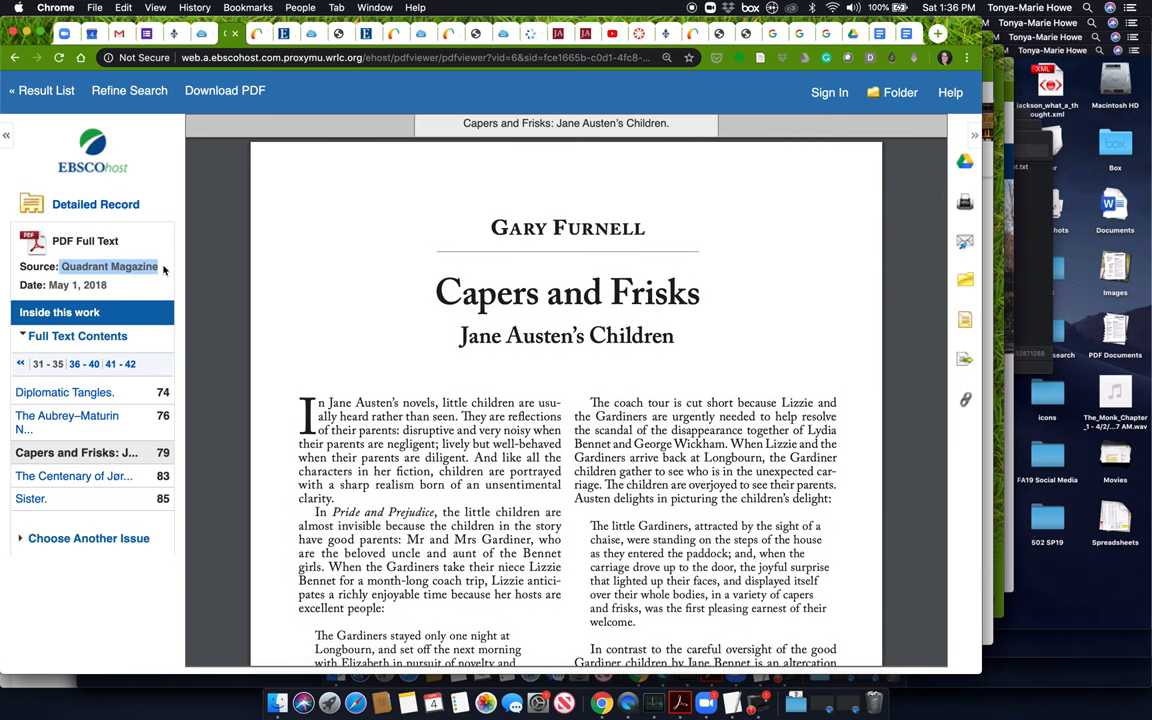
{"action": "mouse_move", "coordinate": [143, 242]}
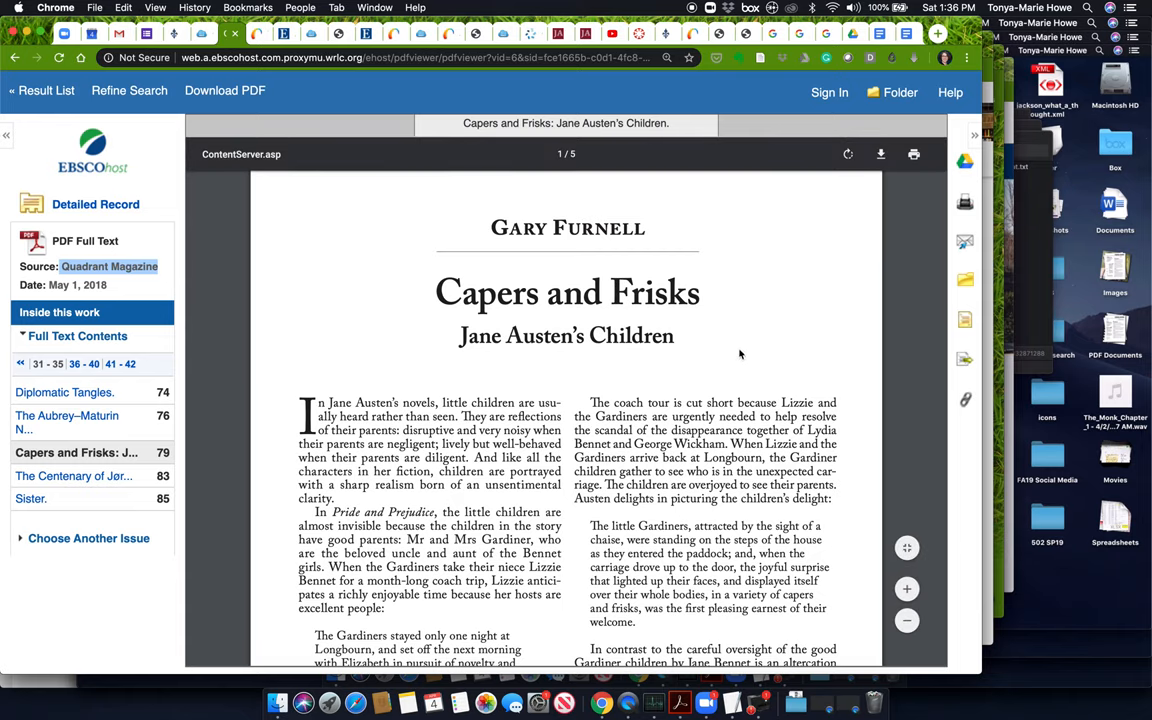
{"action": "mouse_move", "coordinate": [958, 424]}
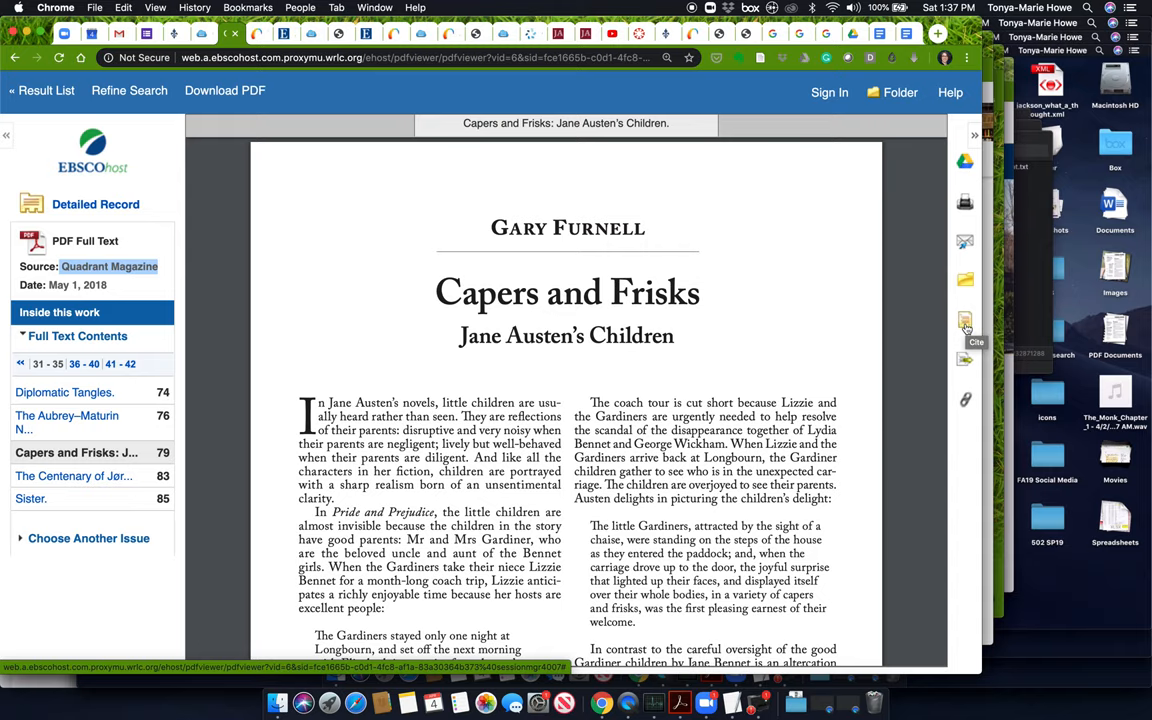
Step: Bring up Cite for Capers and Frisks and select its MLA citation
{"action": "left_click", "coordinate": [965, 322]}
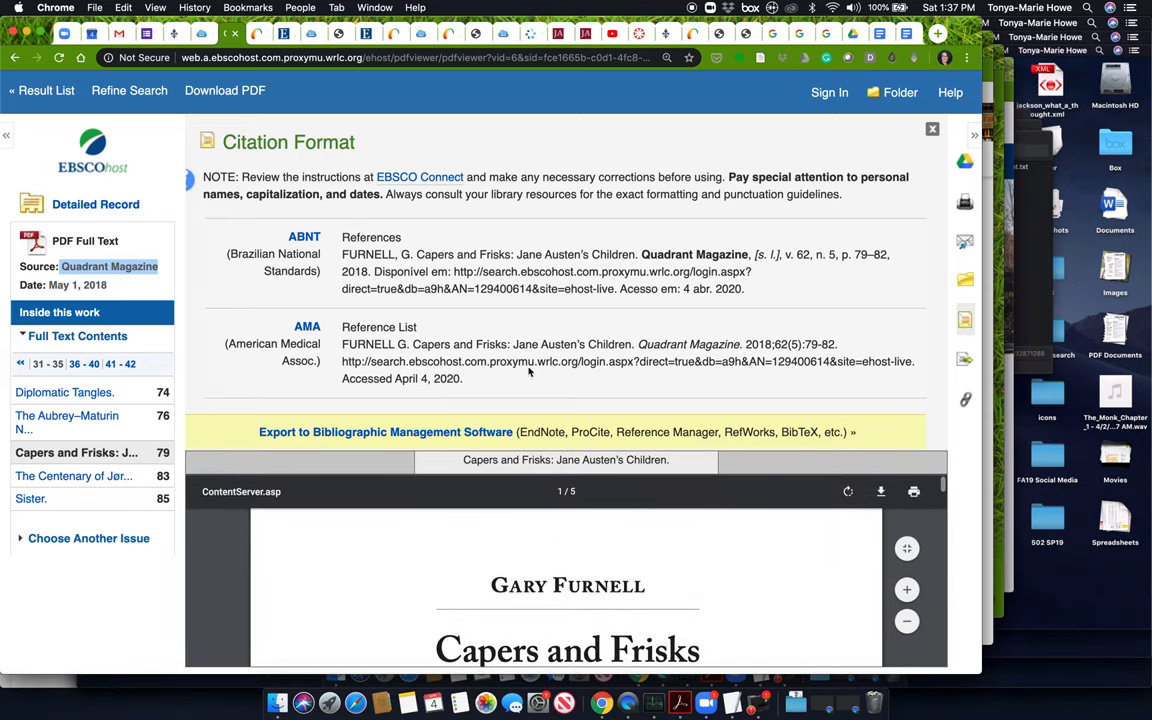
{"action": "scroll", "scroll_direction": "down", "scroll_amount": 3}
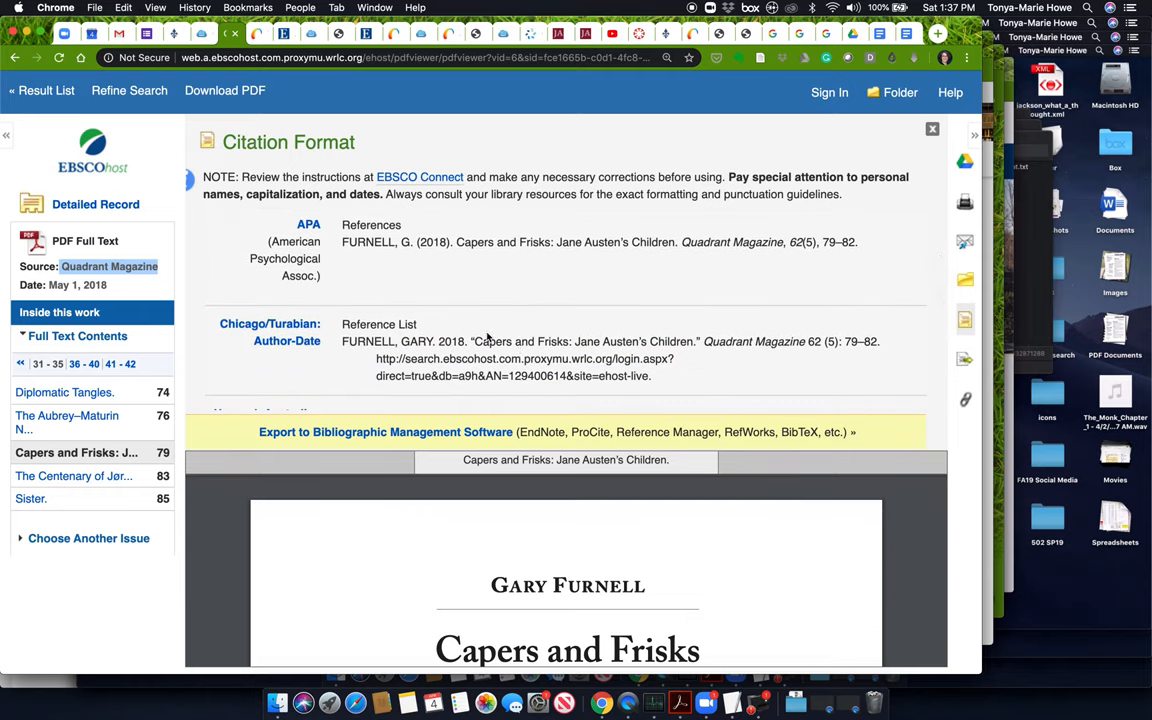
{"action": "scroll", "scroll_direction": "down", "scroll_amount": 3}
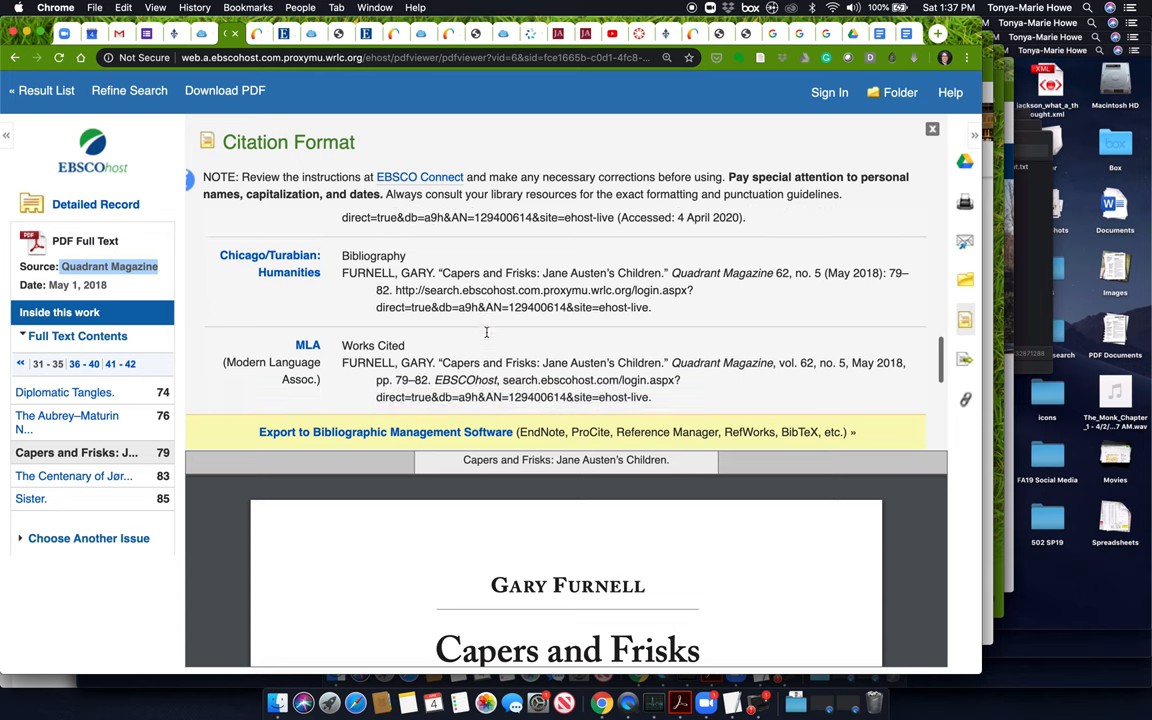
{"action": "scroll", "scroll_direction": "down", "scroll_amount": 3}
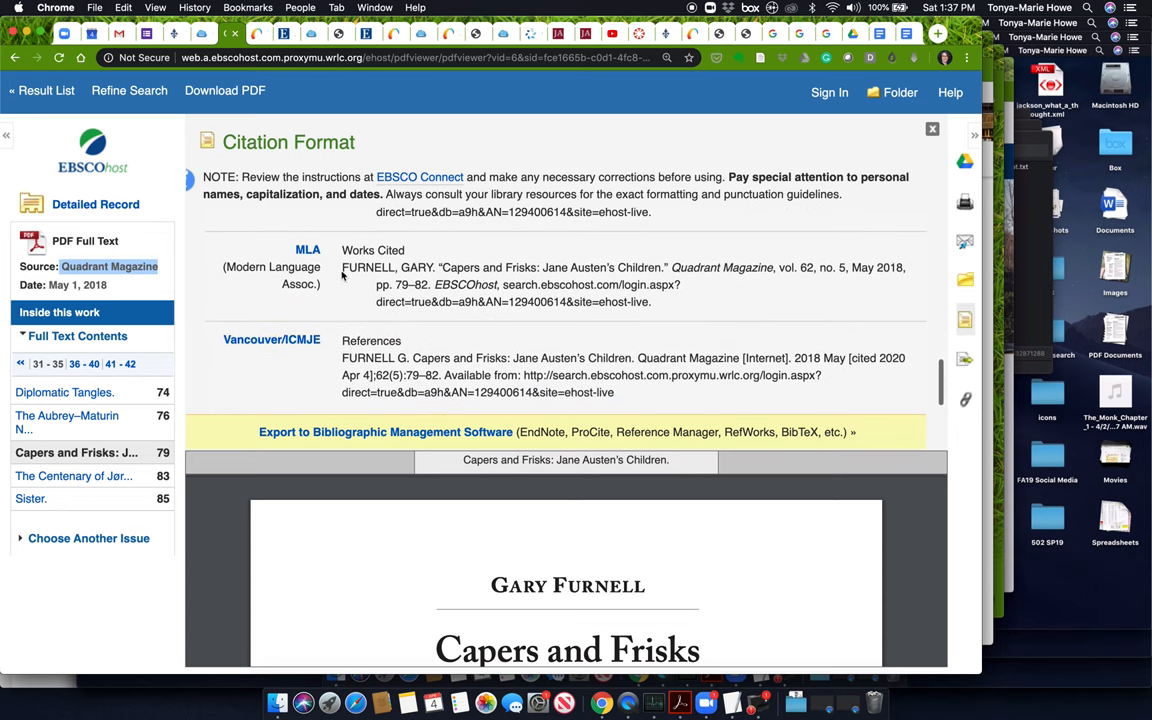
{"action": "left_click_drag", "start_coordinate": [343, 267], "coordinate": [651, 301]}
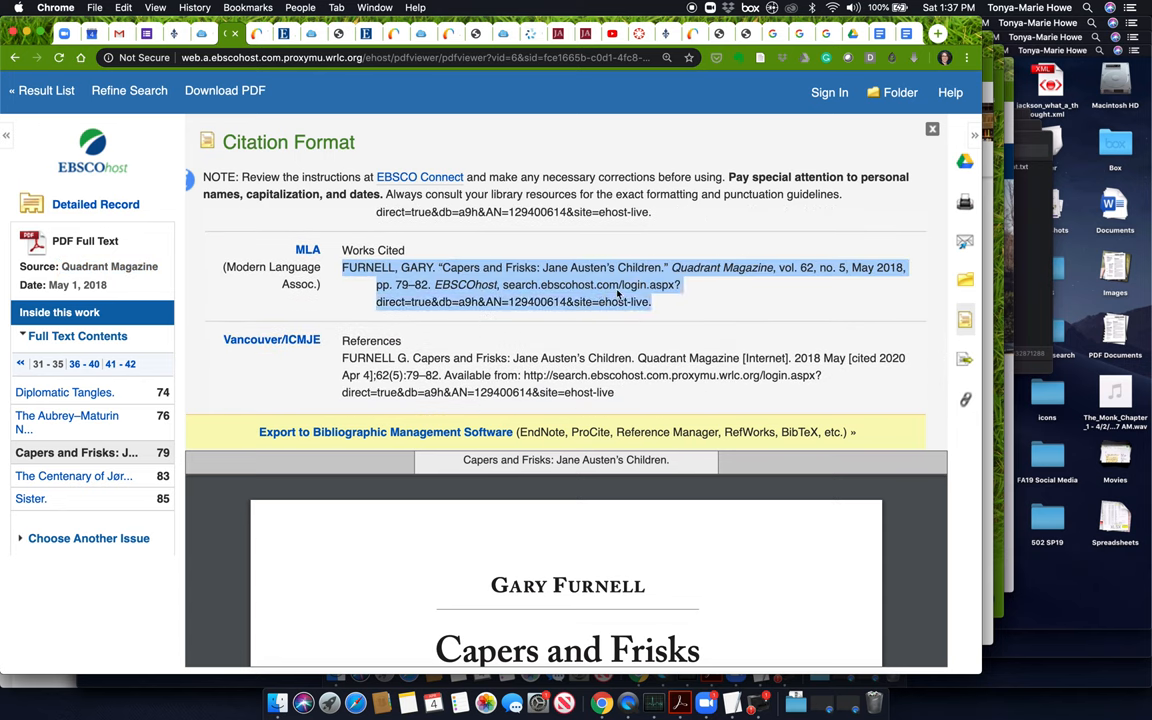
{"action": "mouse_move", "coordinate": [487, 347]}
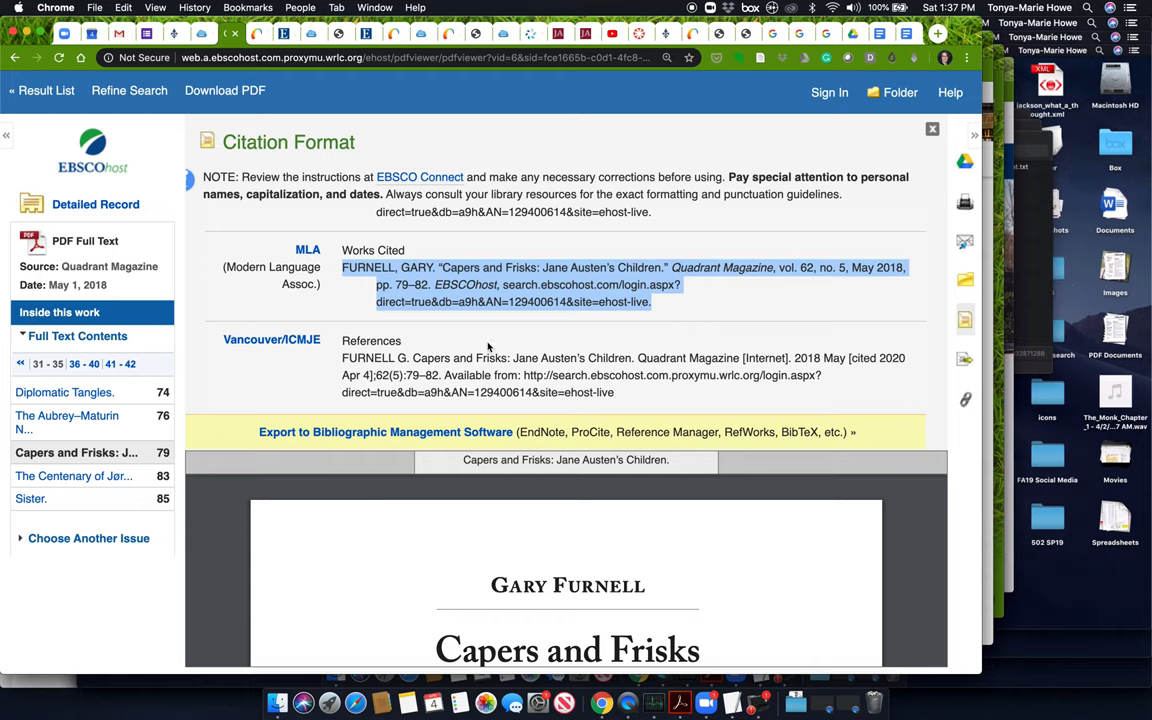
{"action": "mouse_move", "coordinate": [704, 308]}
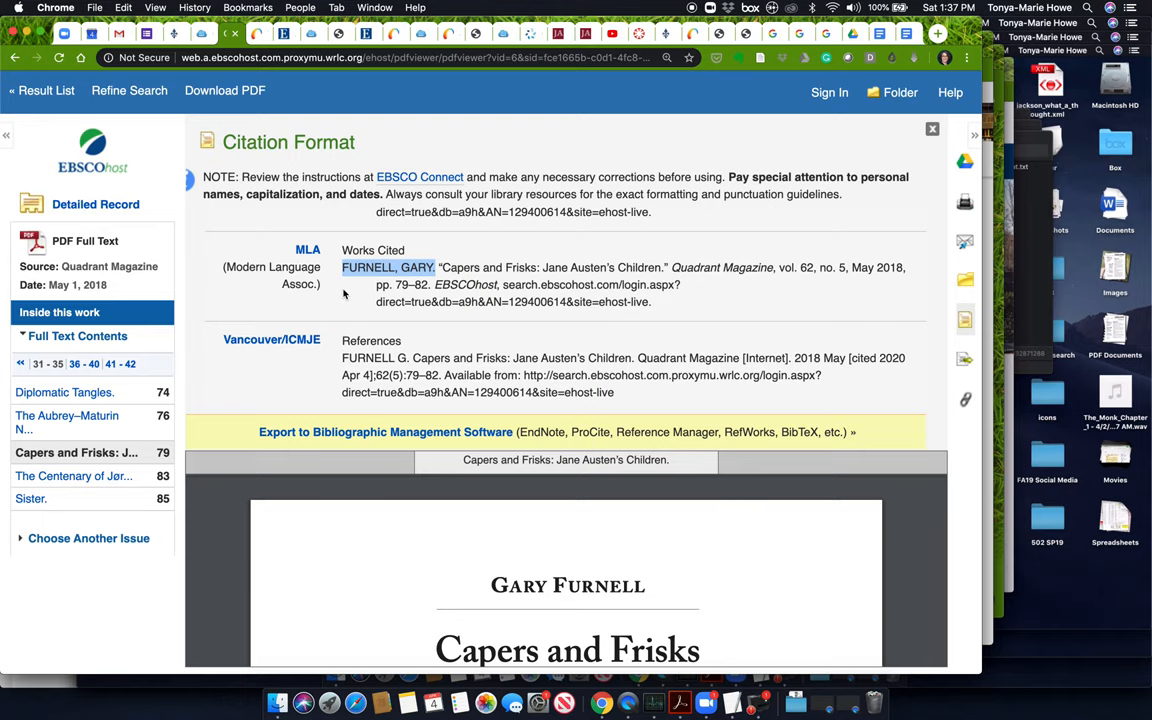
{"action": "mouse_move", "coordinate": [270, 378]}
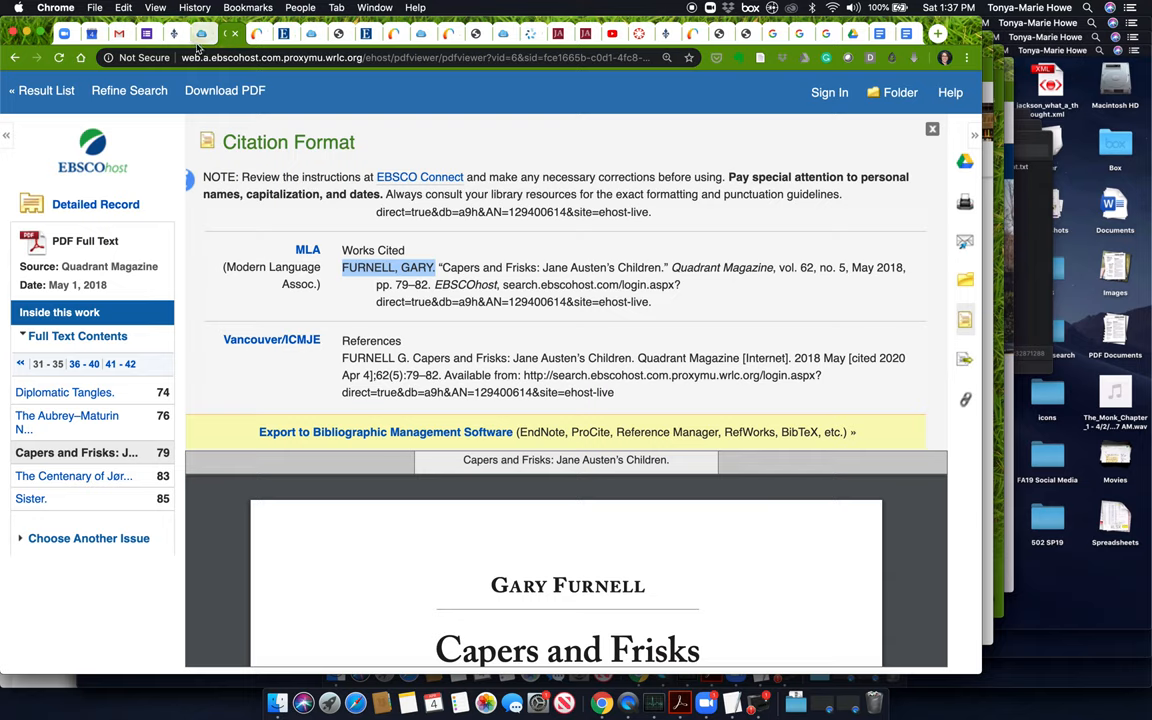
Step: Return to the search page, add austen as a second term, and run "lady susan" AND austen
{"action": "left_click", "coordinate": [14, 57]}
{"action": "type", "text": "\"lady susan\""}
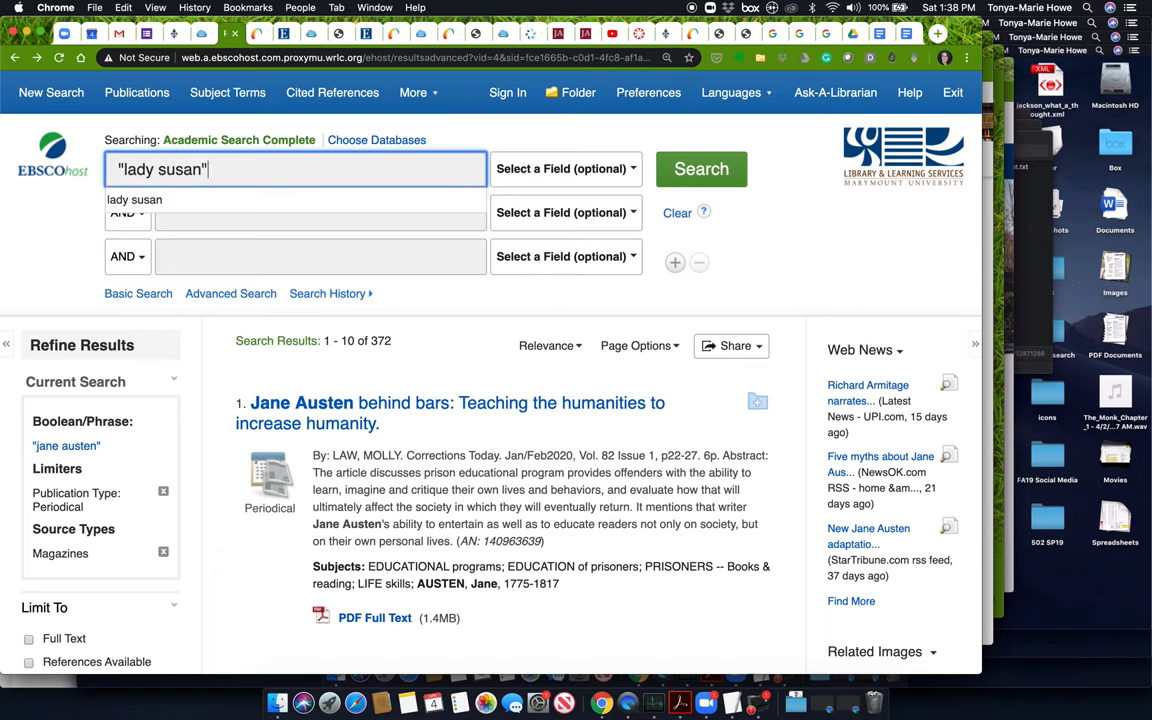
{"action": "left_click", "coordinate": [320, 212]}
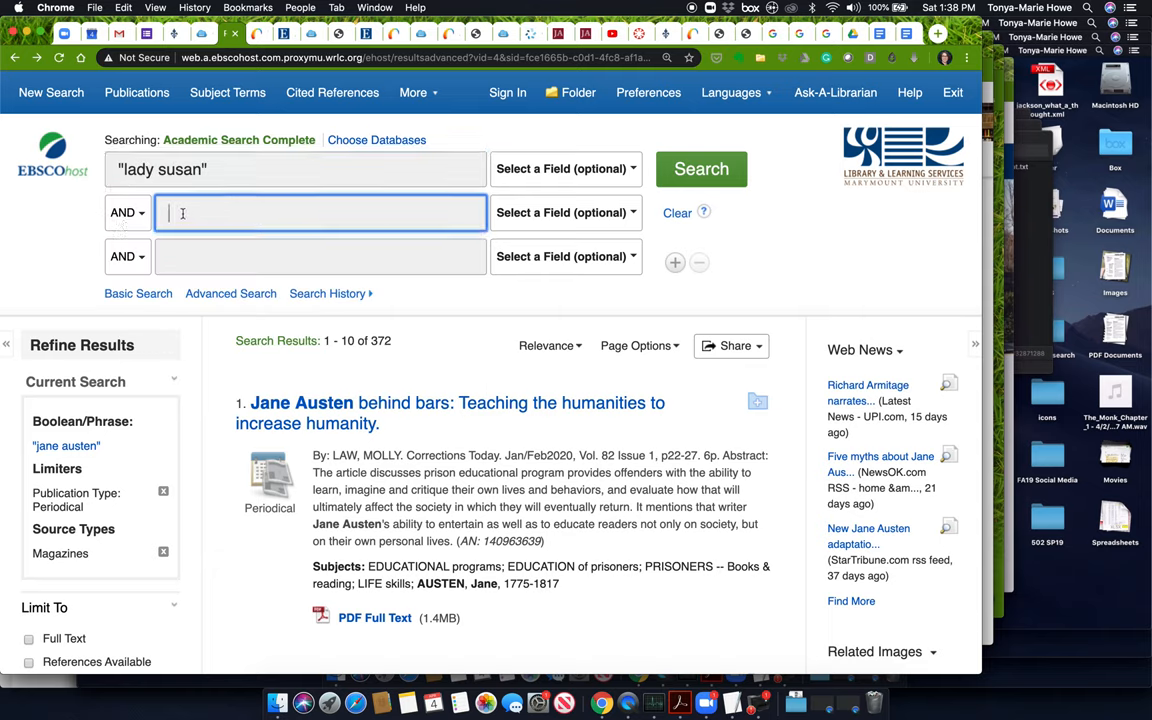
{"action": "type", "text": "austen"}
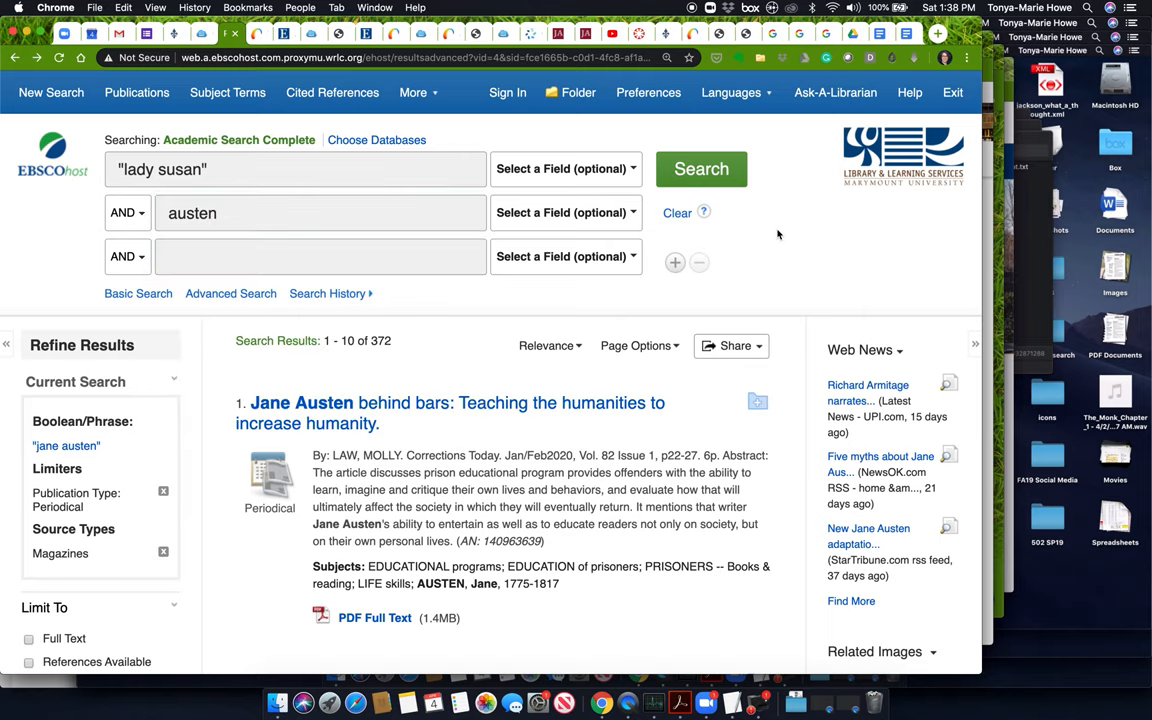
{"action": "mouse_move", "coordinate": [322, 570]}
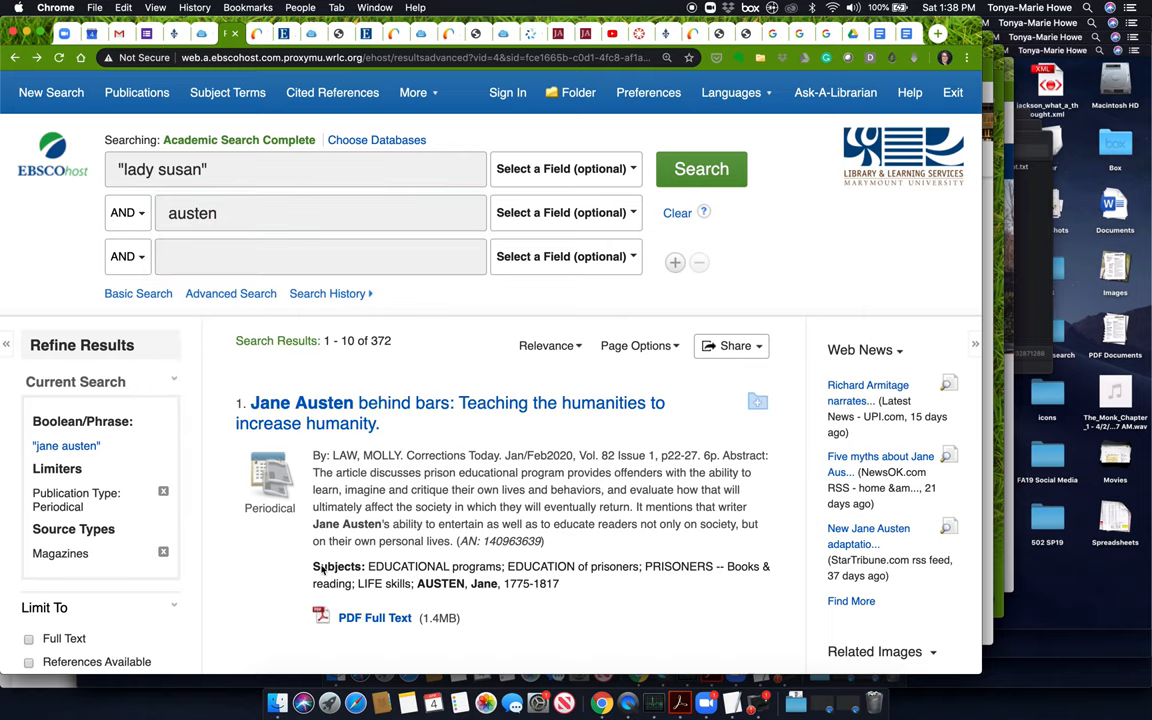
{"action": "scroll", "scroll_direction": "down", "scroll_amount": 3}
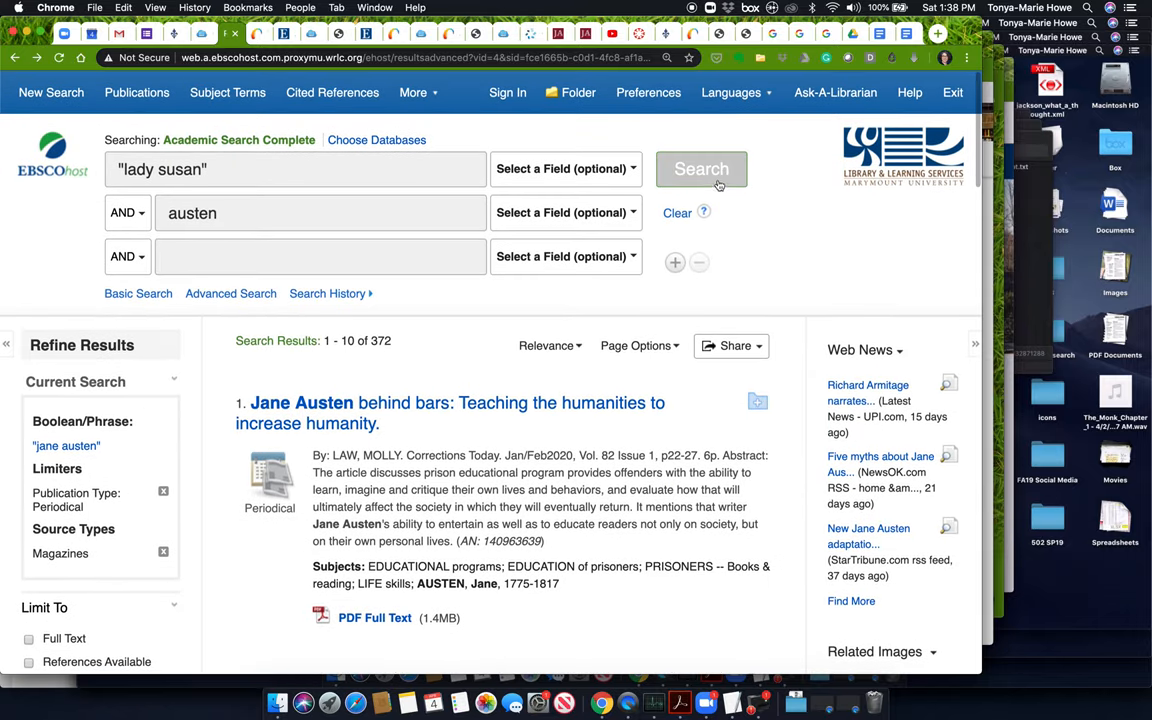
{"action": "left_click", "coordinate": [701, 169]}
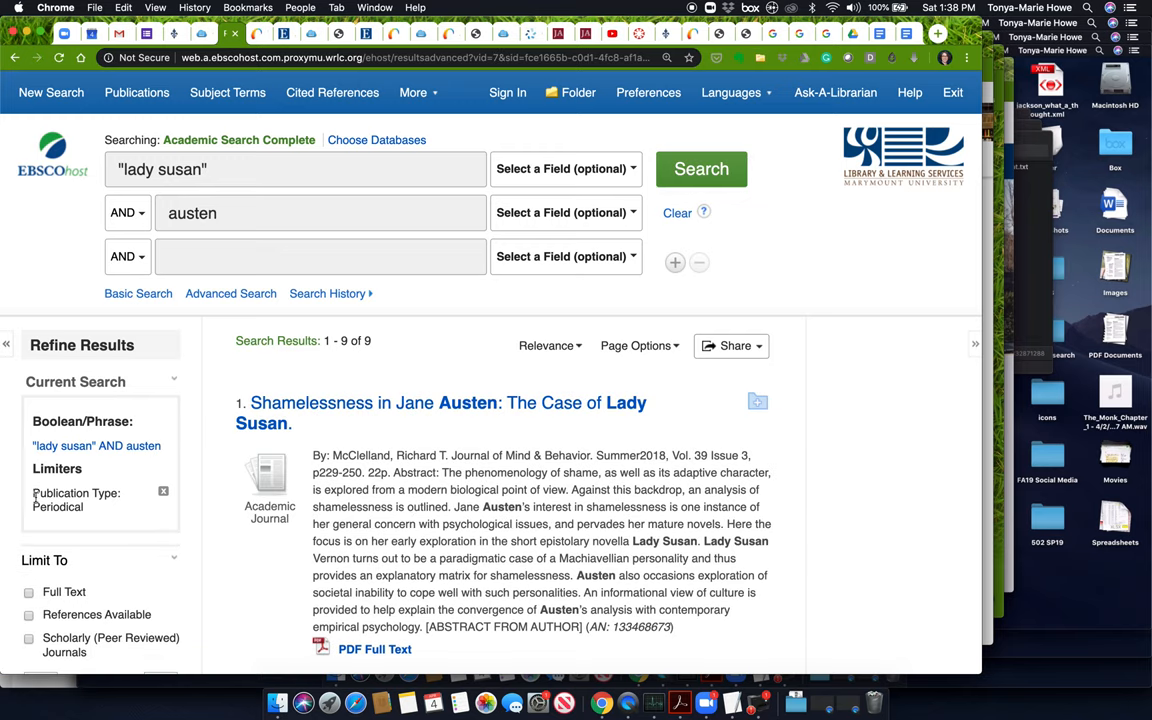
Step: Limit the "lady susan" AND austen results to the Magazines source type
{"action": "scroll", "scroll_direction": "down", "scroll_amount": 3}
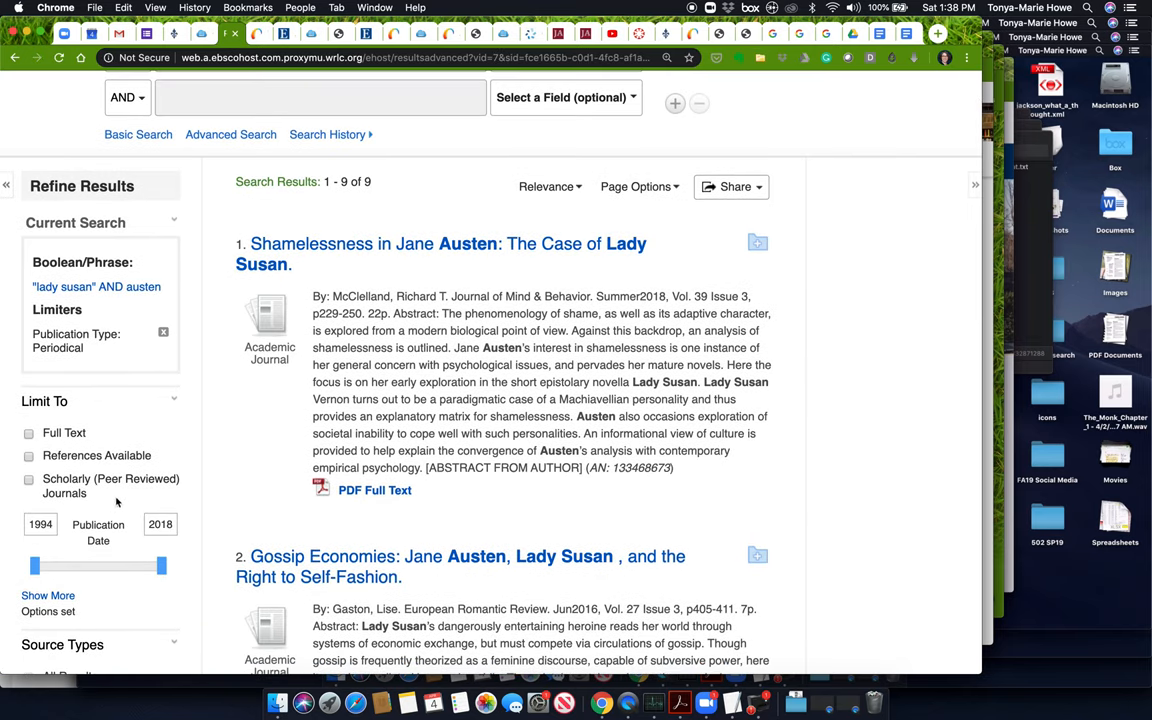
{"action": "scroll", "scroll_direction": "down", "scroll_amount": 3}
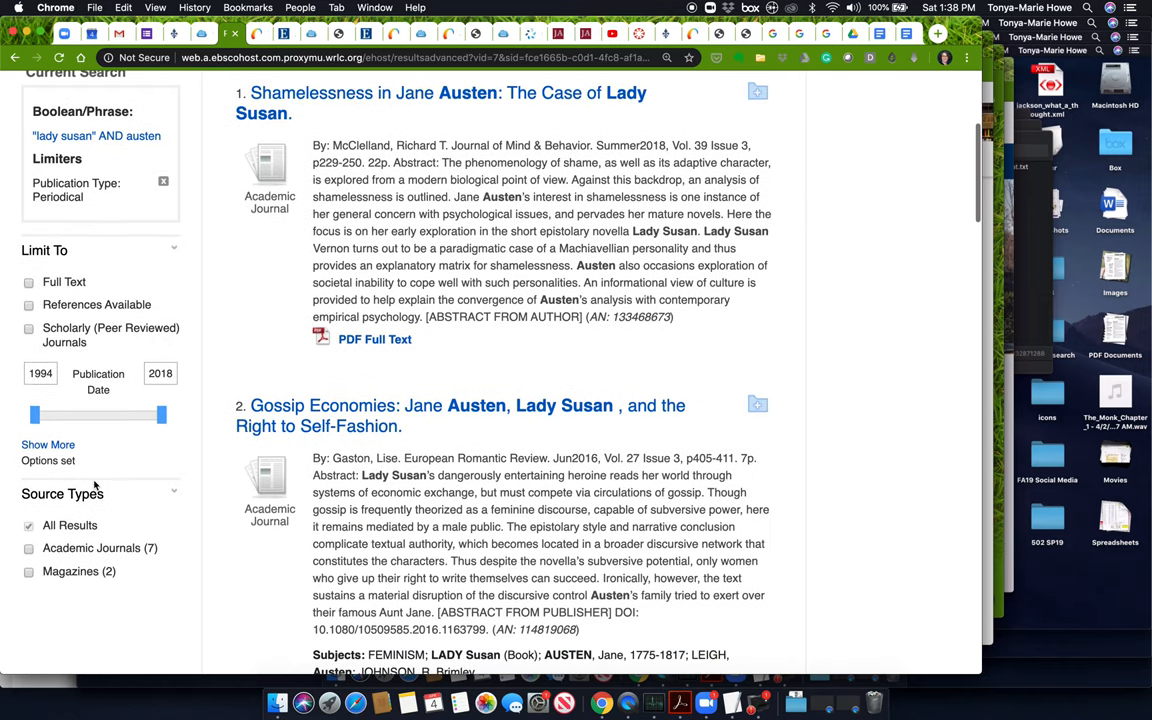
{"action": "scroll", "scroll_direction": "down", "scroll_amount": 3}
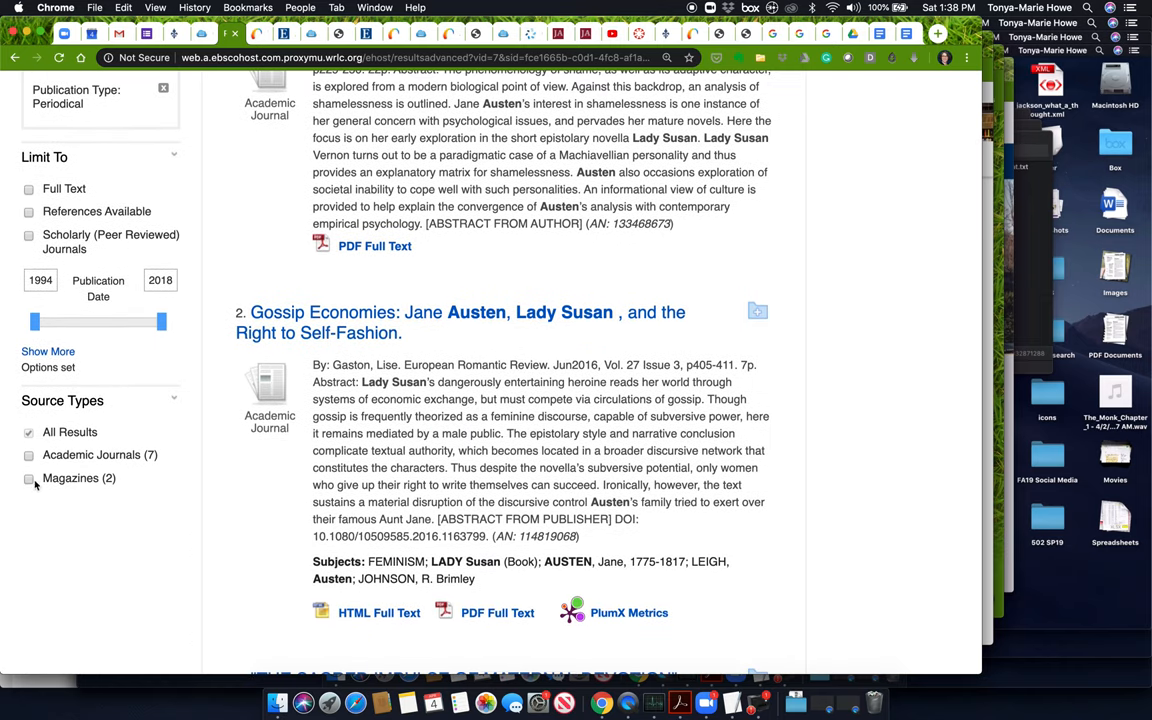
{"action": "left_click", "coordinate": [29, 478]}
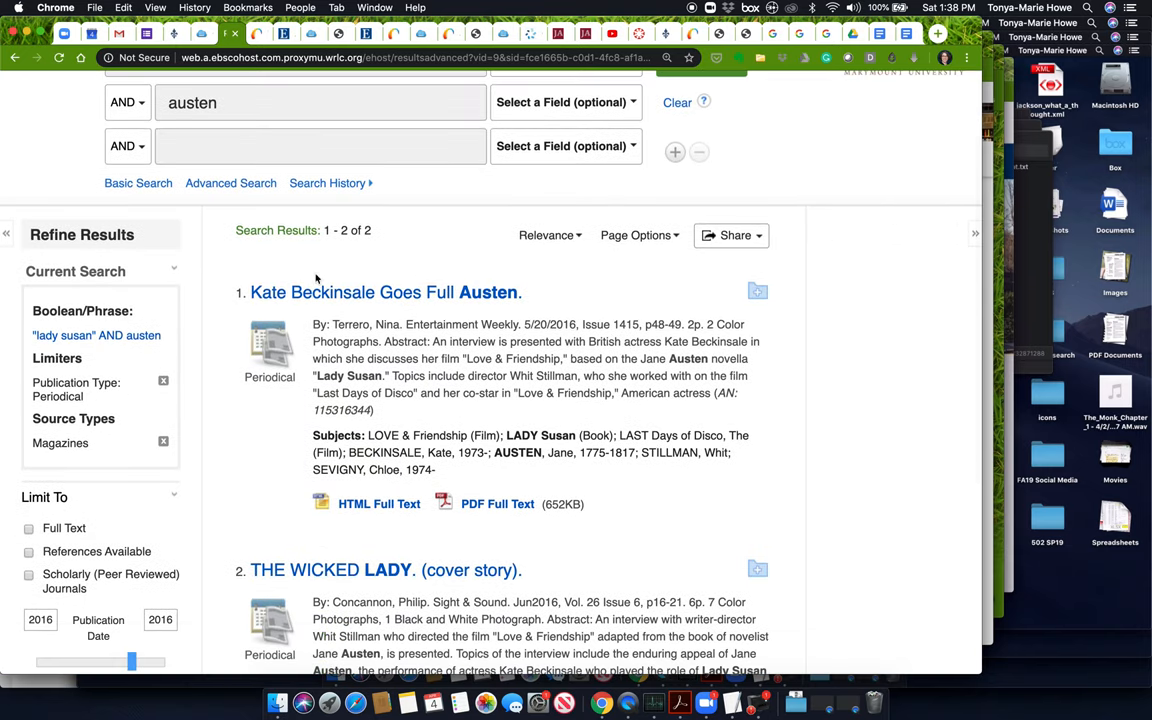
{"action": "mouse_move", "coordinate": [405, 382]}
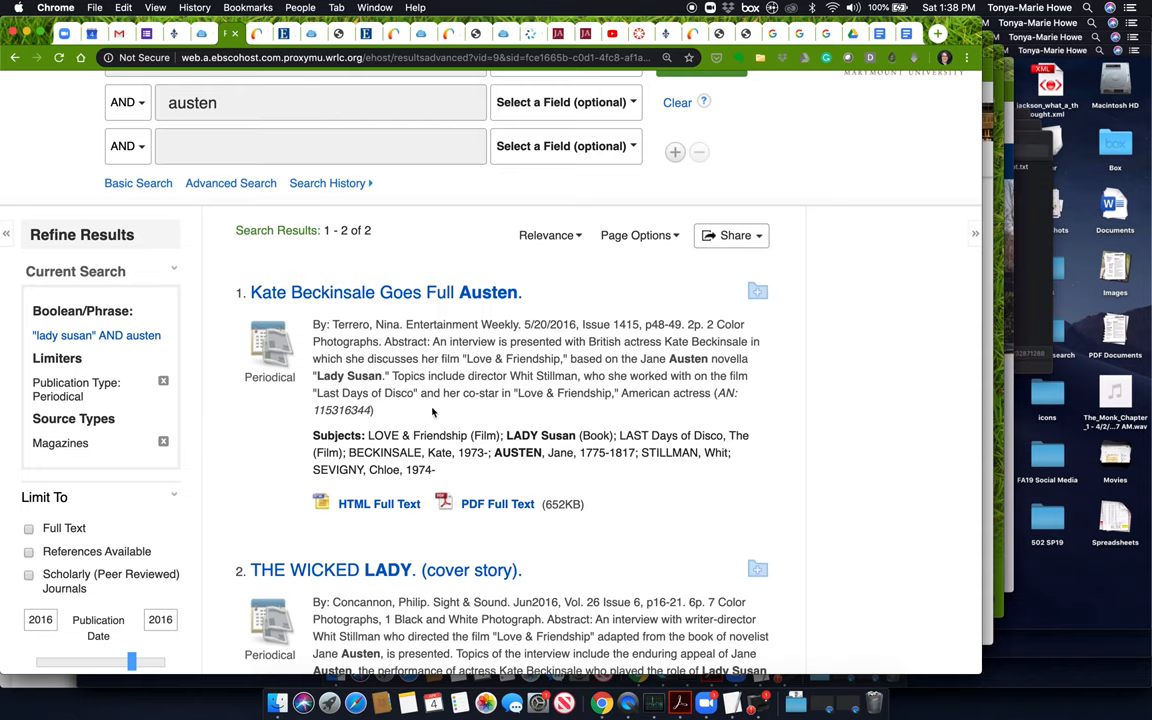
Step: Highlight the second result's magazine title Sight & Sound and its abstract
{"action": "scroll", "scroll_direction": "down", "scroll_amount": 3}
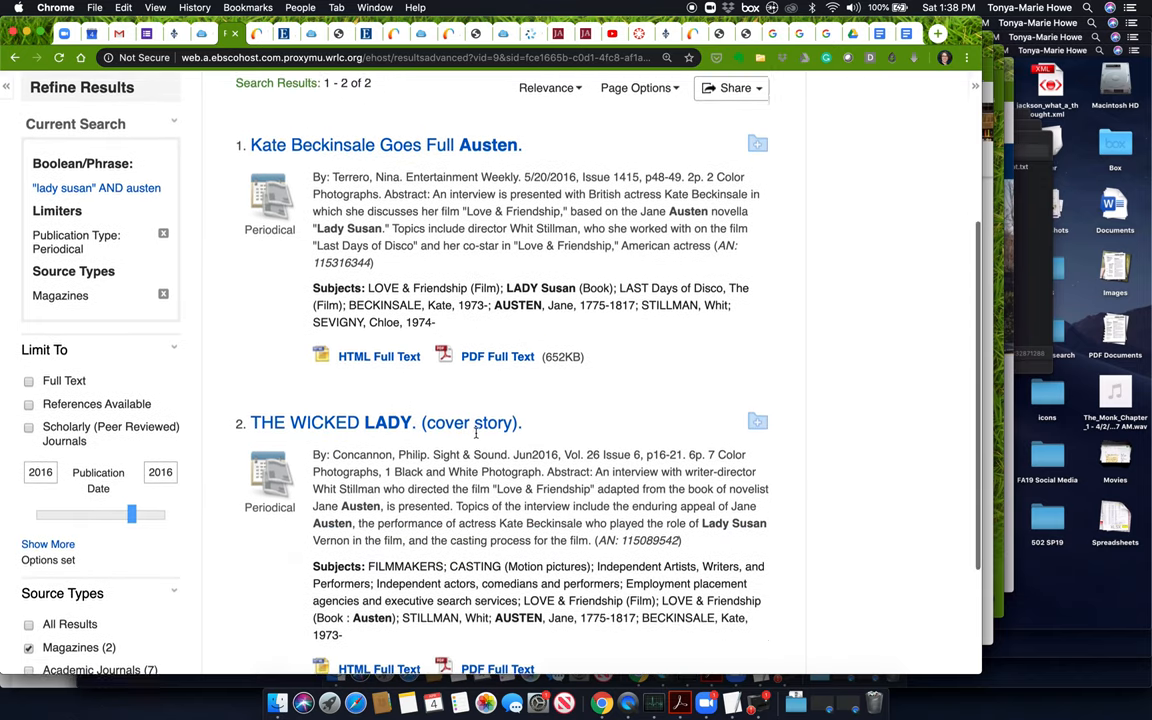
{"action": "scroll", "scroll_direction": "down", "scroll_amount": 3}
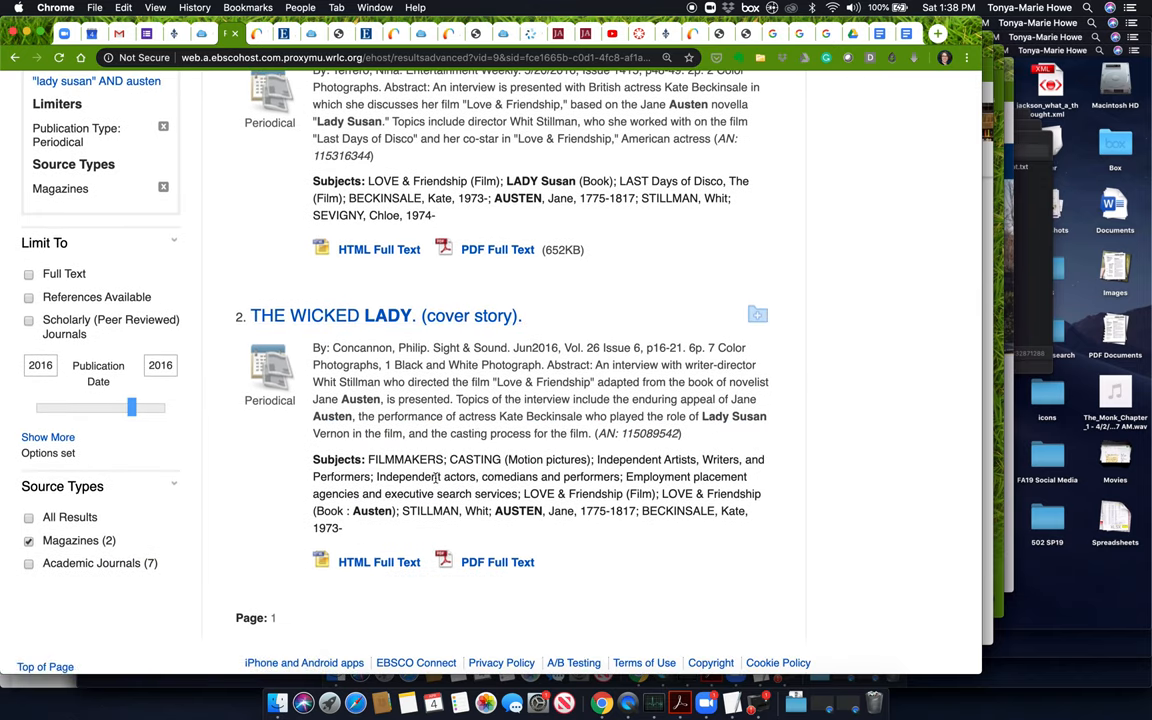
{"action": "scroll", "scroll_direction": "down", "scroll_amount": 3}
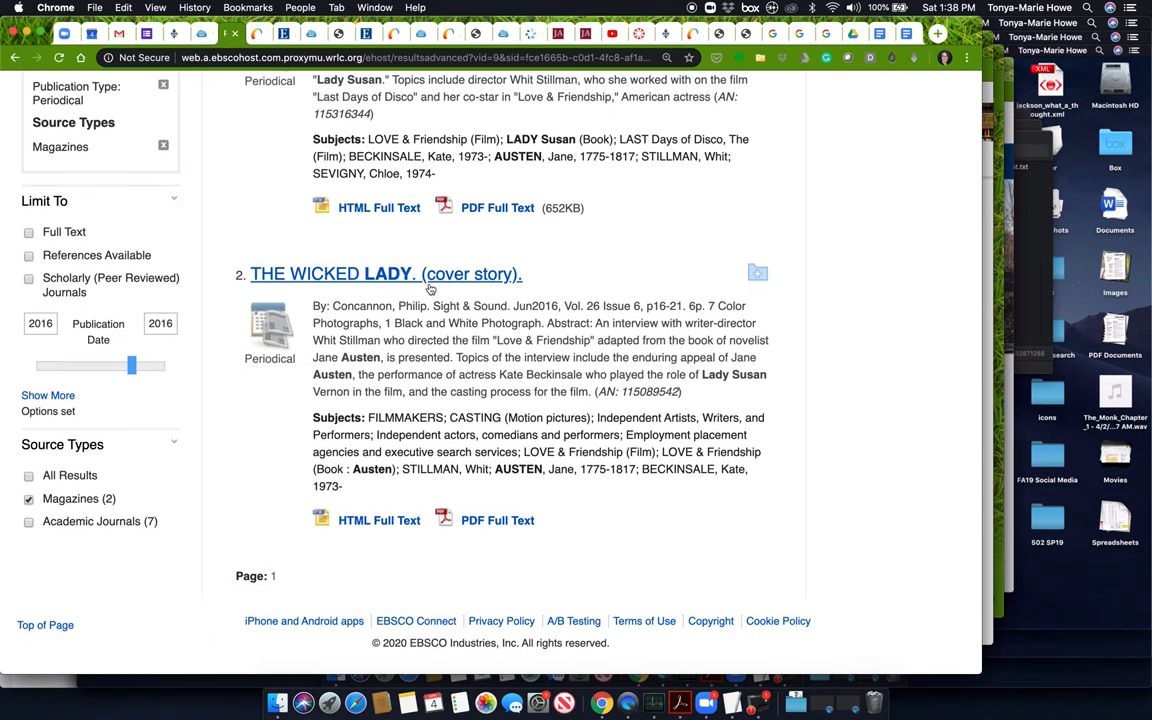
{"action": "double_click", "coordinate": [470, 306]}
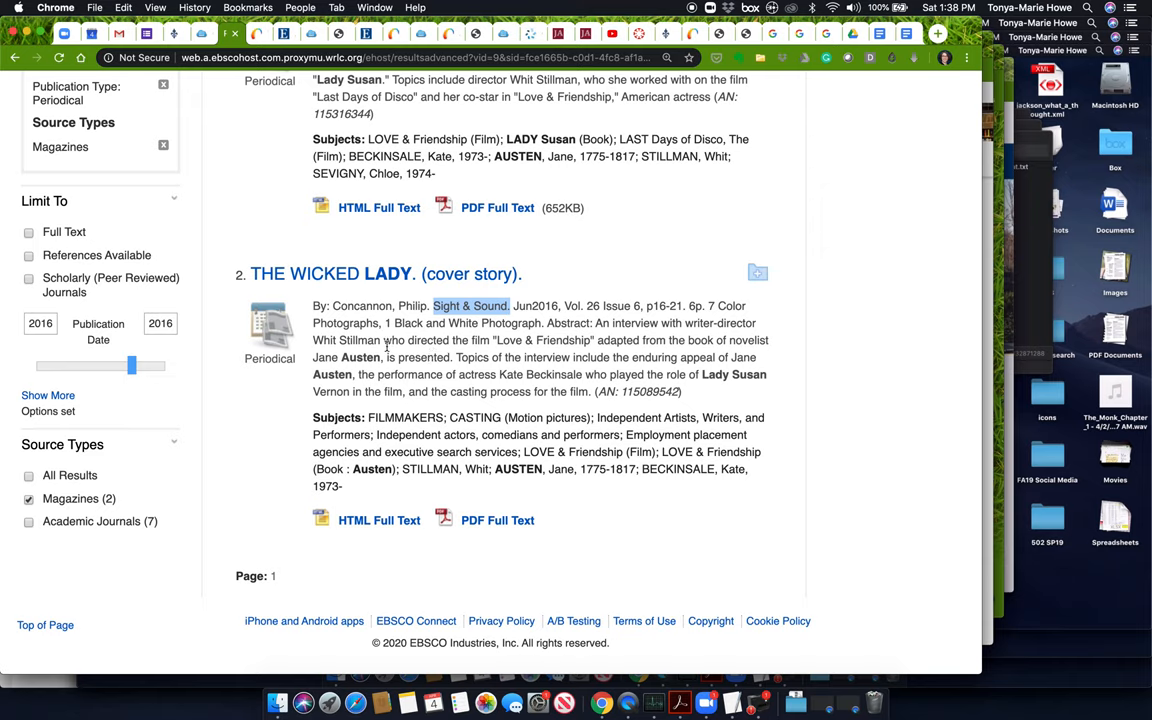
{"action": "left_click_drag", "start_coordinate": [472, 340], "coordinate": [632, 340]}
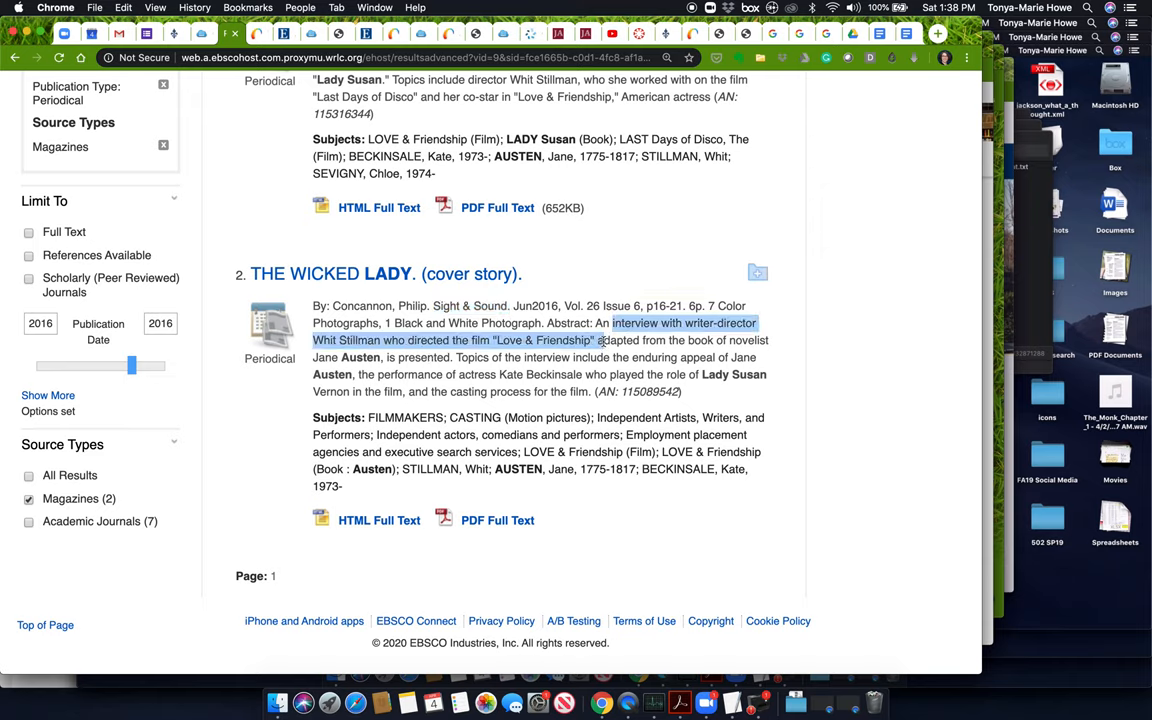
{"action": "left_click_drag", "start_coordinate": [597, 340], "coordinate": [620, 357]}
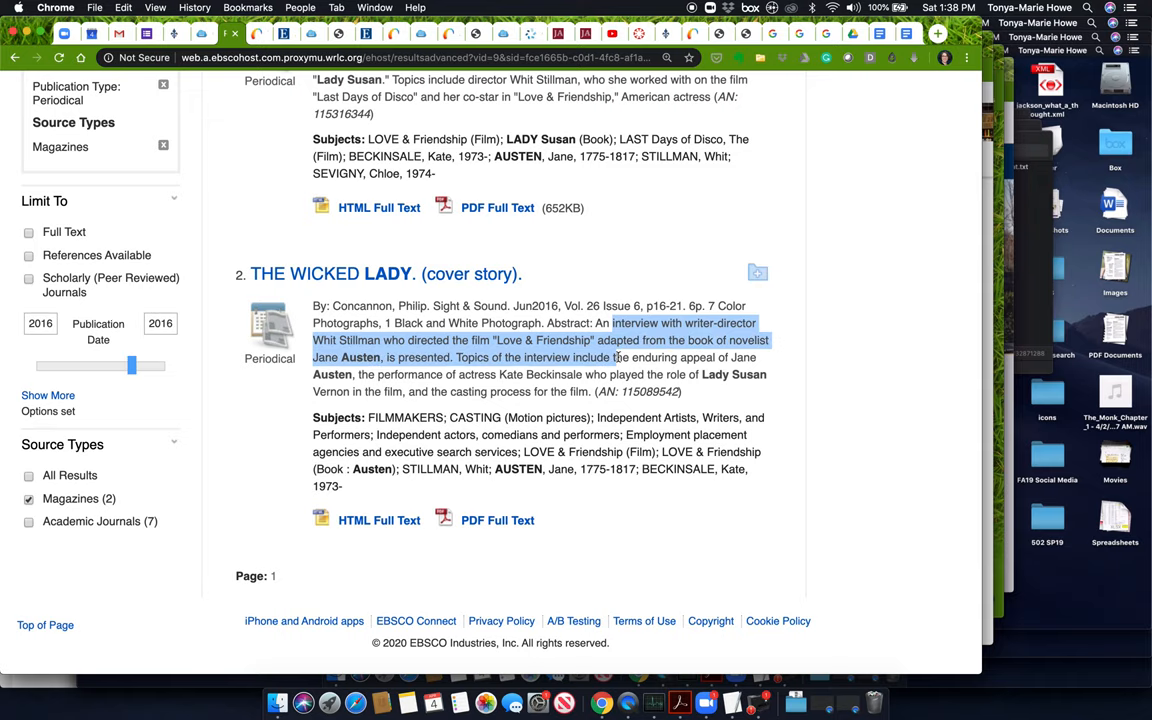
{"action": "scroll", "scroll_direction": "down", "scroll_amount": 3}
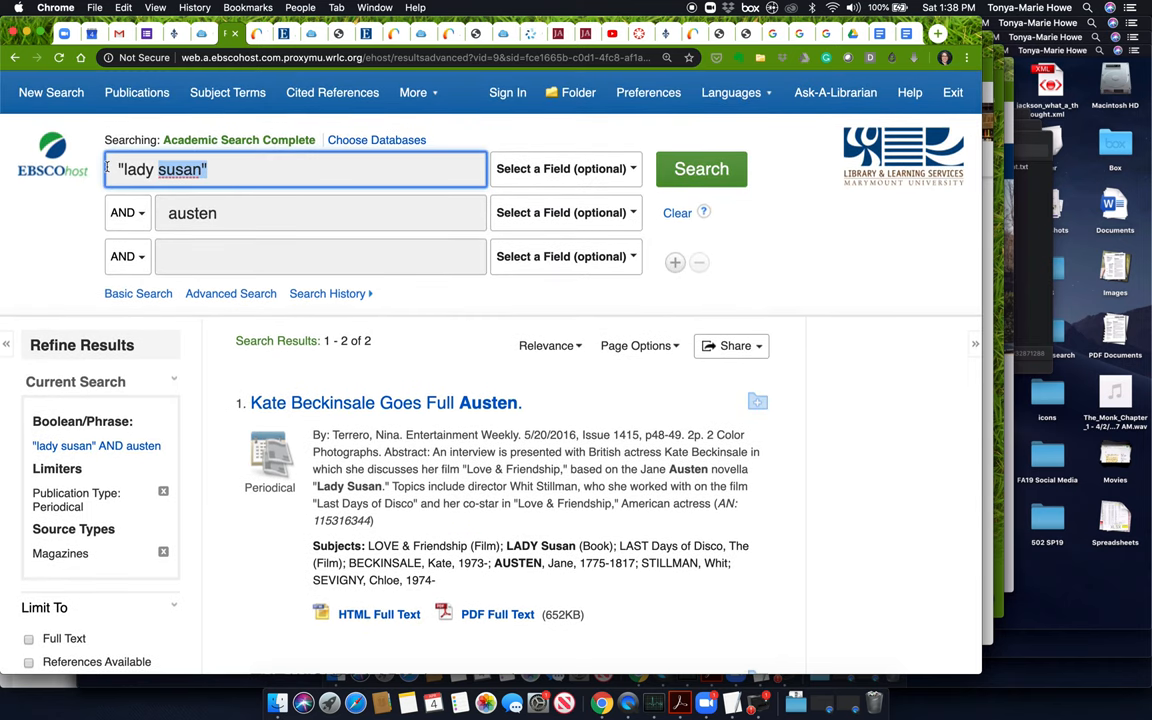
Step: Replace the search terms with governess and fiction and run the search
{"action": "type", "text": "governess"}
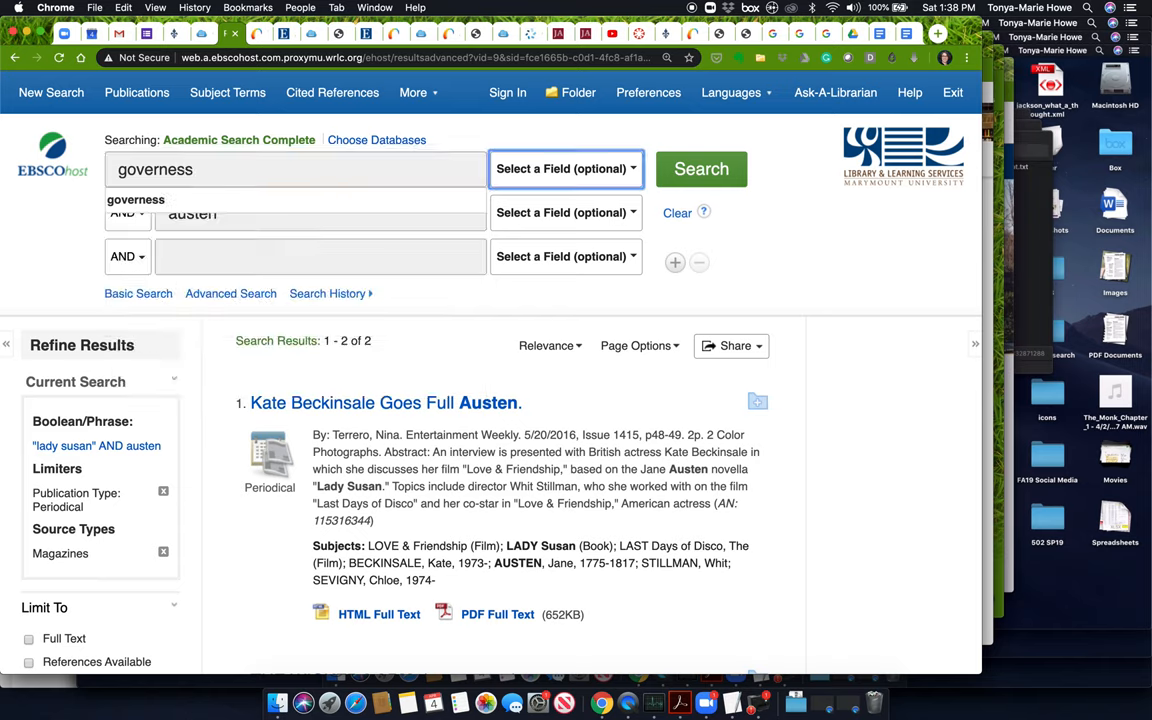
{"action": "left_click", "coordinate": [320, 213]}
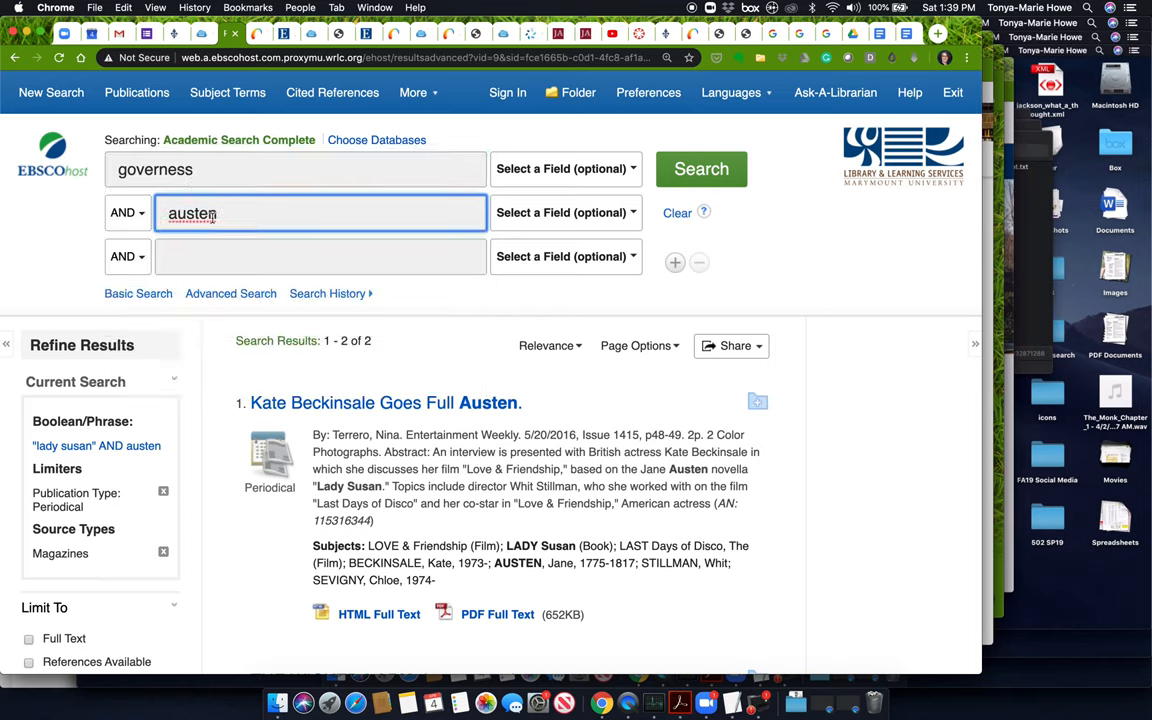
{"action": "type", "text": "fiction"}
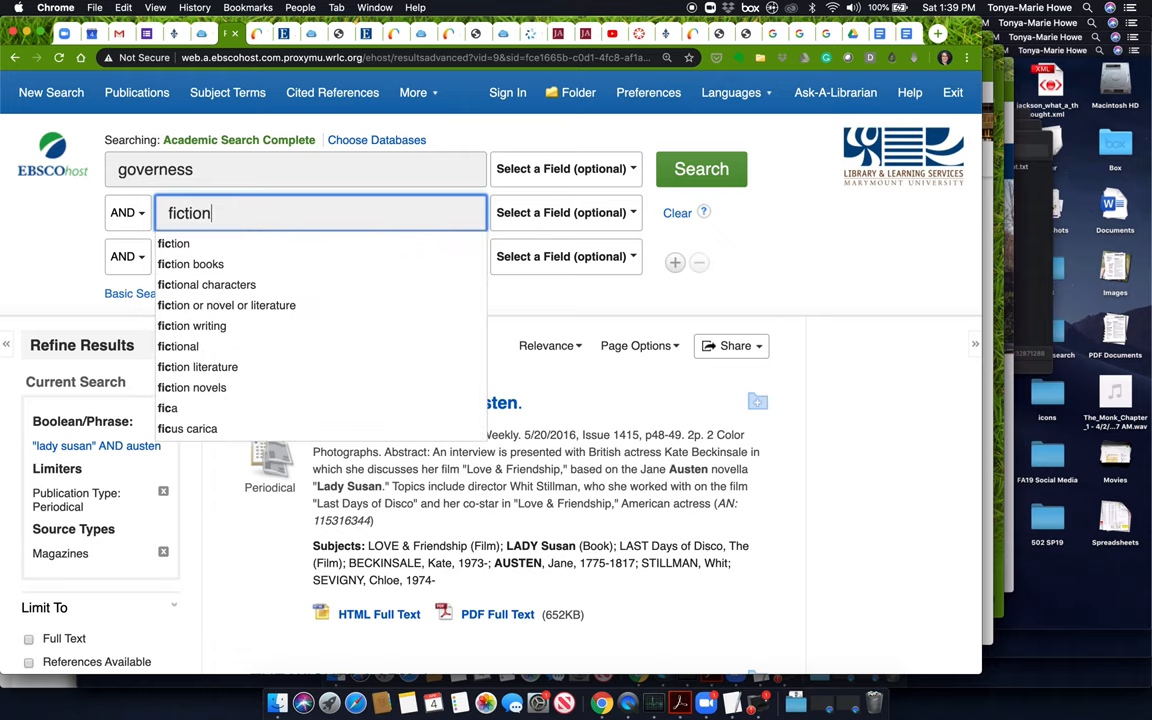
{"action": "left_click", "coordinate": [701, 168]}
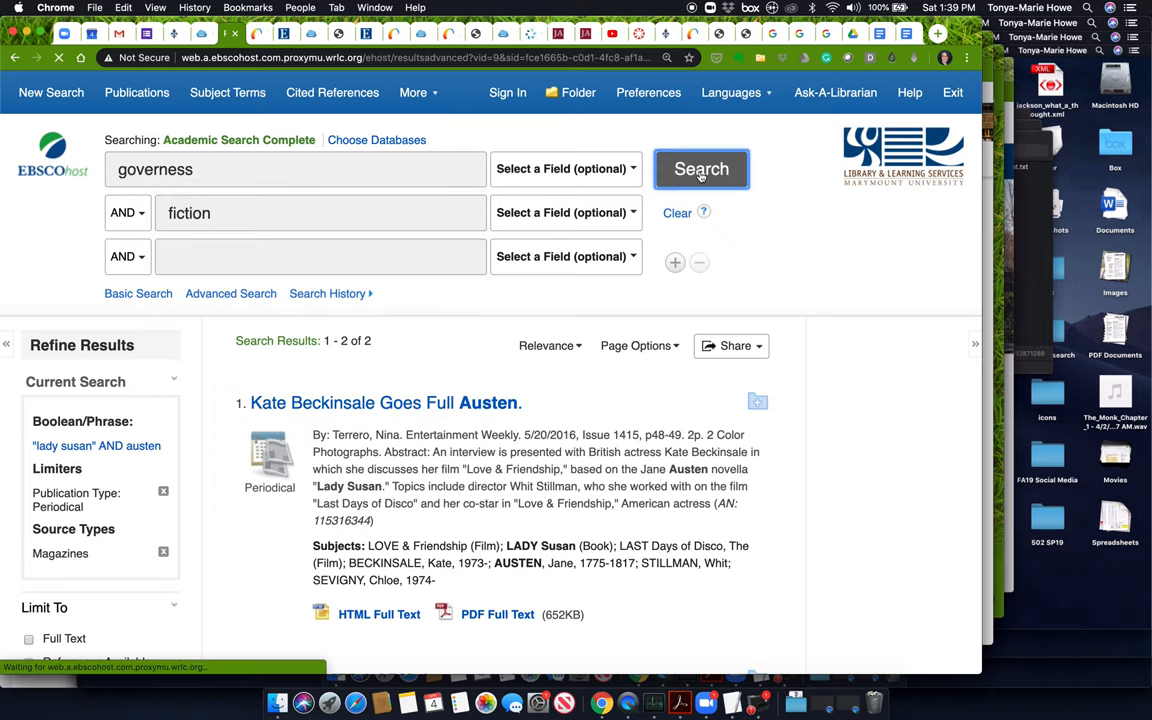
{"action": "left_click", "coordinate": [701, 168]}
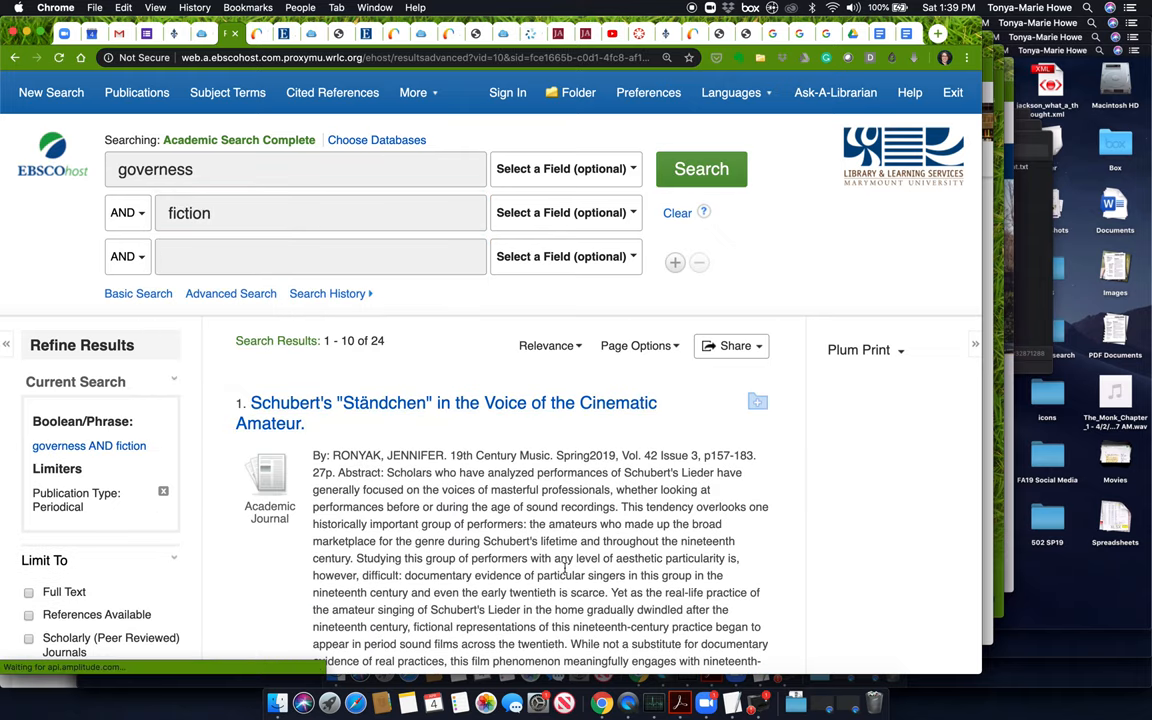
Step: Limit the governess AND fiction results to Magazines and scroll through them
{"action": "scroll", "scroll_direction": "down", "scroll_amount": 3}
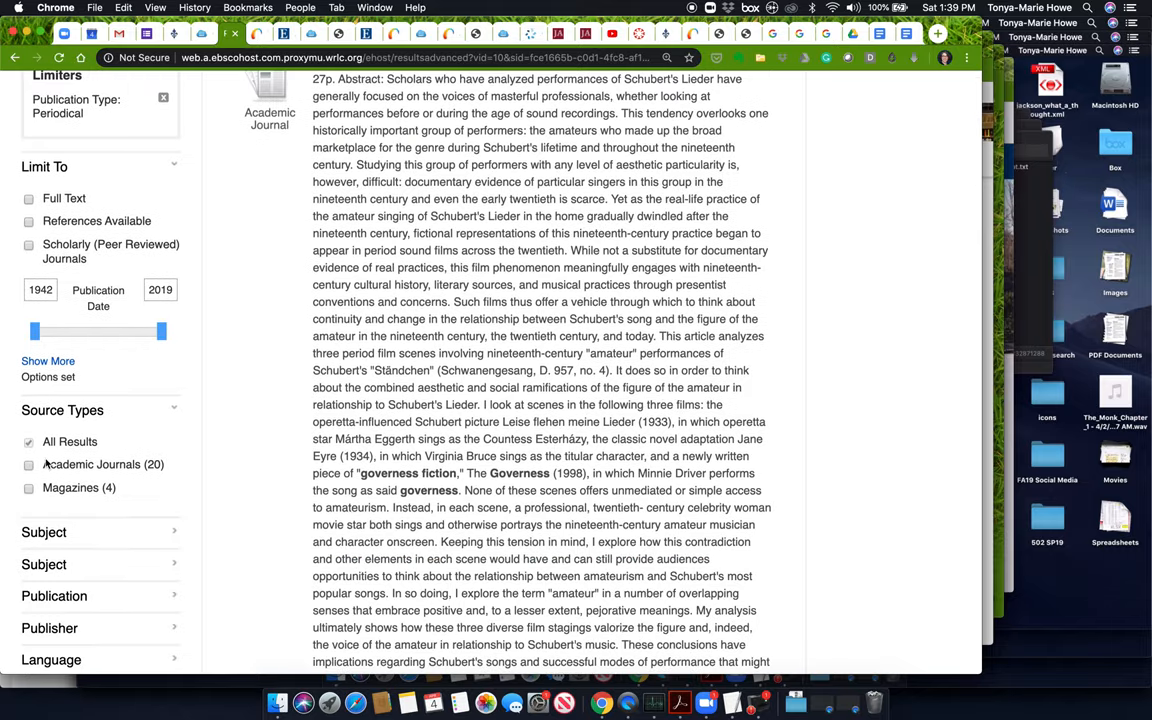
{"action": "left_click", "coordinate": [29, 488]}
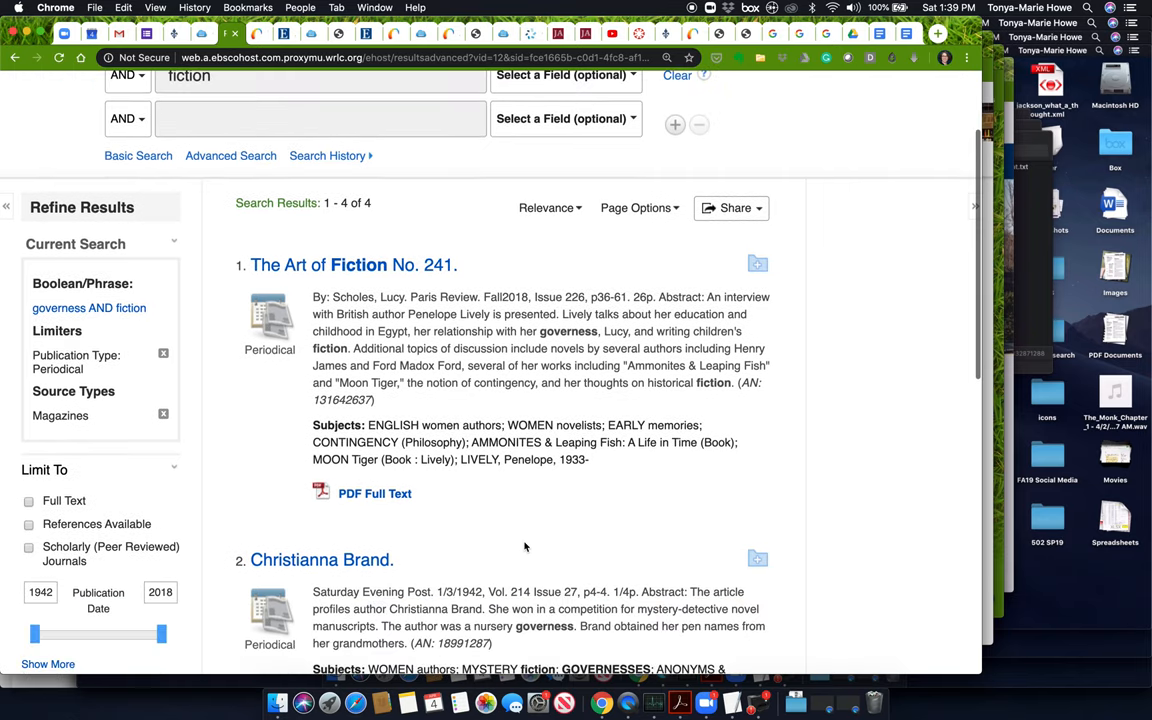
{"action": "scroll", "scroll_direction": "down", "scroll_amount": 3}
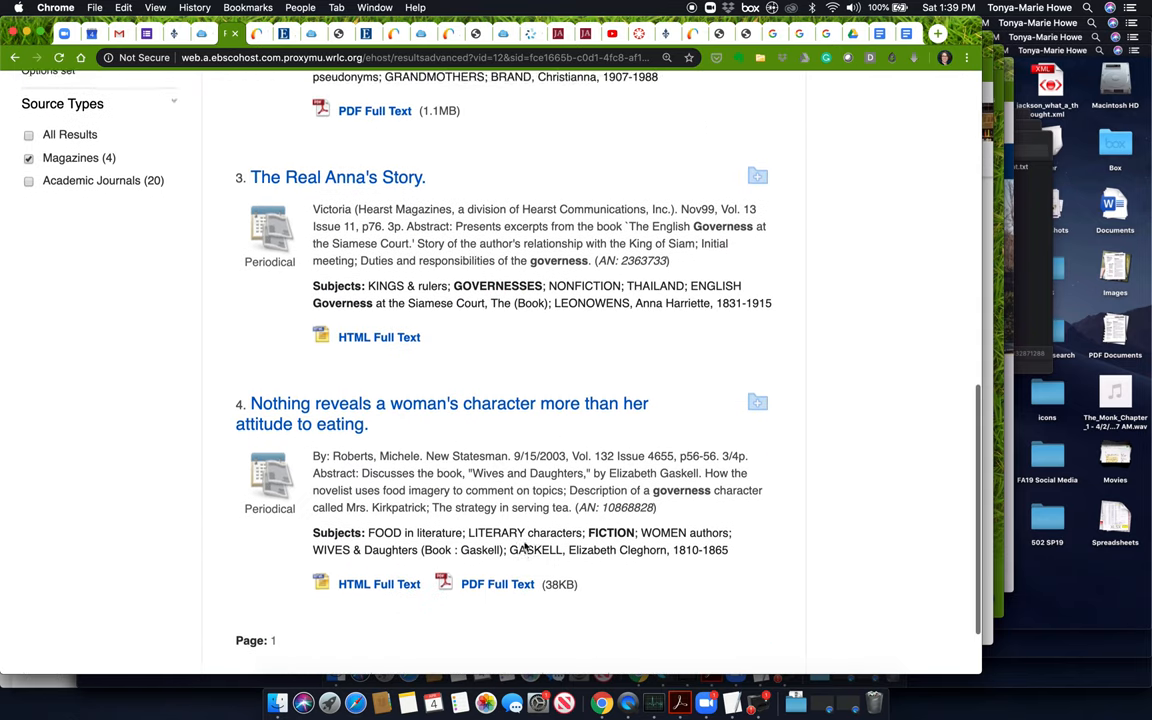
{"action": "scroll", "scroll_direction": "down", "scroll_amount": 3}
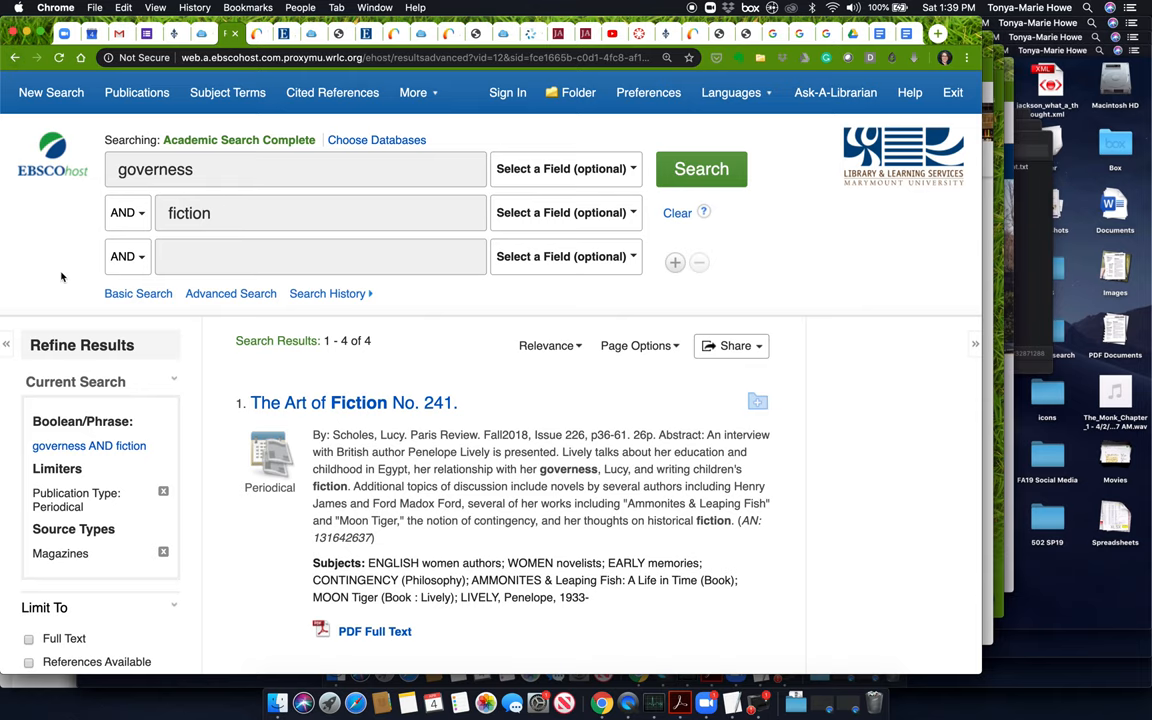
Step: Scroll the results, then switch to the Canvas Videos page editor
{"action": "scroll", "scroll_direction": "down", "scroll_amount": 3}
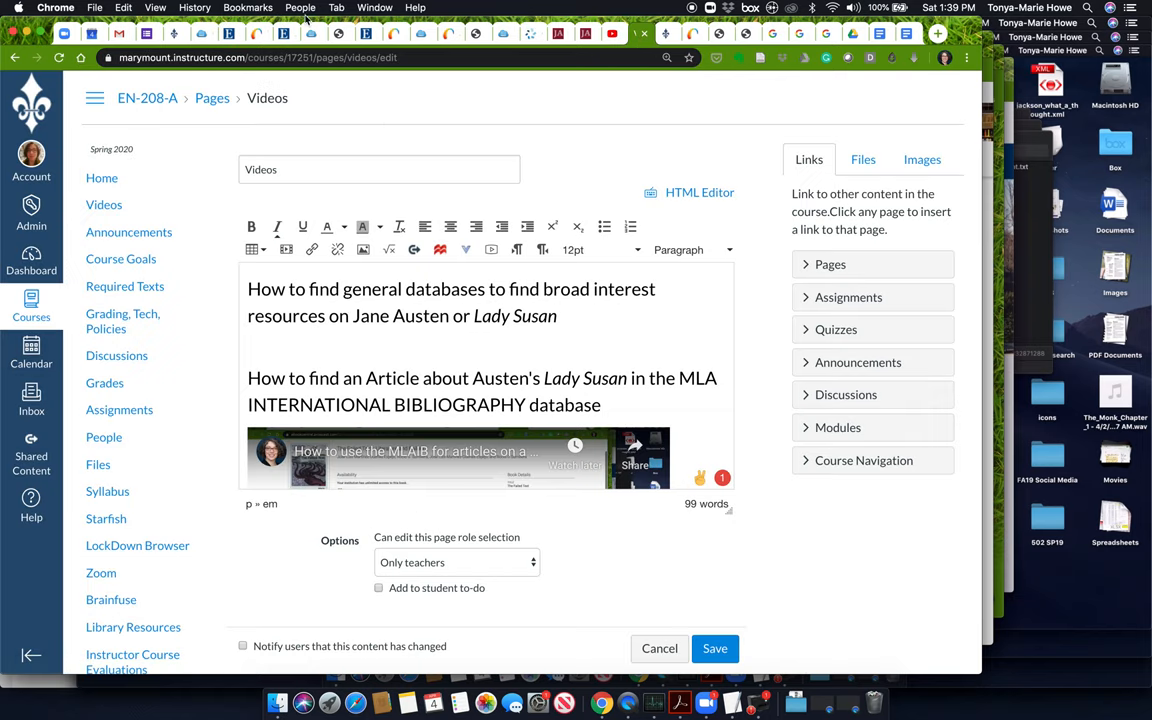
Step: Switch to the EBSCOhost tab showing the governess AND fiction results
{"action": "left_click", "coordinate": [232, 33]}
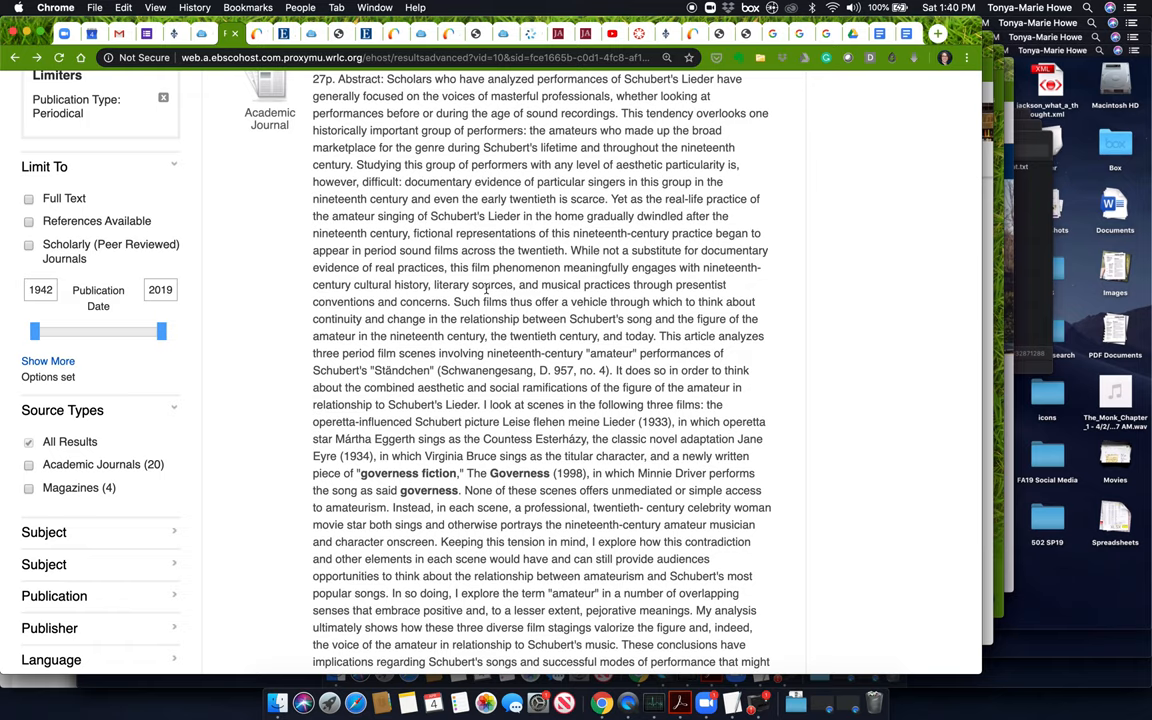
{"action": "mouse_move", "coordinate": [591, 289]}
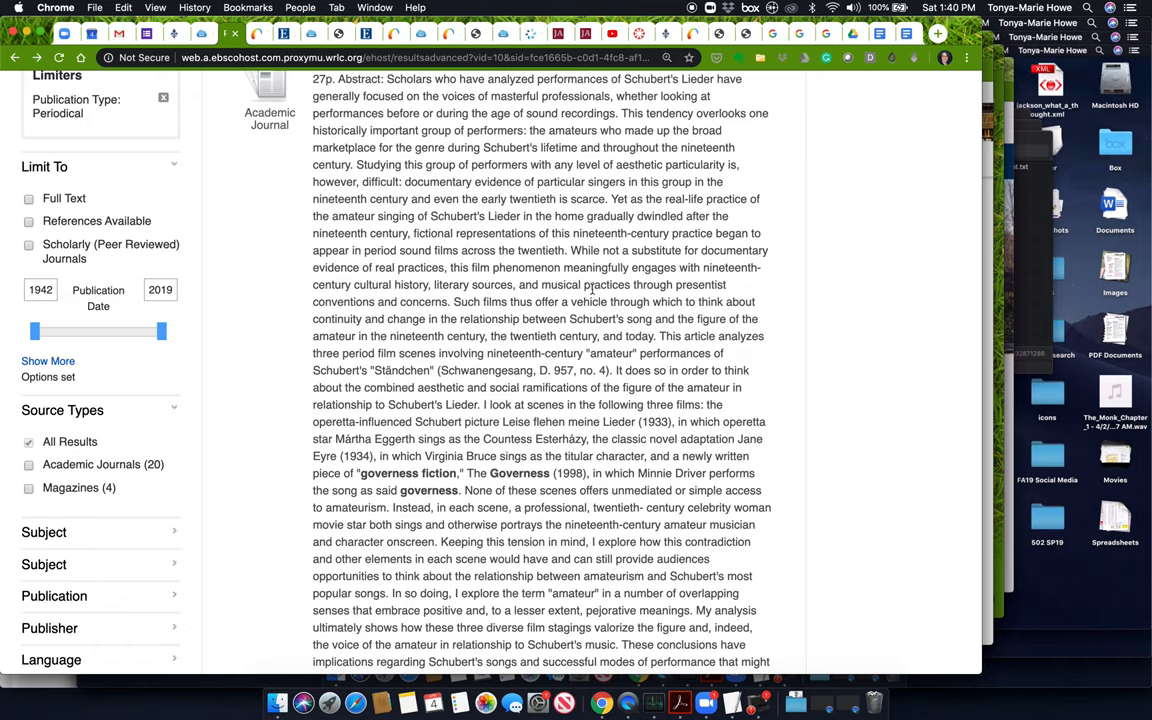